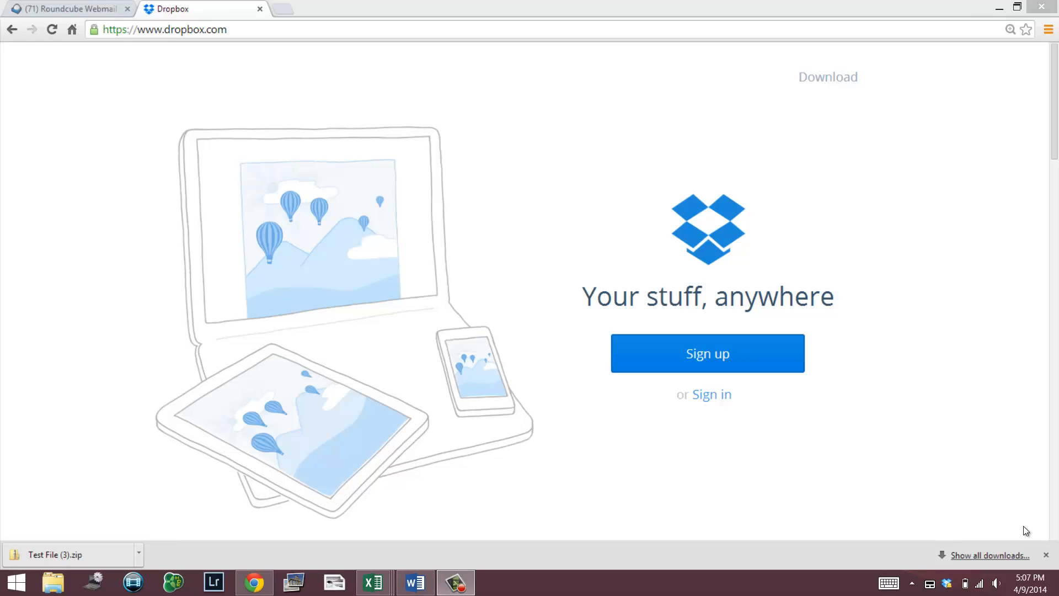
pyautogui.moveTo(911, 278)
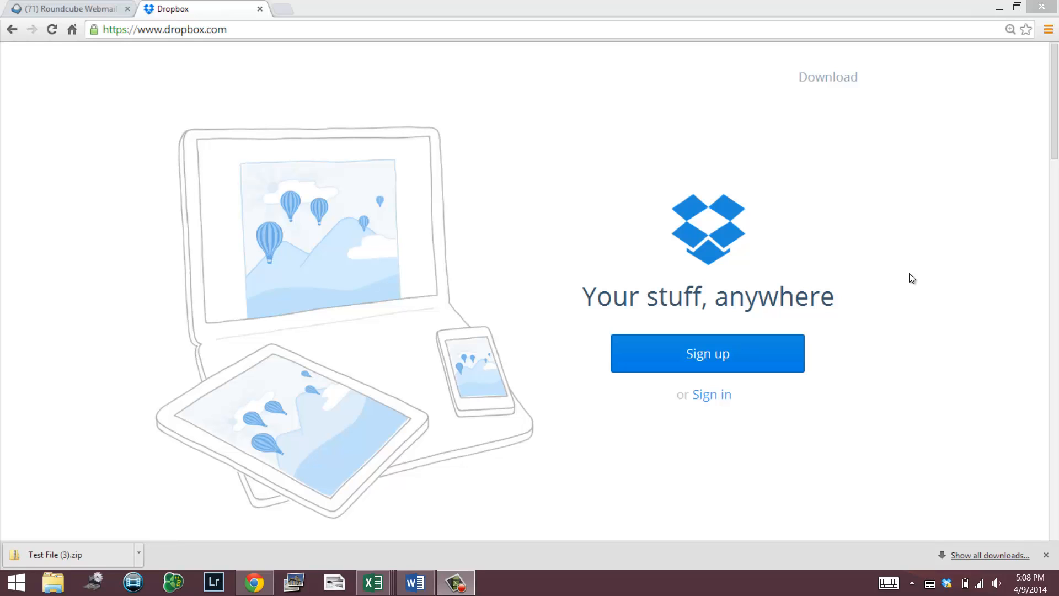
pyautogui.moveTo(914, 197)
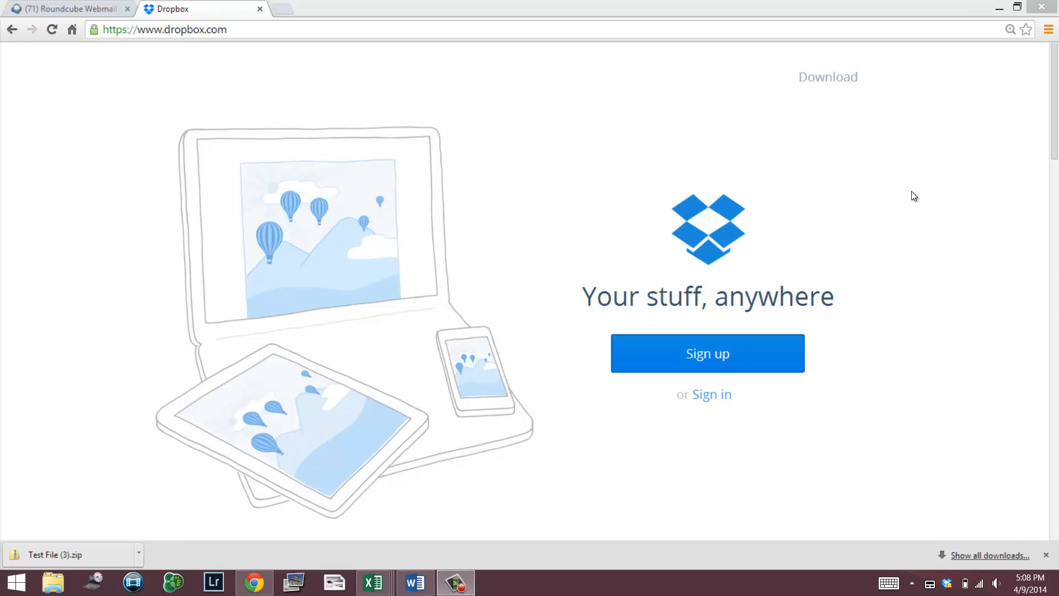
pyautogui.moveTo(716, 113)
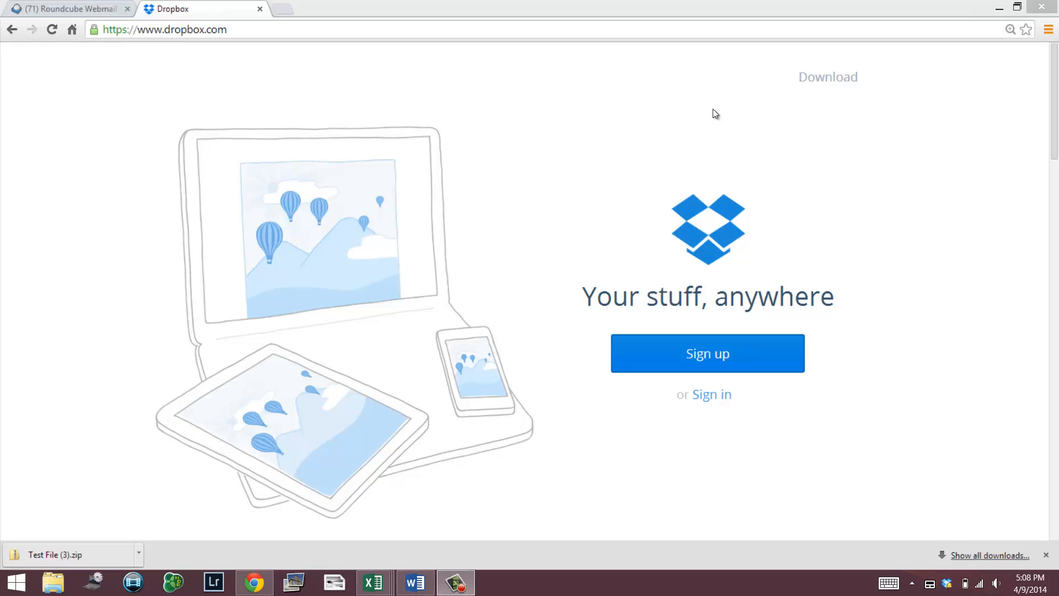
pyautogui.moveTo(2, 88)
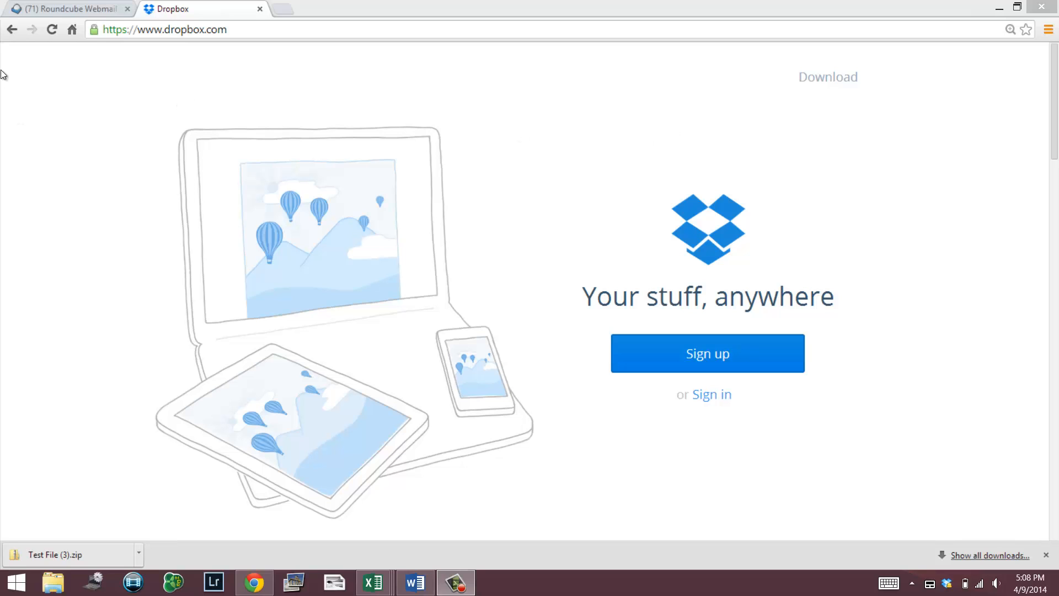
# - Return to webmail and select the Dropbox 'shared Test File with you' message in the Test Email folder
pyautogui.click(72, 9)
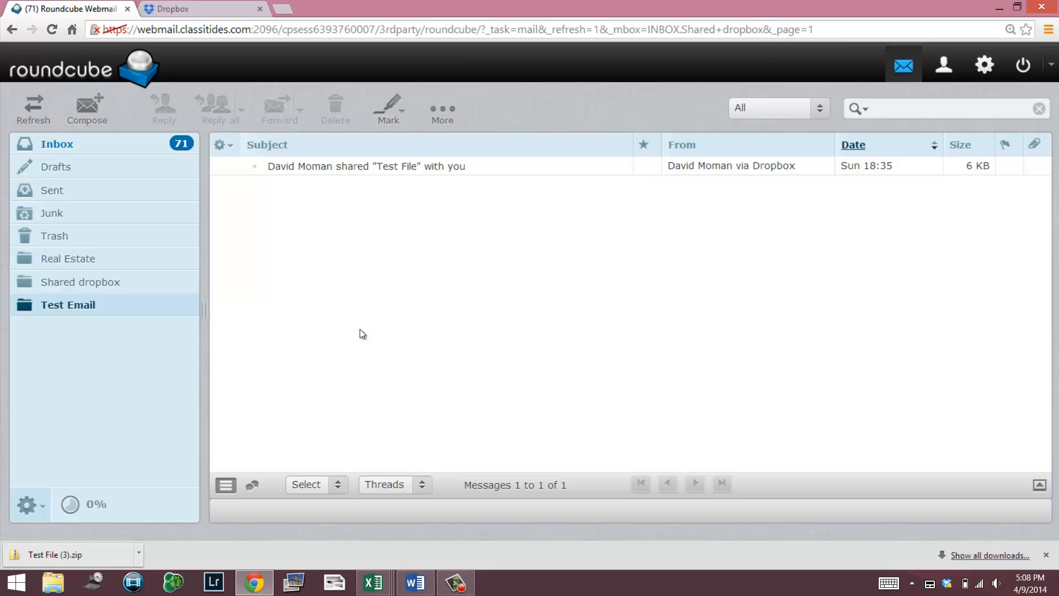
pyautogui.moveTo(163, 322)
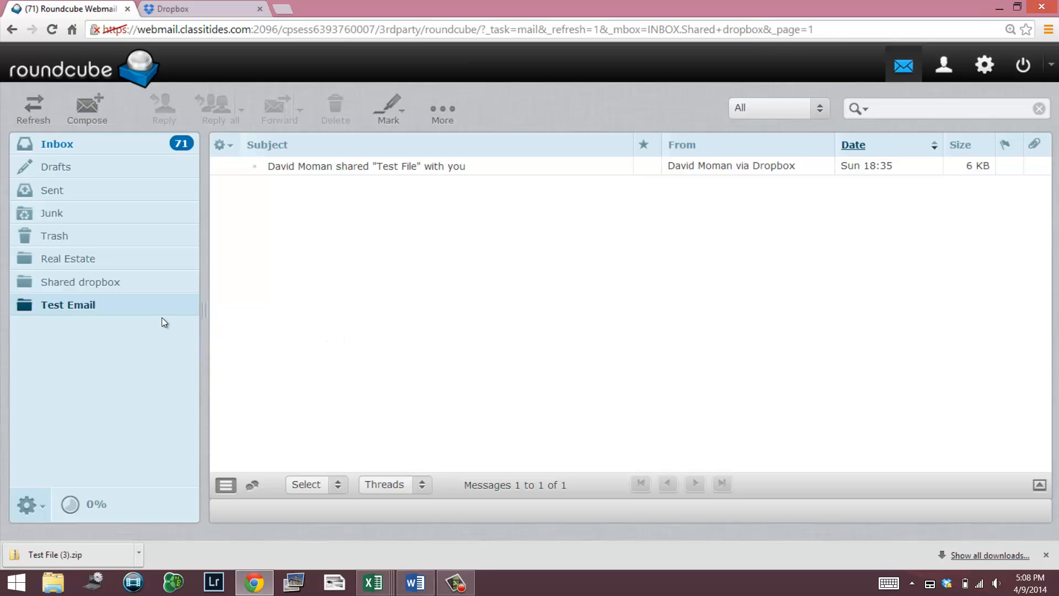
pyautogui.moveTo(324, 190)
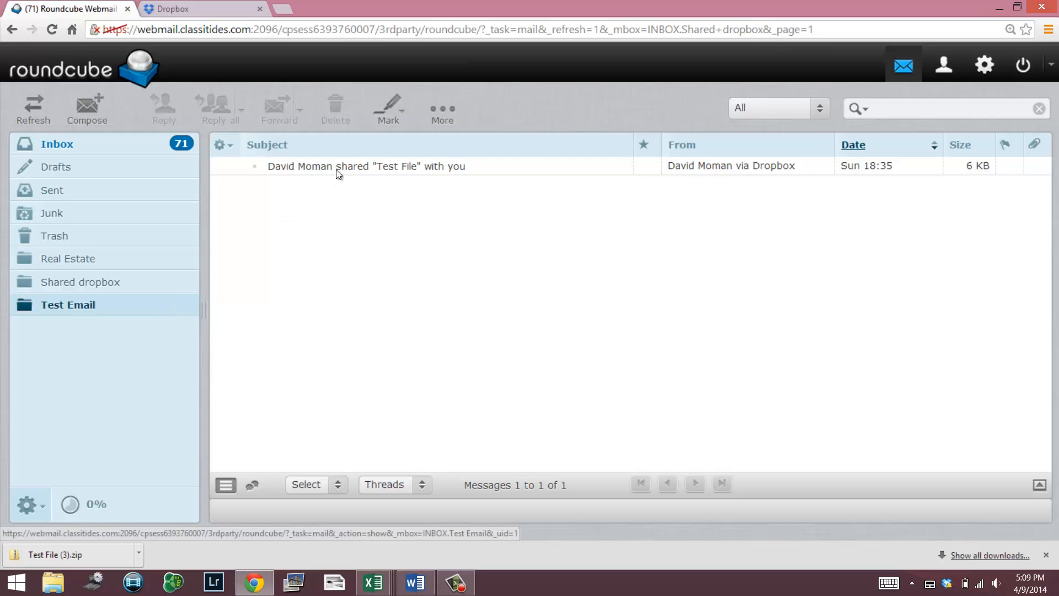
pyautogui.moveTo(306, 188)
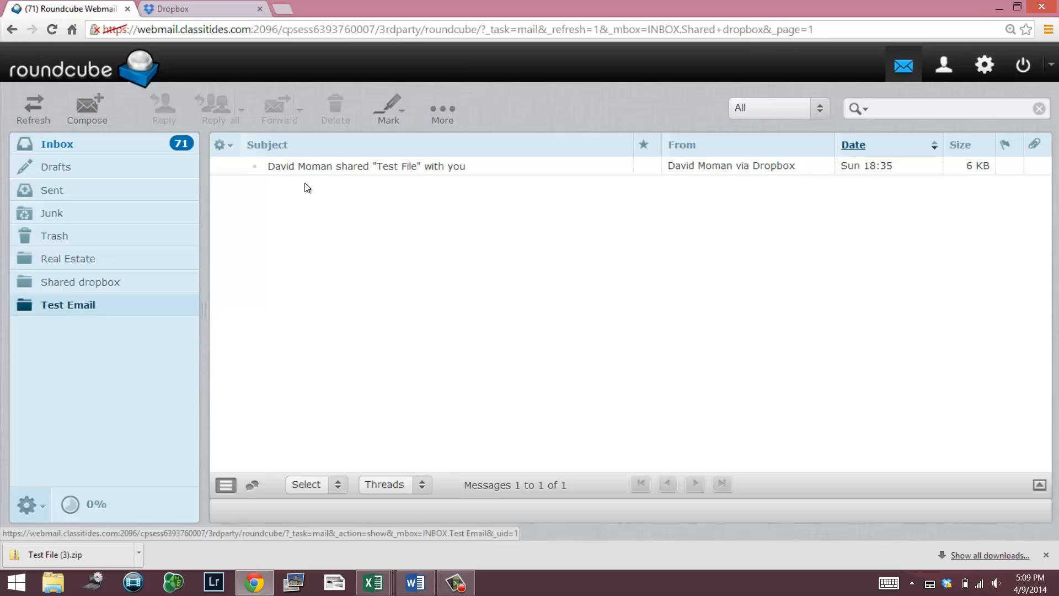
pyautogui.click(68, 304)
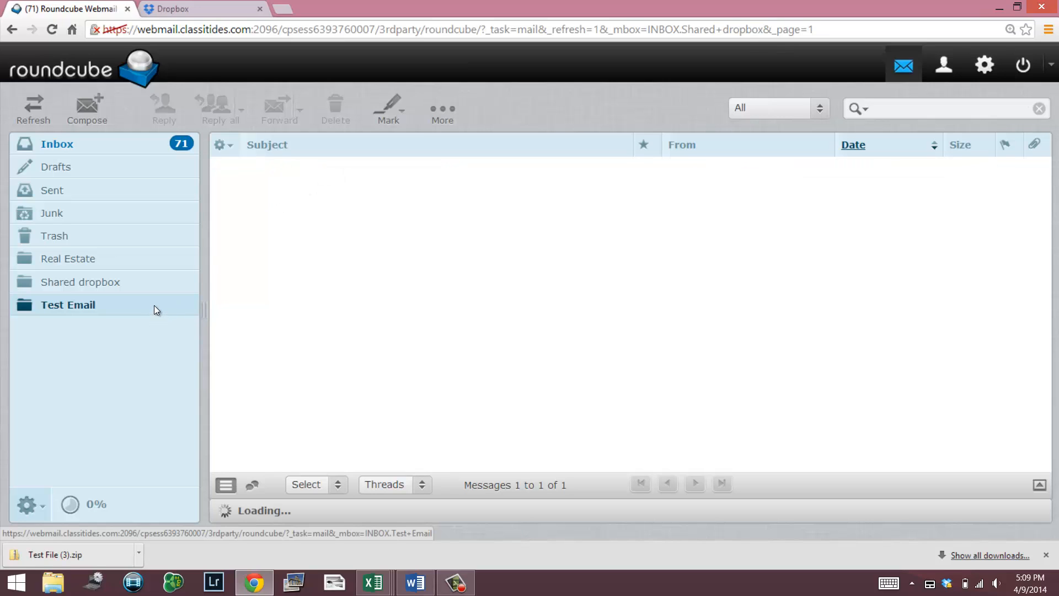
pyautogui.click(68, 304)
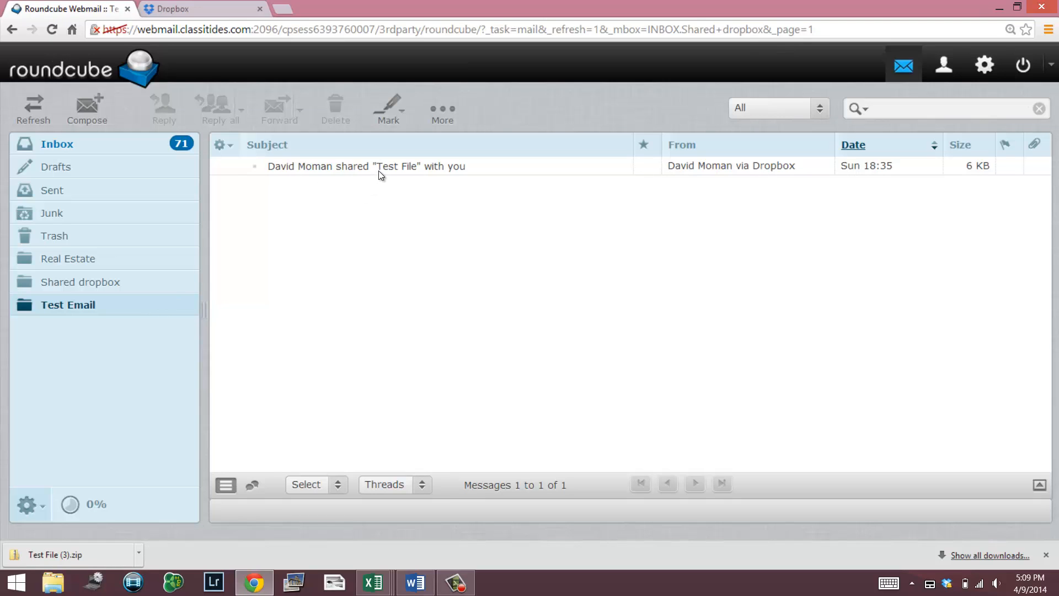
pyautogui.click(379, 166)
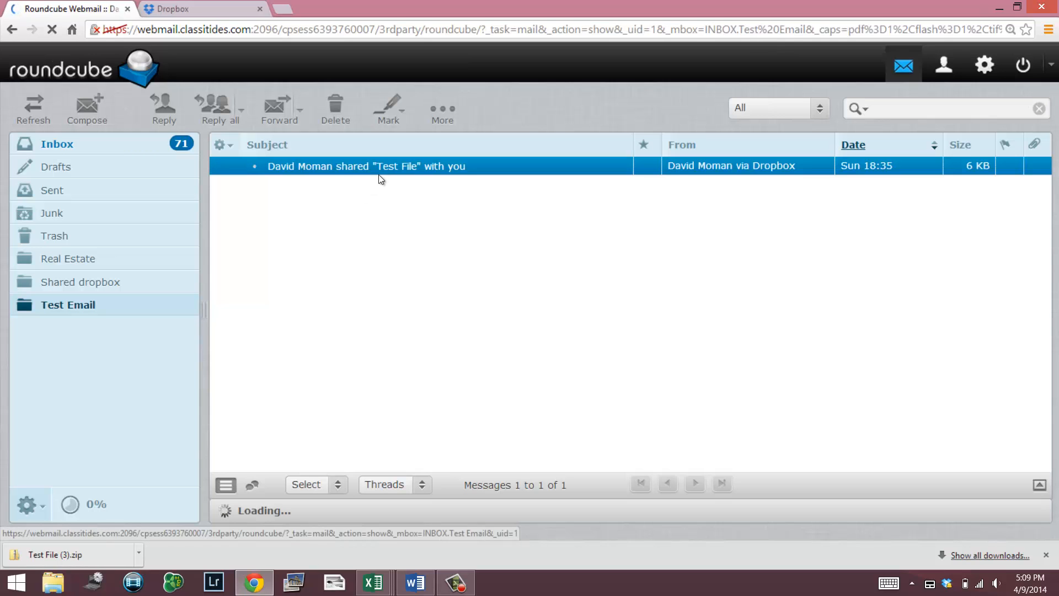
# - Open the Dropbox share message for Test File in the reading view
pyautogui.click(365, 166)
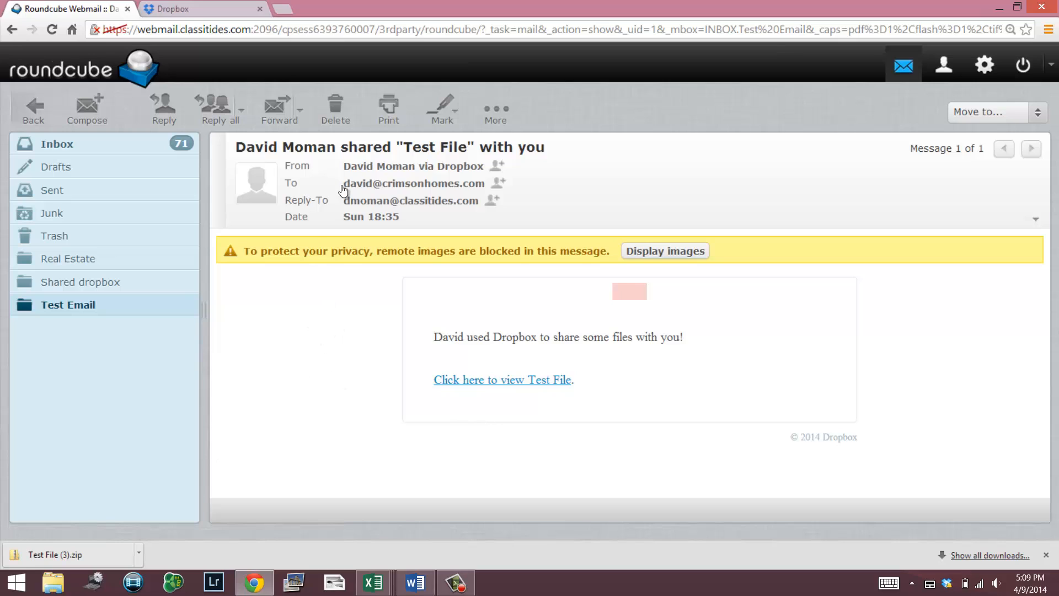
pyautogui.moveTo(435, 229)
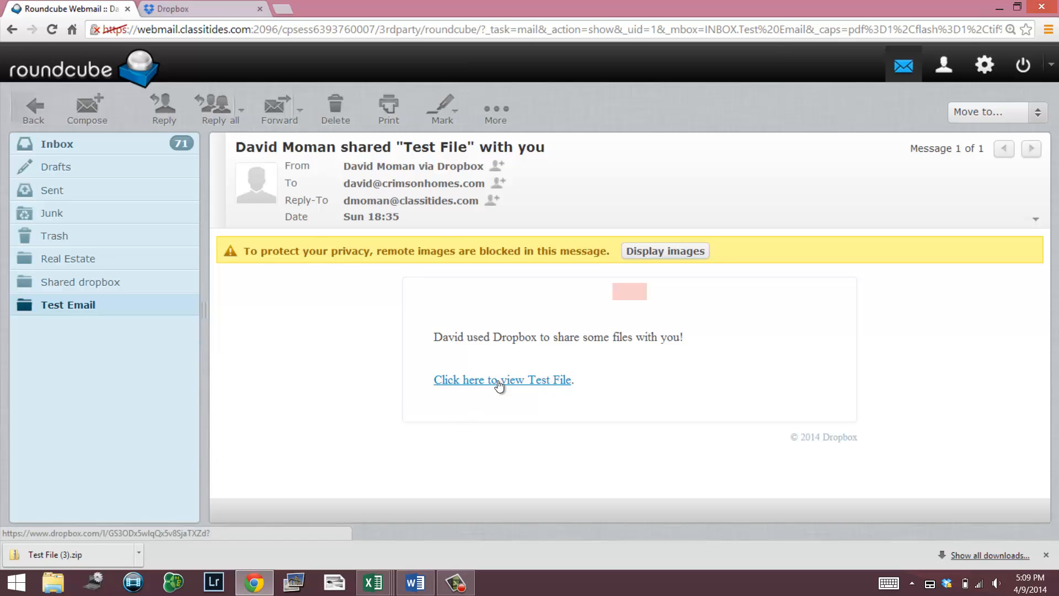
pyautogui.moveTo(536, 385)
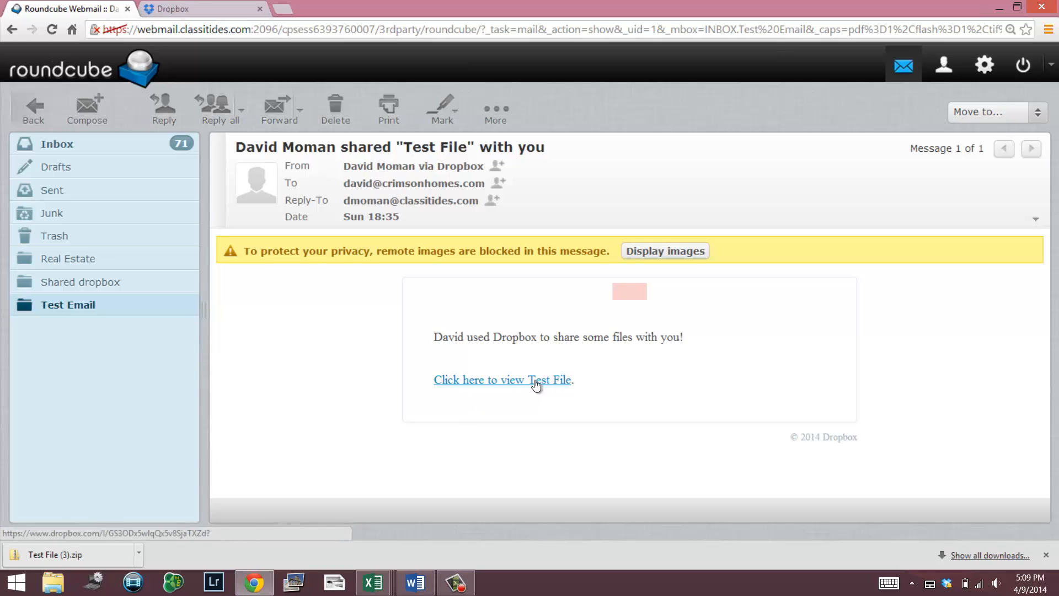
pyautogui.moveTo(546, 388)
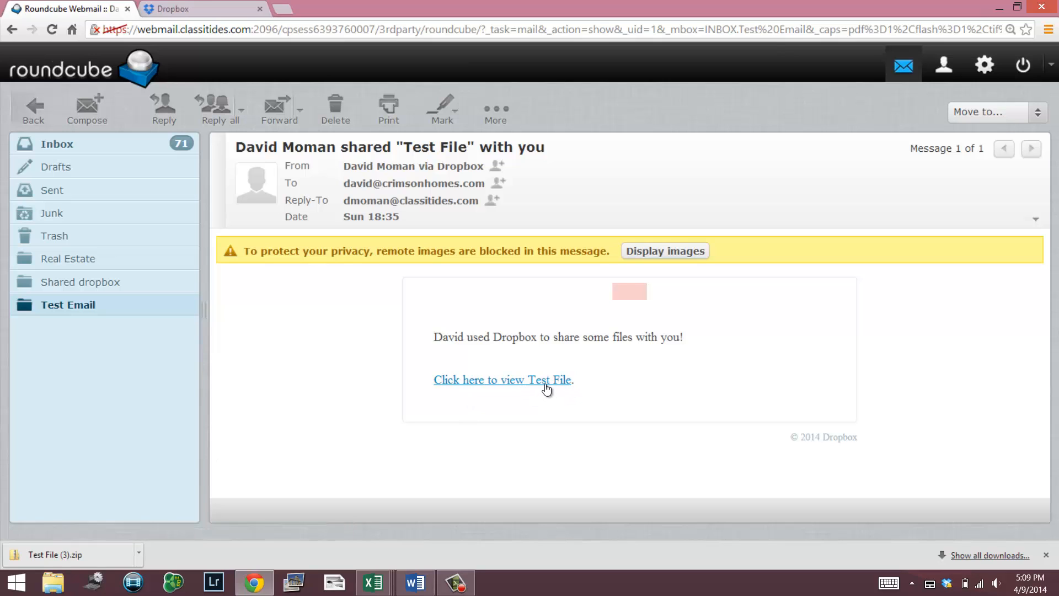
pyautogui.moveTo(549, 387)
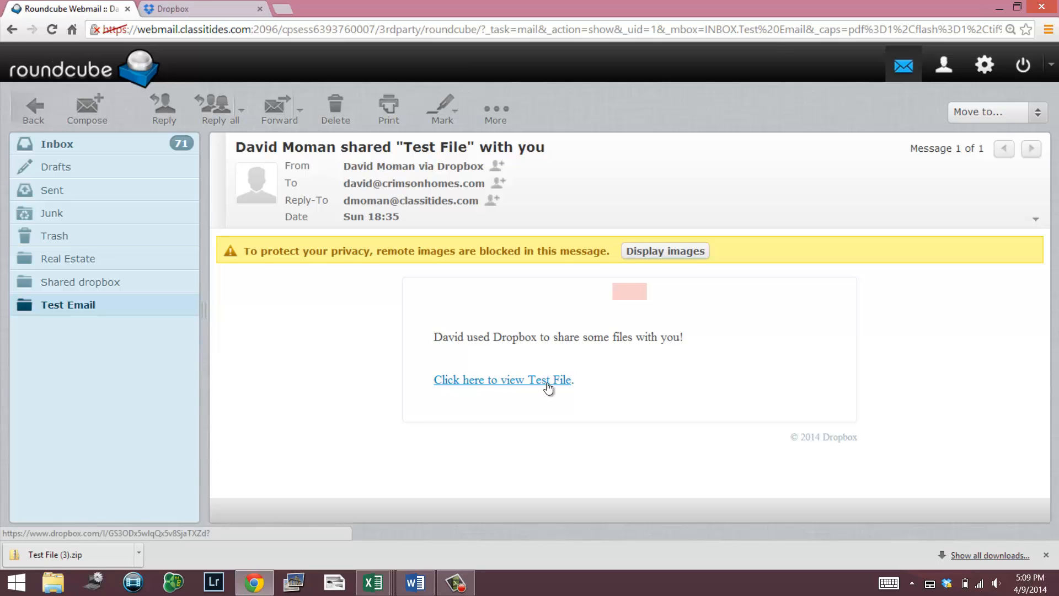
pyautogui.moveTo(472, 386)
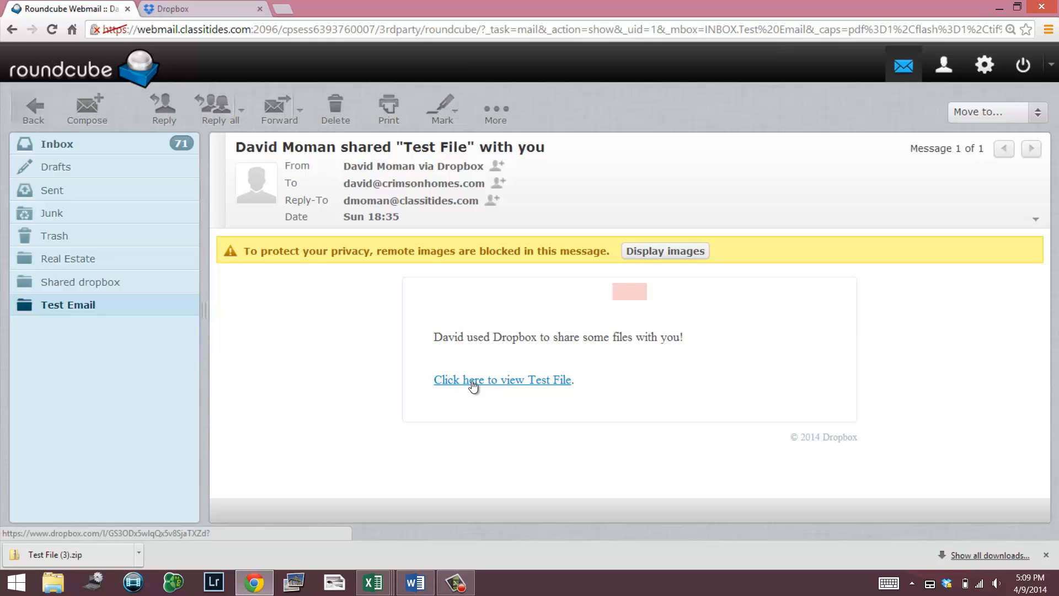
# - View the shared Test File folder in Dropbox and preview its first two house photos
pyautogui.click(472, 380)
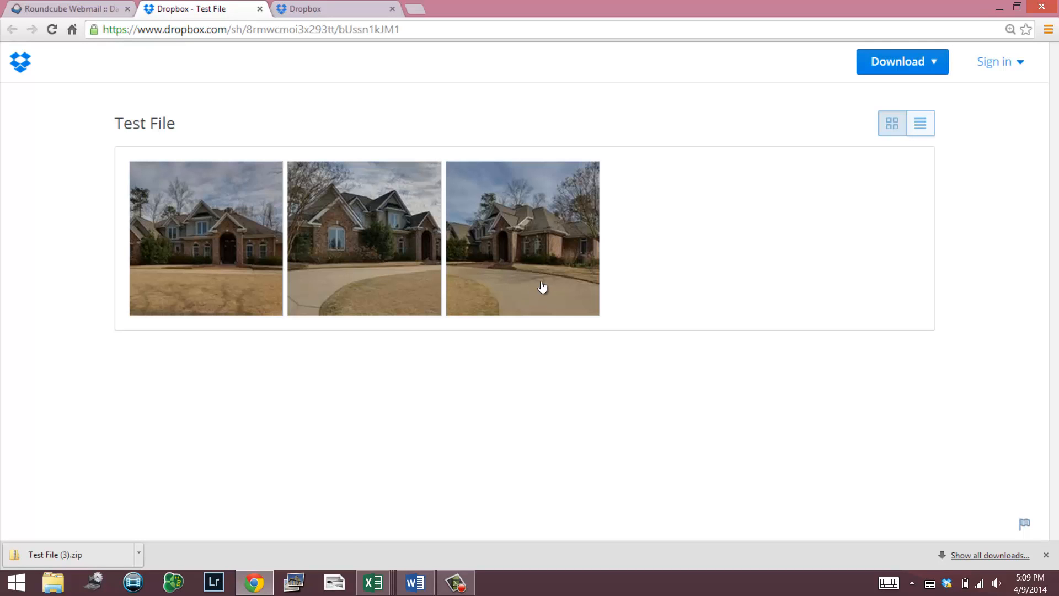
pyautogui.moveTo(242, 234)
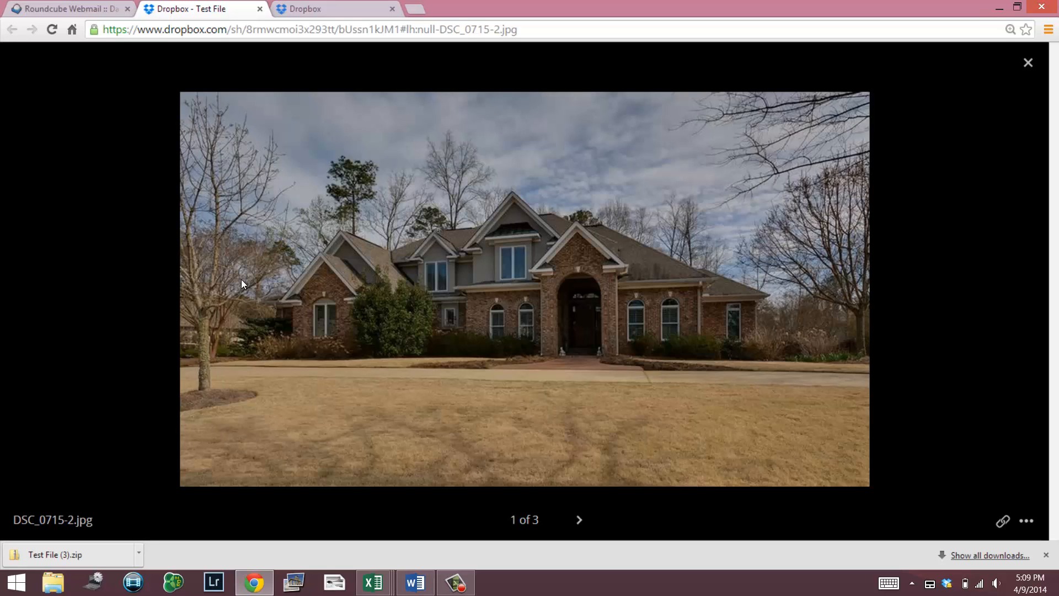
pyautogui.click(578, 519)
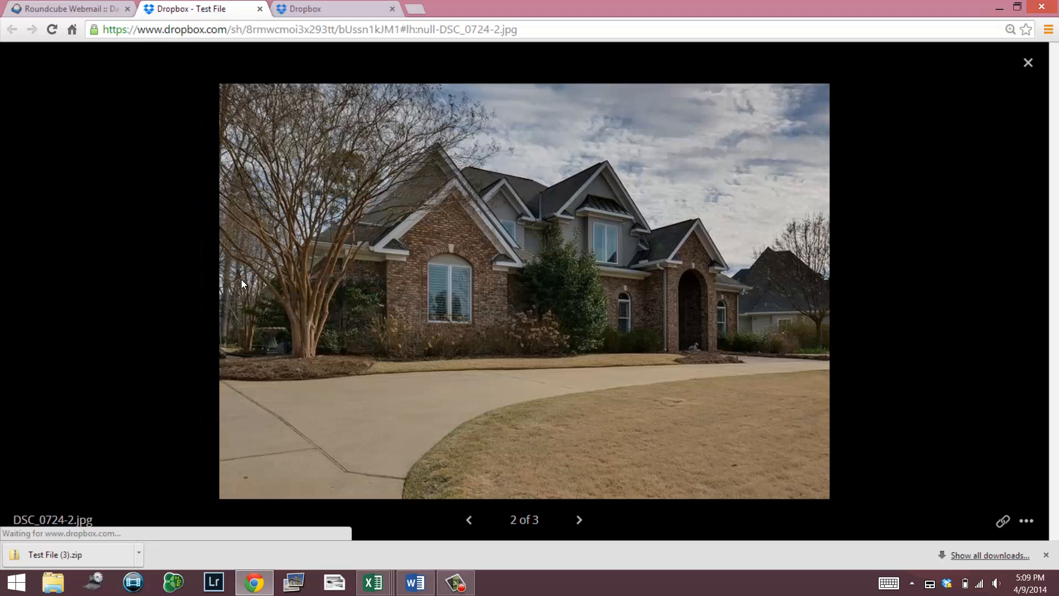
pyautogui.click(468, 520)
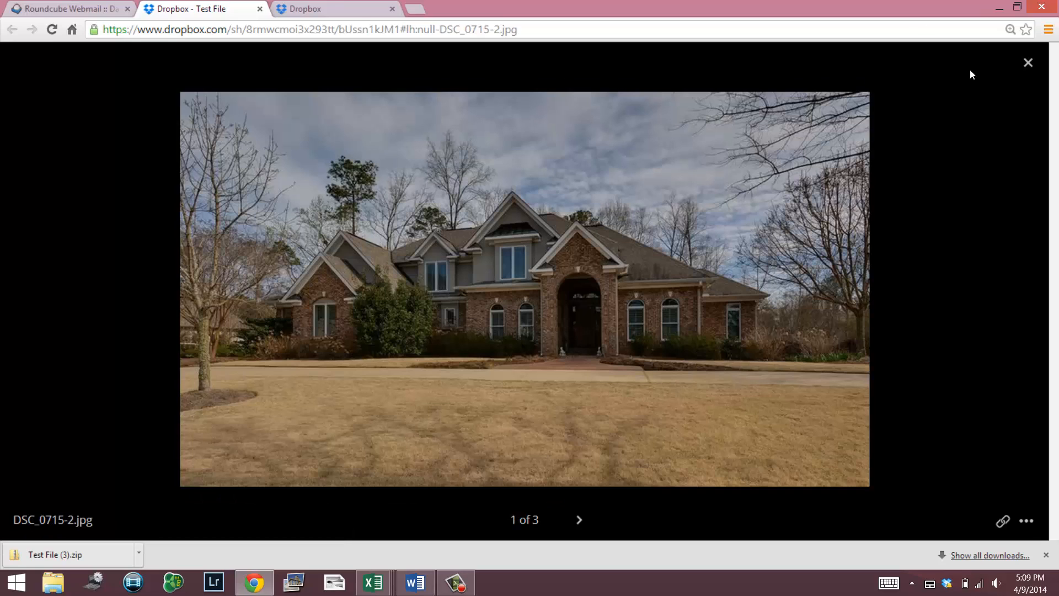
pyautogui.click(1028, 62)
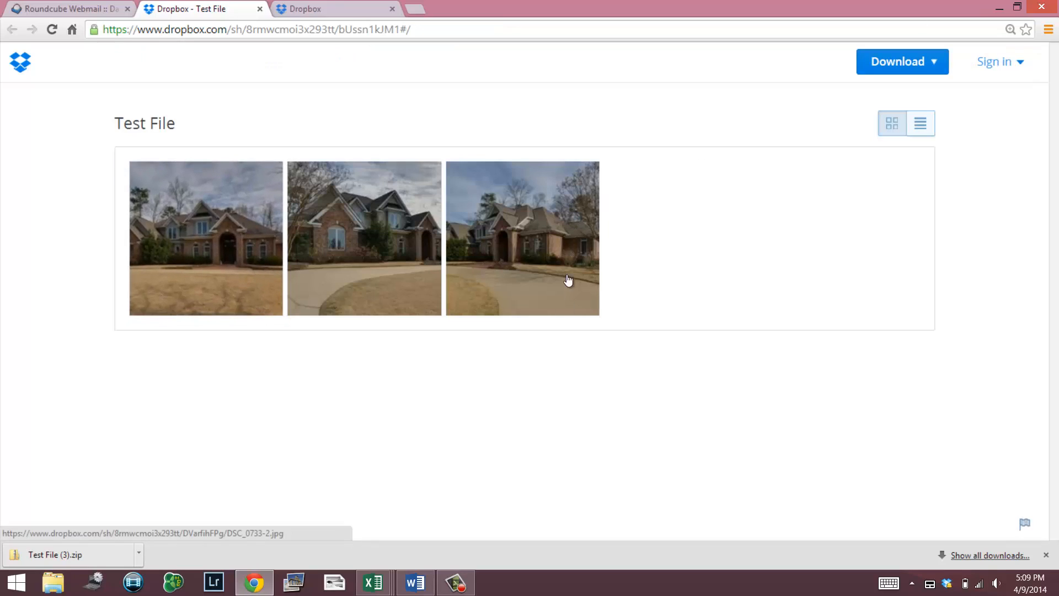
pyautogui.moveTo(776, 274)
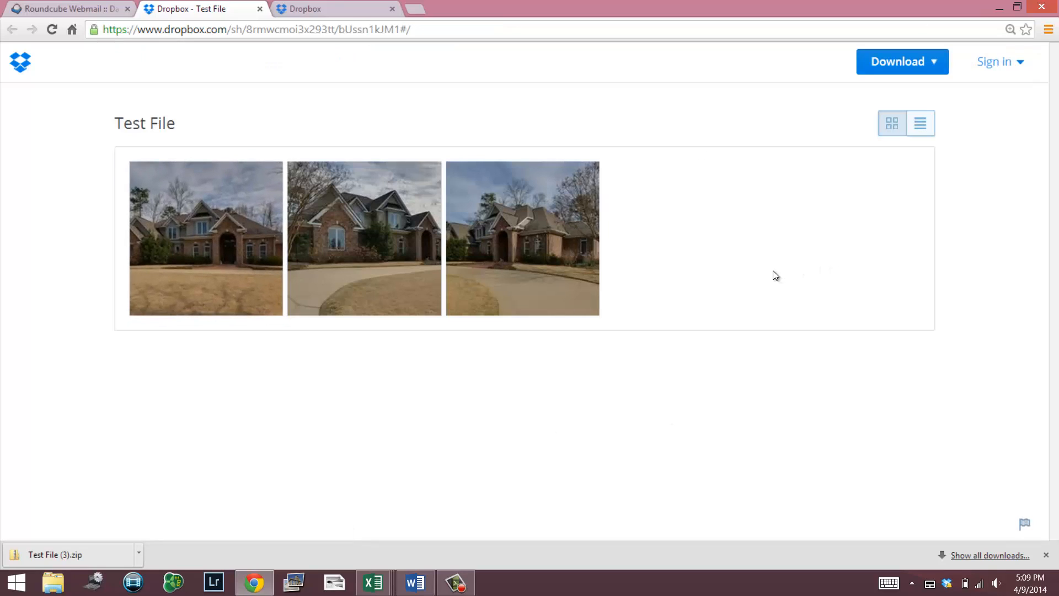
pyautogui.moveTo(655, 132)
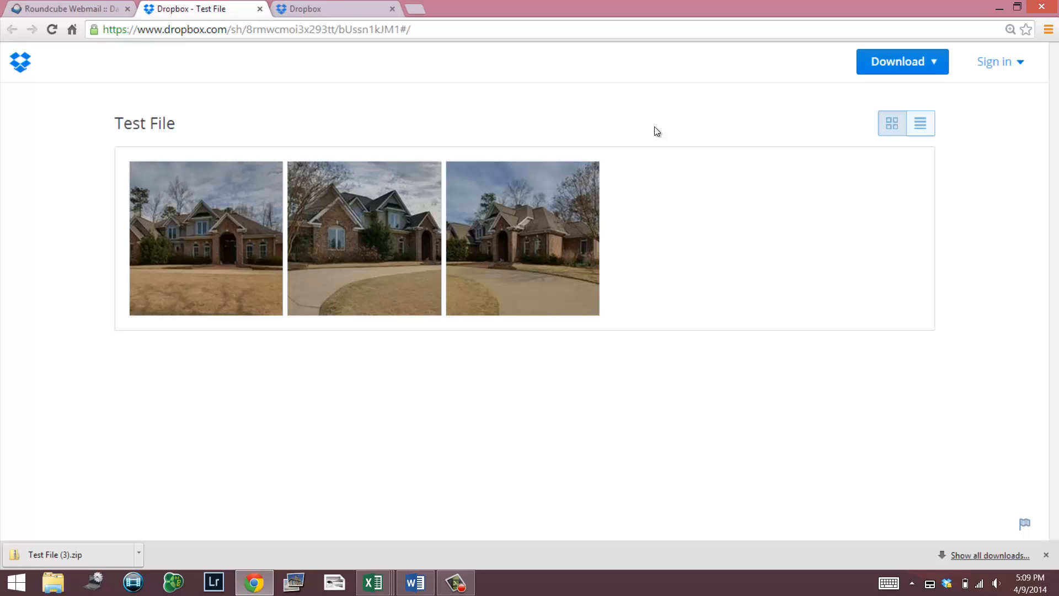
pyautogui.moveTo(940, 80)
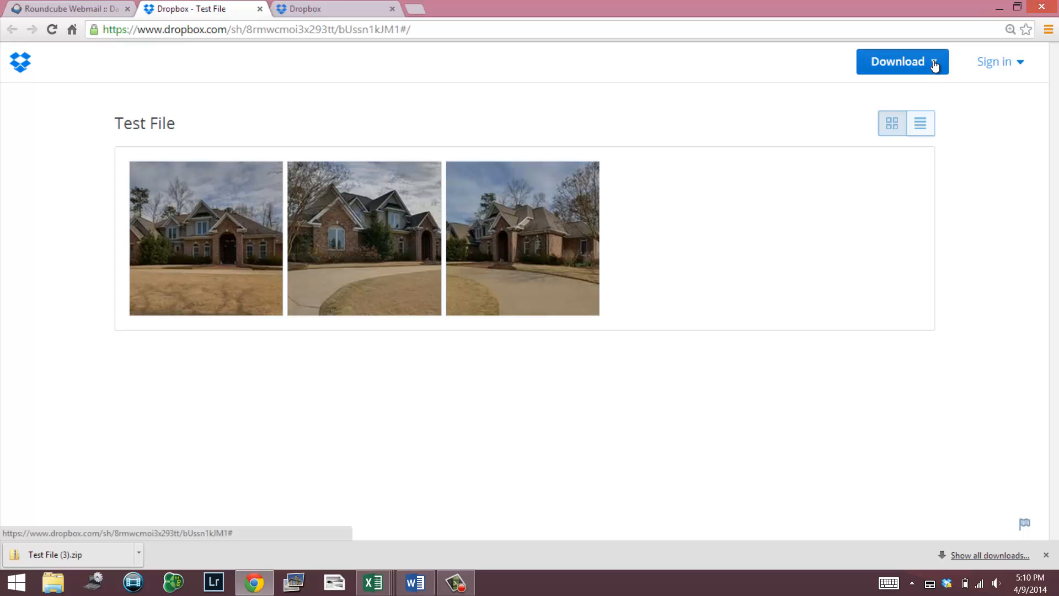
# - Download the whole Test File folder as a zip, saved as Test File (4).zip
pyautogui.click(933, 61)
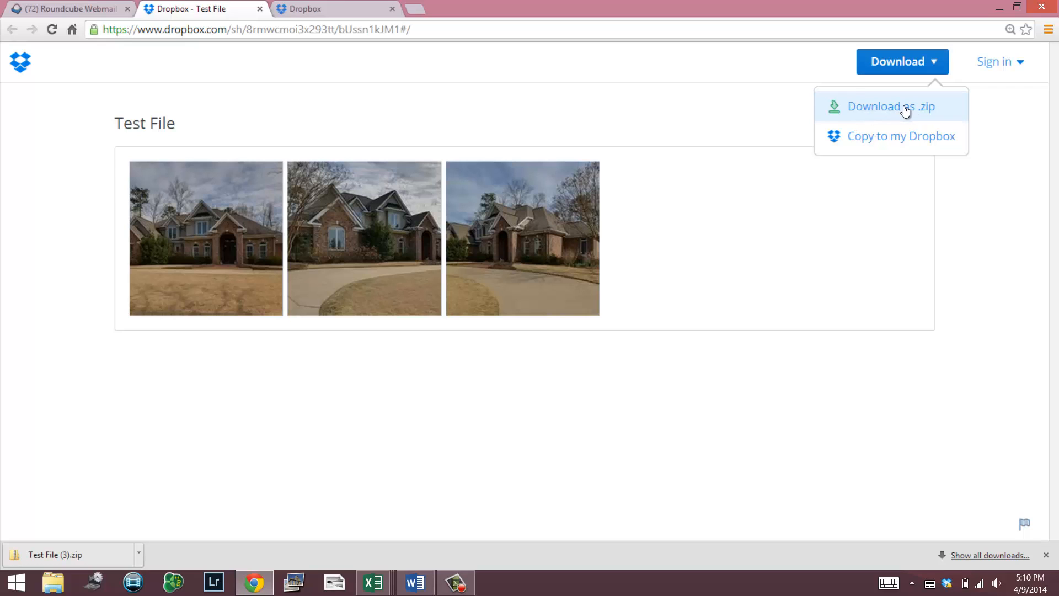
pyautogui.moveTo(887, 112)
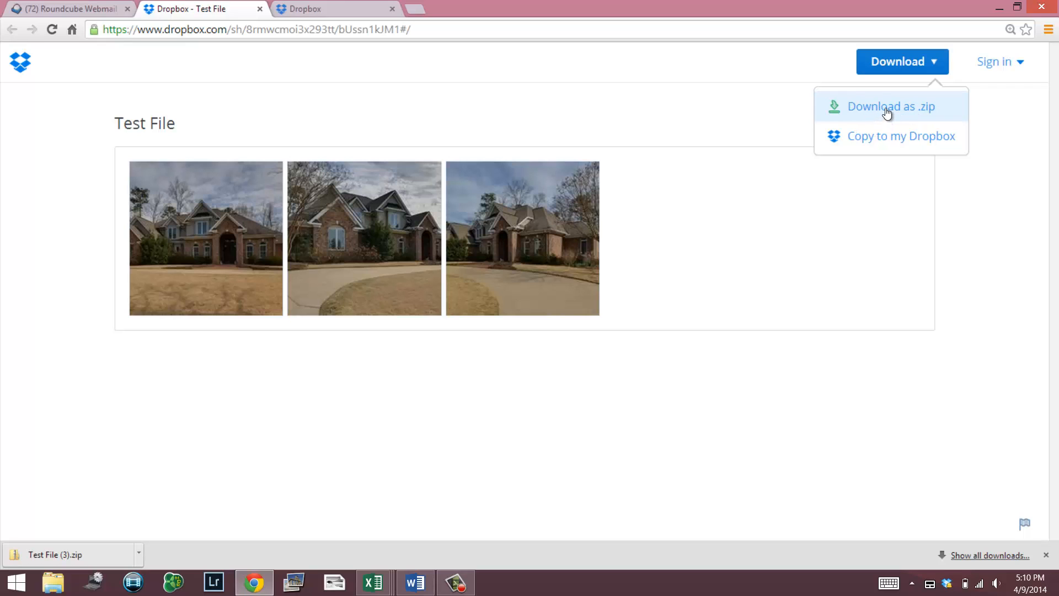
pyautogui.click(892, 106)
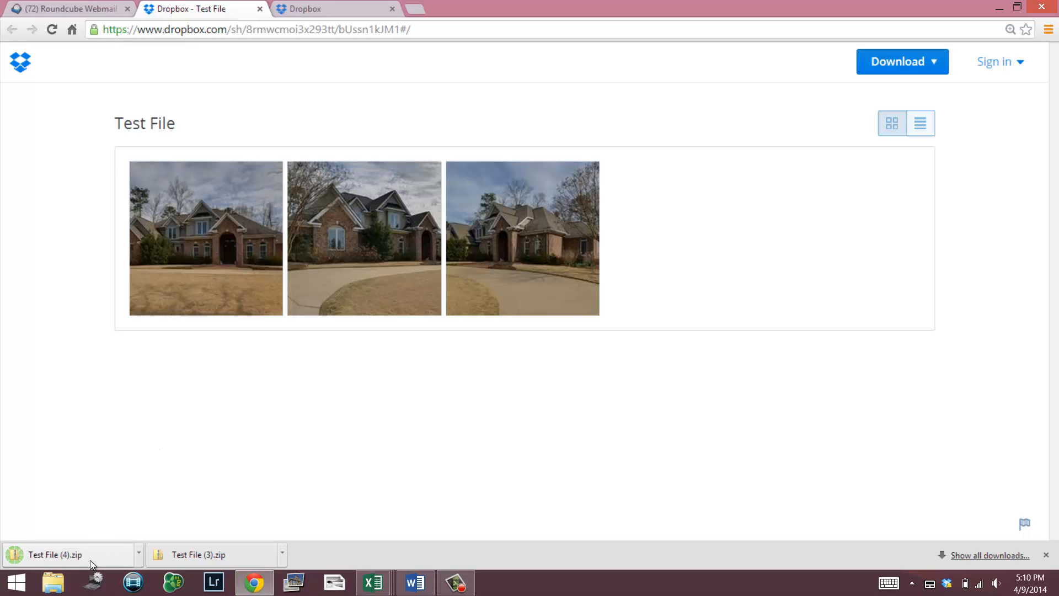
# - Show the three house photos in Test File (4).zip as large thumbnails in Downloads
pyautogui.click(55, 554)
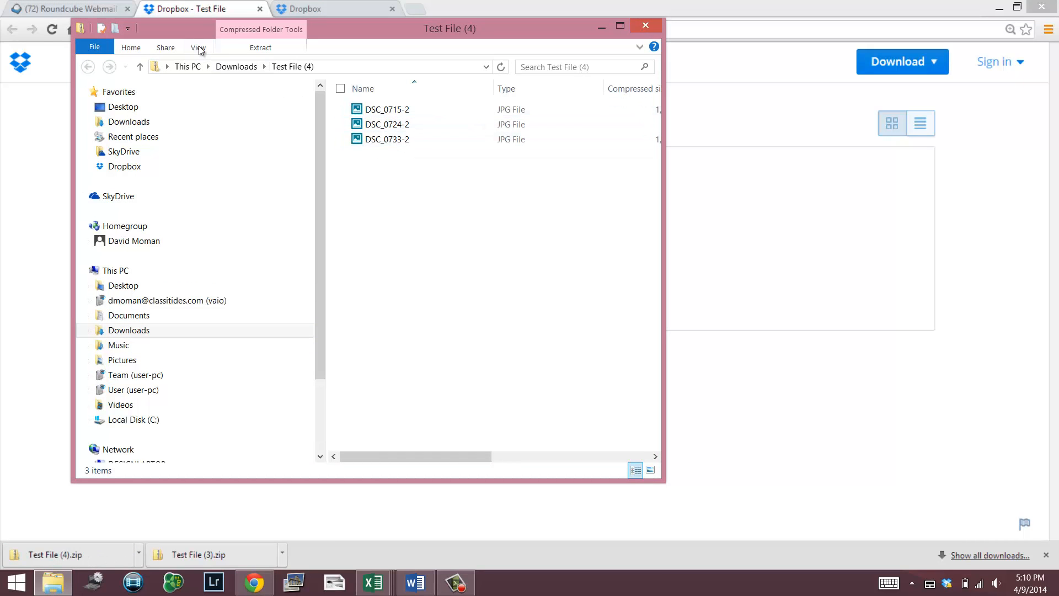
pyautogui.click(650, 470)
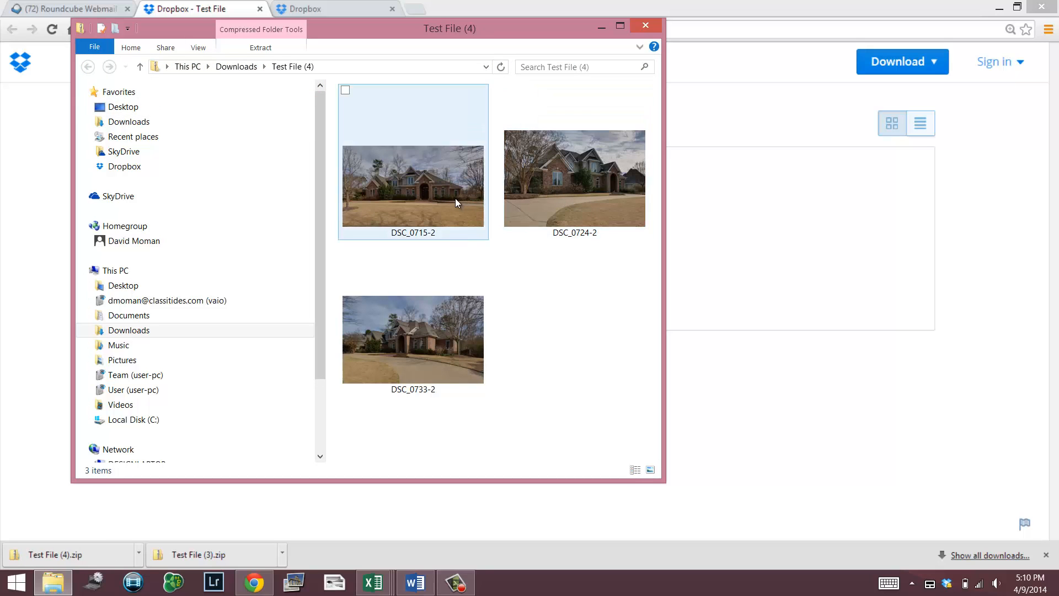
pyautogui.moveTo(452, 209)
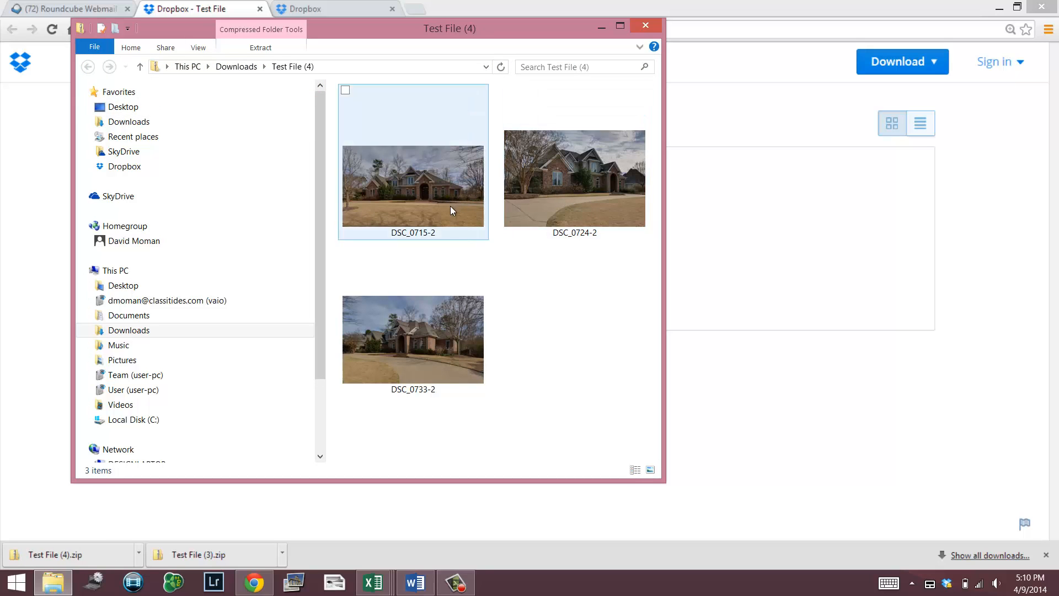
pyautogui.moveTo(454, 172)
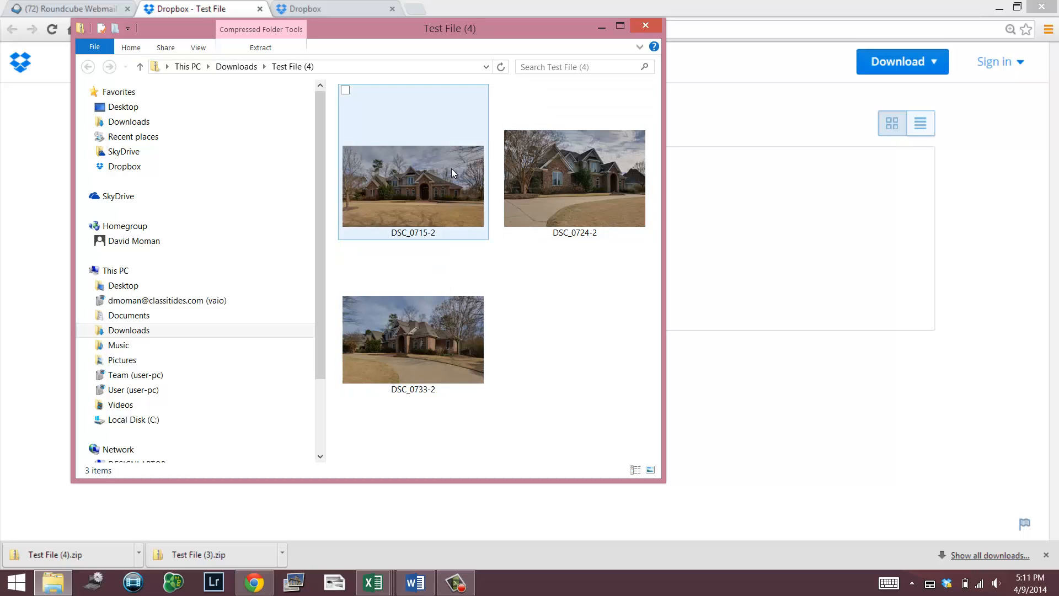
pyautogui.moveTo(406, 123)
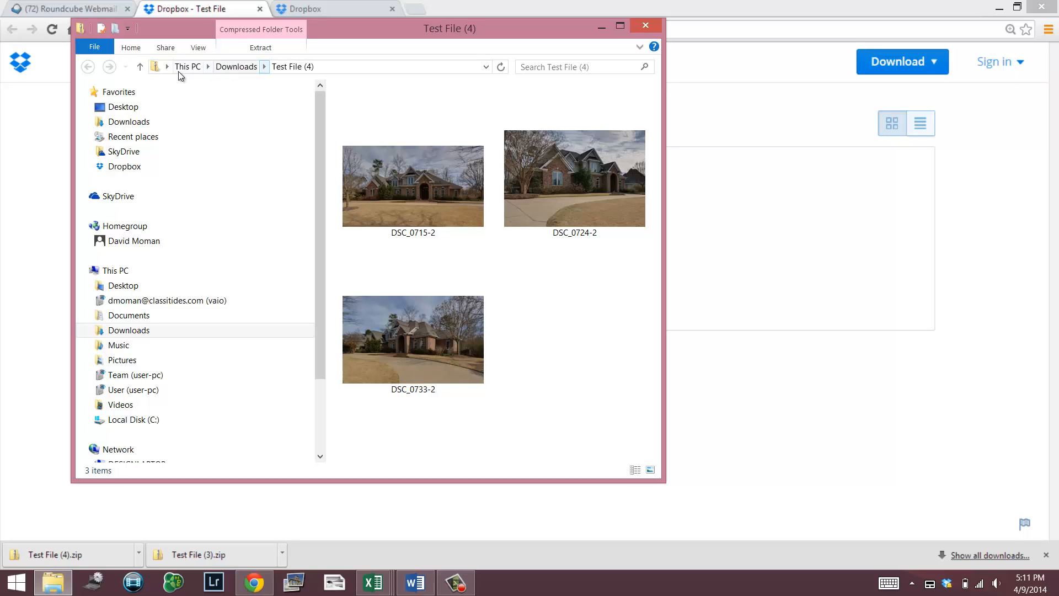
pyautogui.click(293, 66)
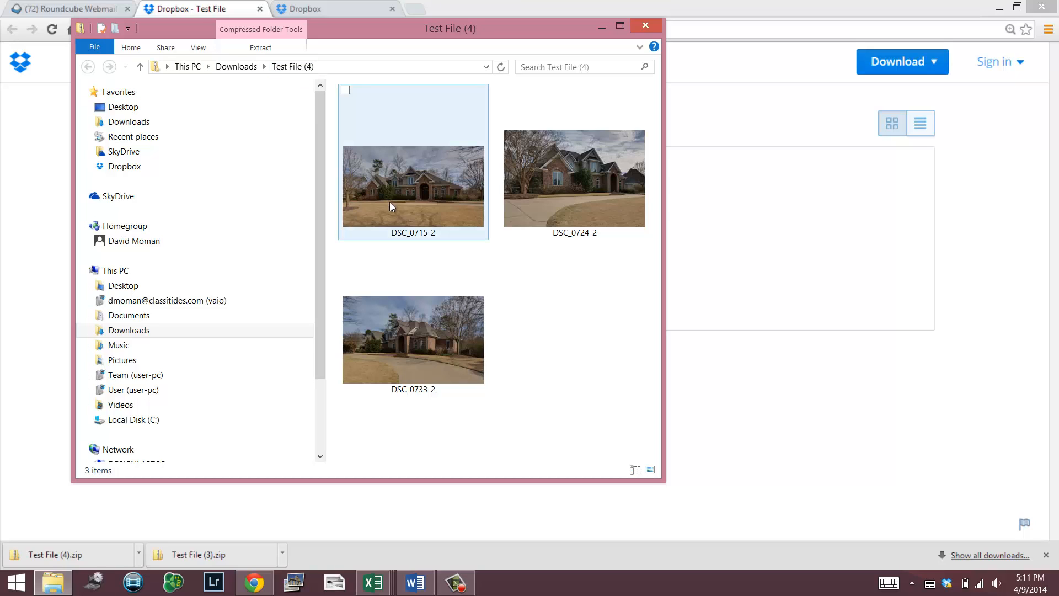
pyautogui.moveTo(439, 197)
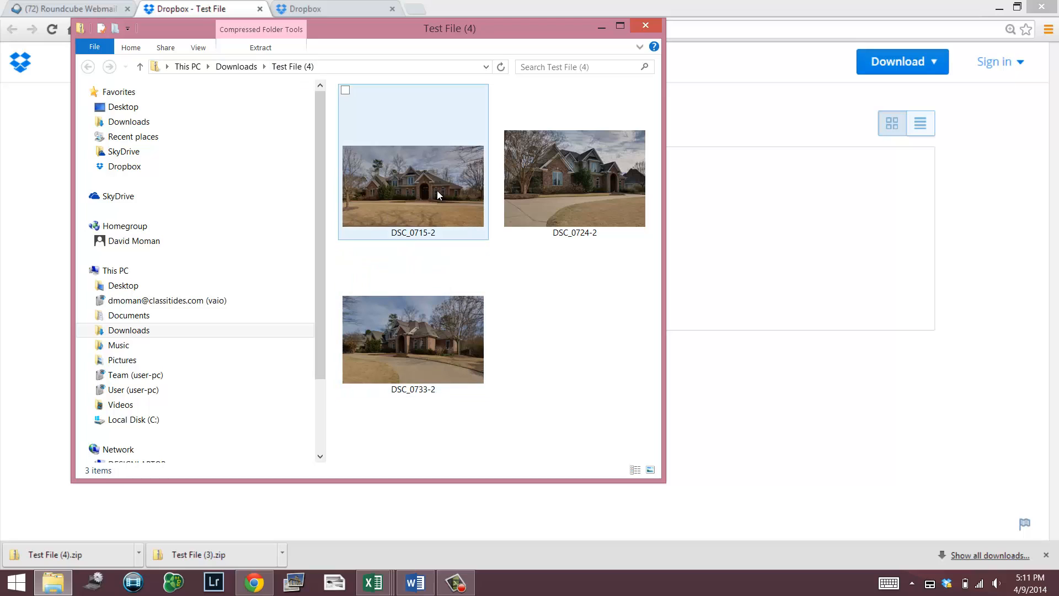
pyautogui.click(573, 178)
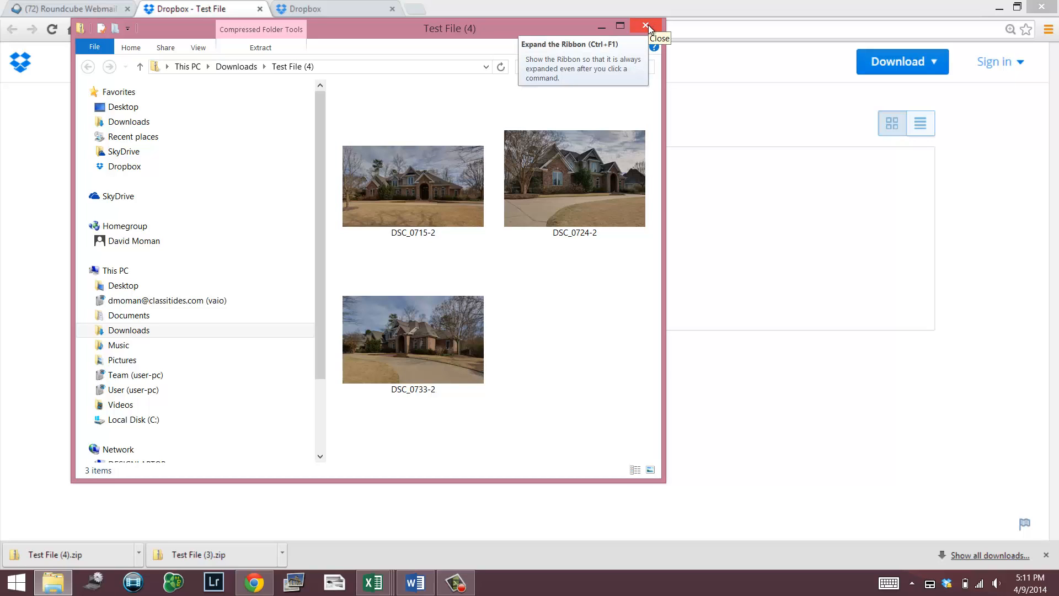
pyautogui.moveTo(647, 25)
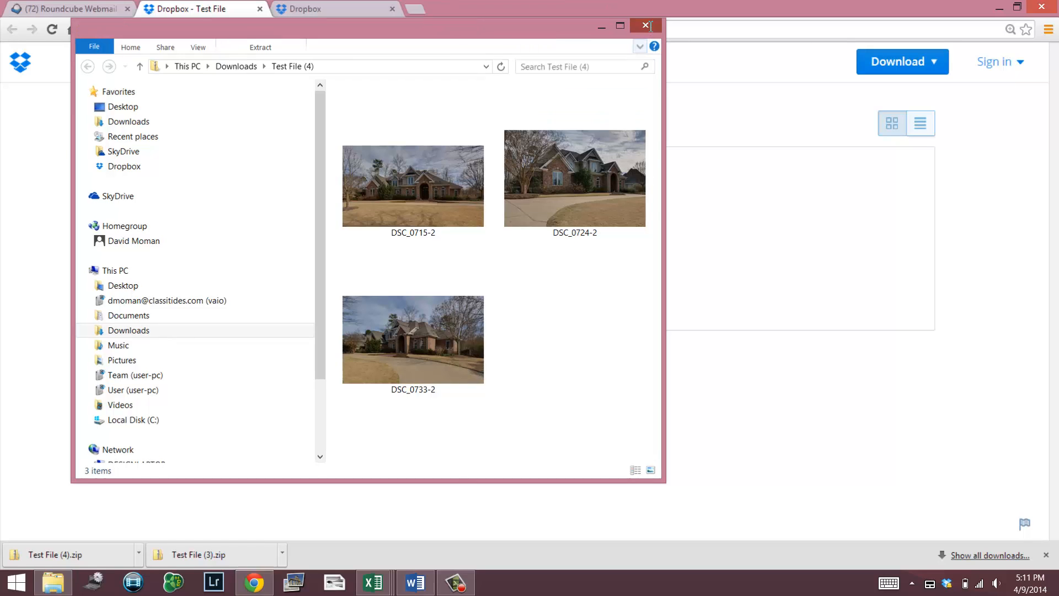
# - Close the archive window and reopen the Test File download options in Dropbox
pyautogui.click(644, 25)
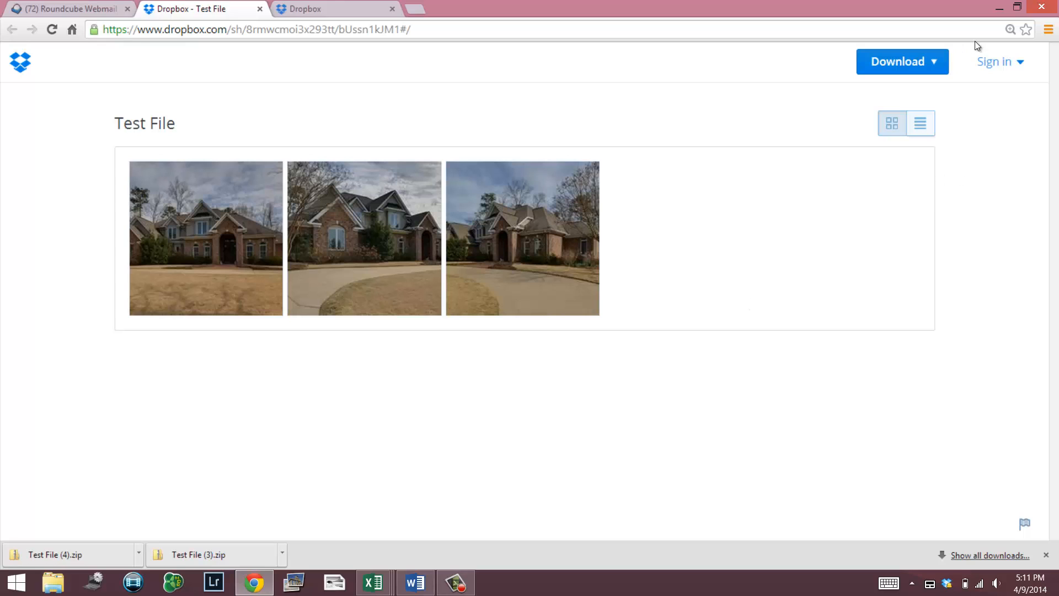
pyautogui.click(902, 62)
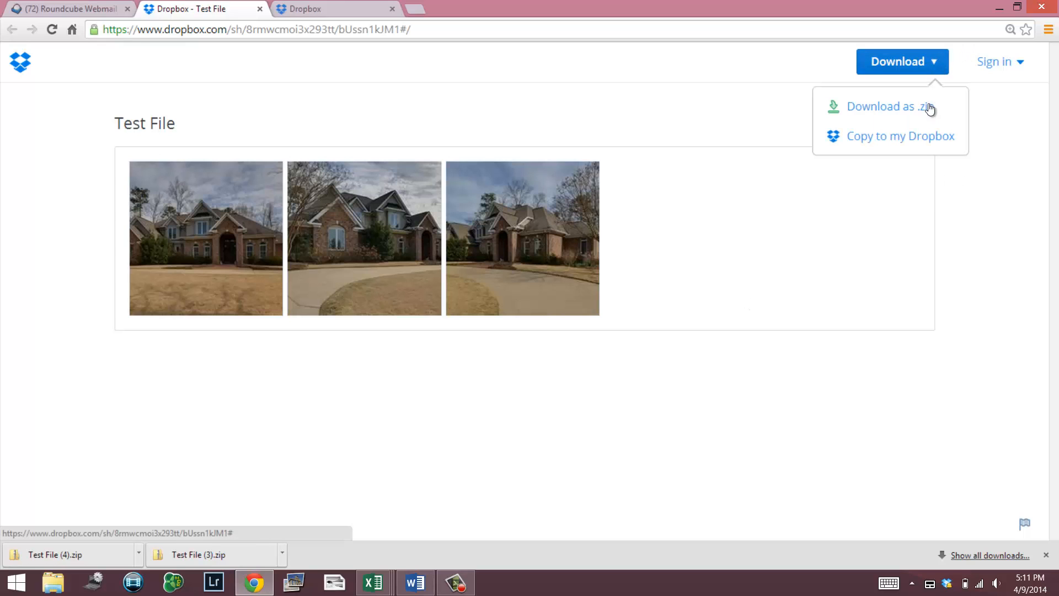
pyautogui.moveTo(916, 149)
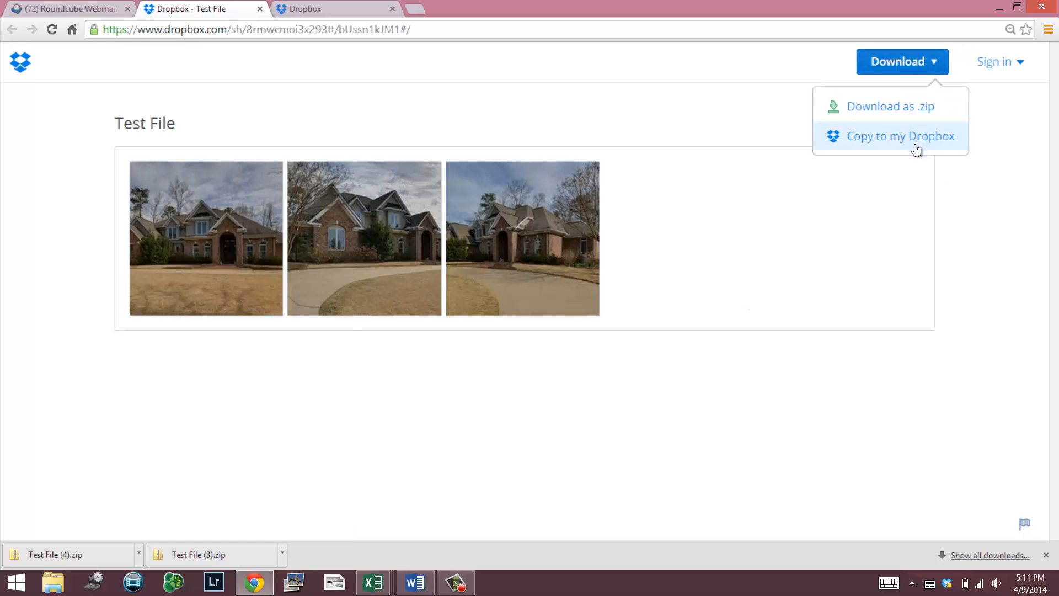
pyautogui.moveTo(972, 183)
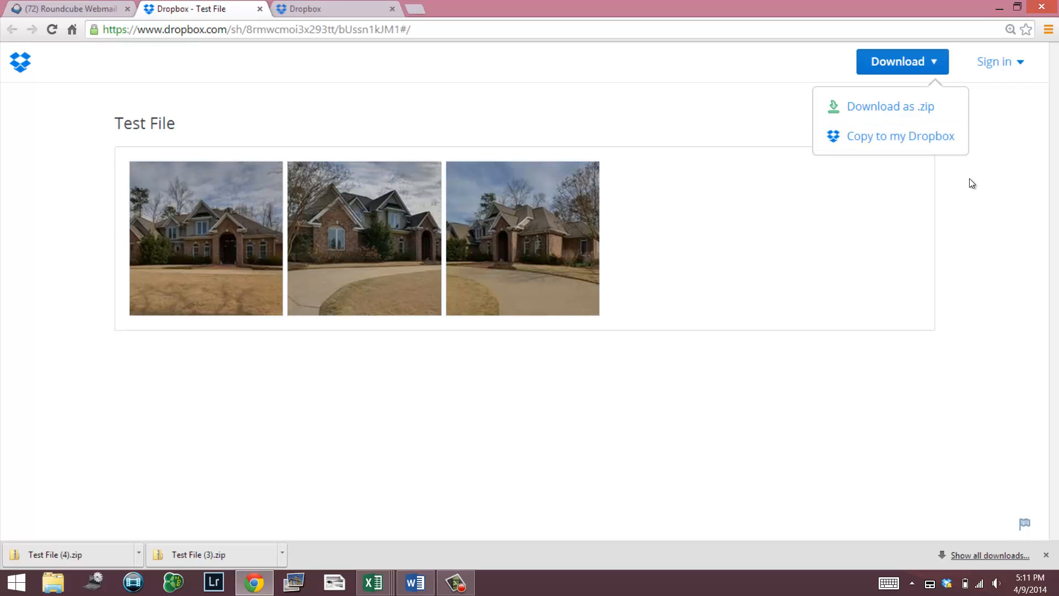
pyautogui.moveTo(956, 185)
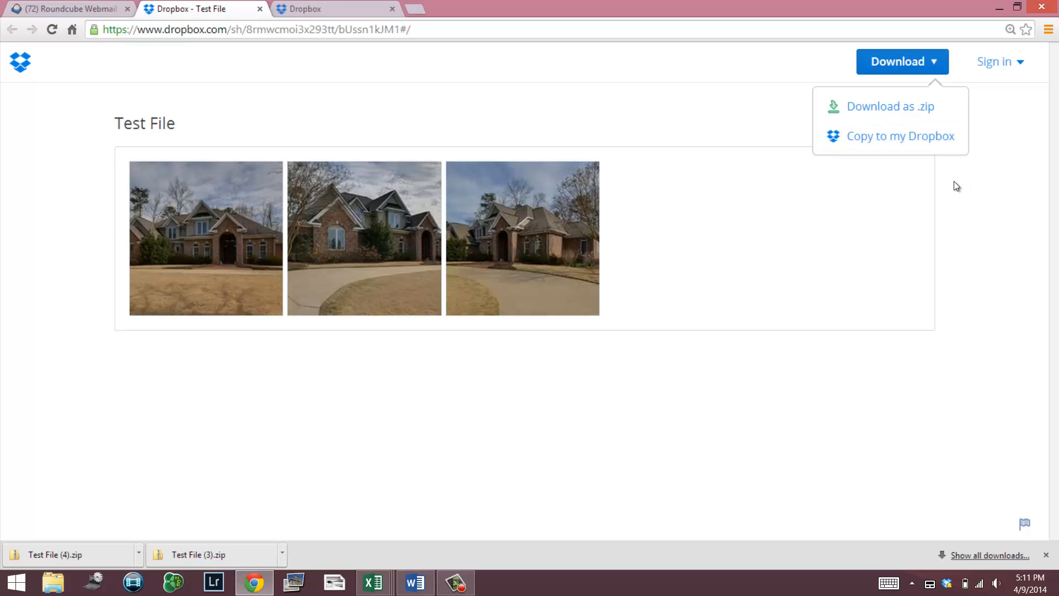
pyautogui.moveTo(957, 168)
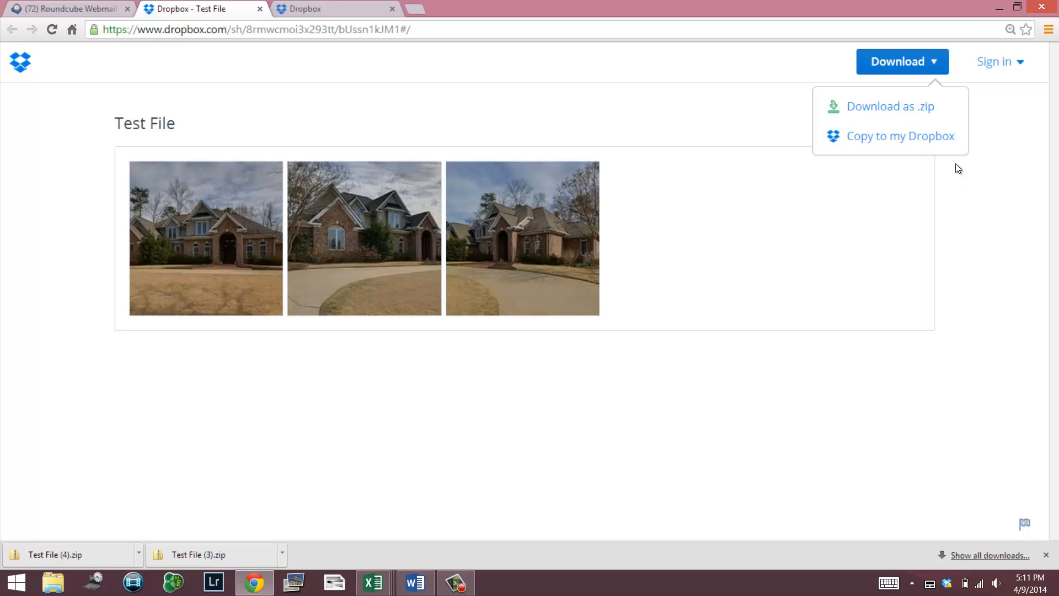
pyautogui.moveTo(900, 136)
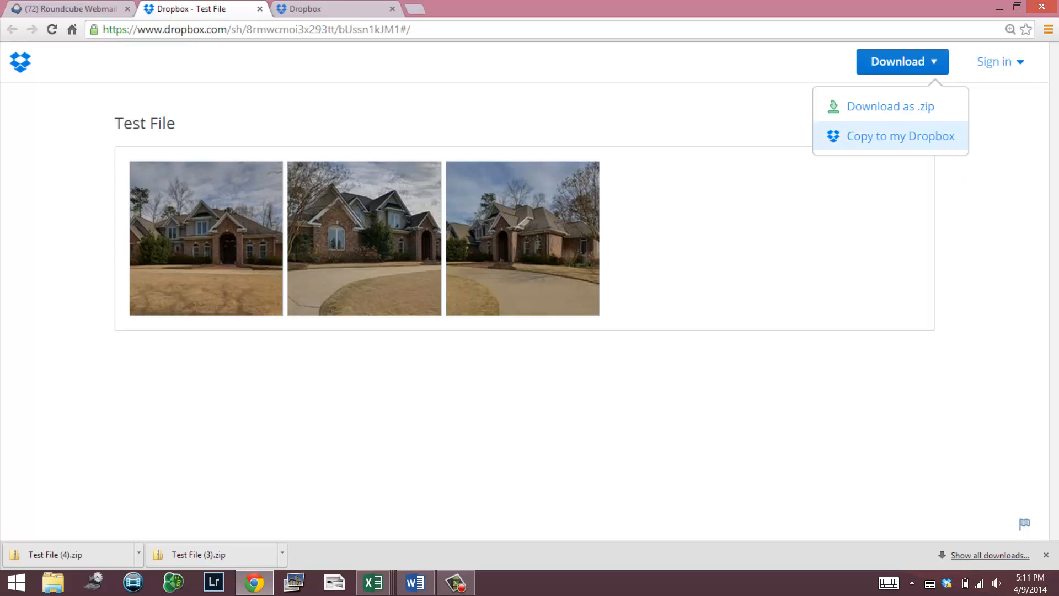
# - Choose Copy to my Dropbox for Test File, then dismiss the sign-up prompt
pyautogui.click(900, 135)
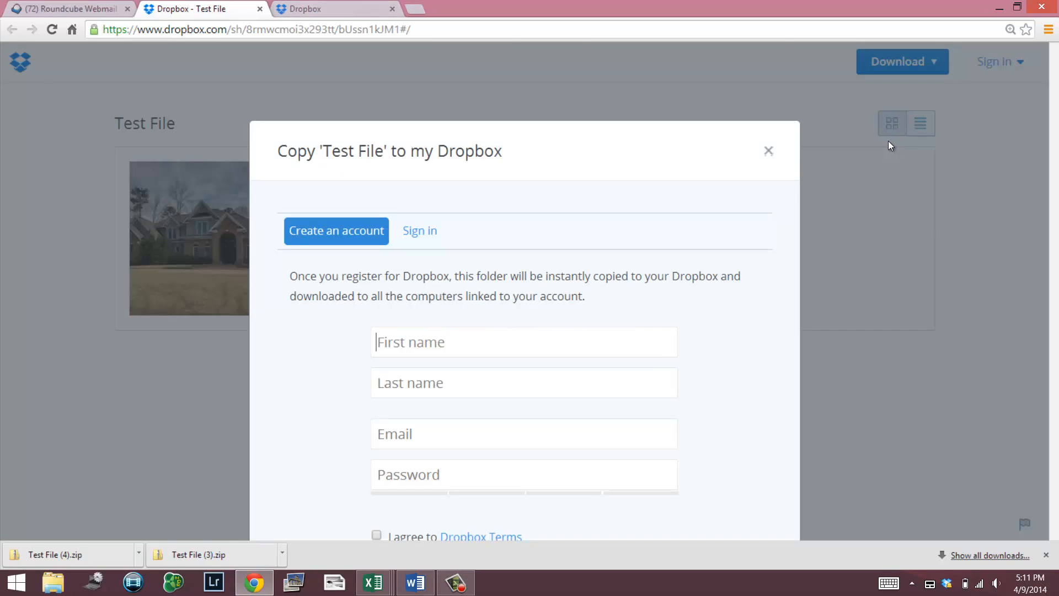
pyautogui.moveTo(750, 161)
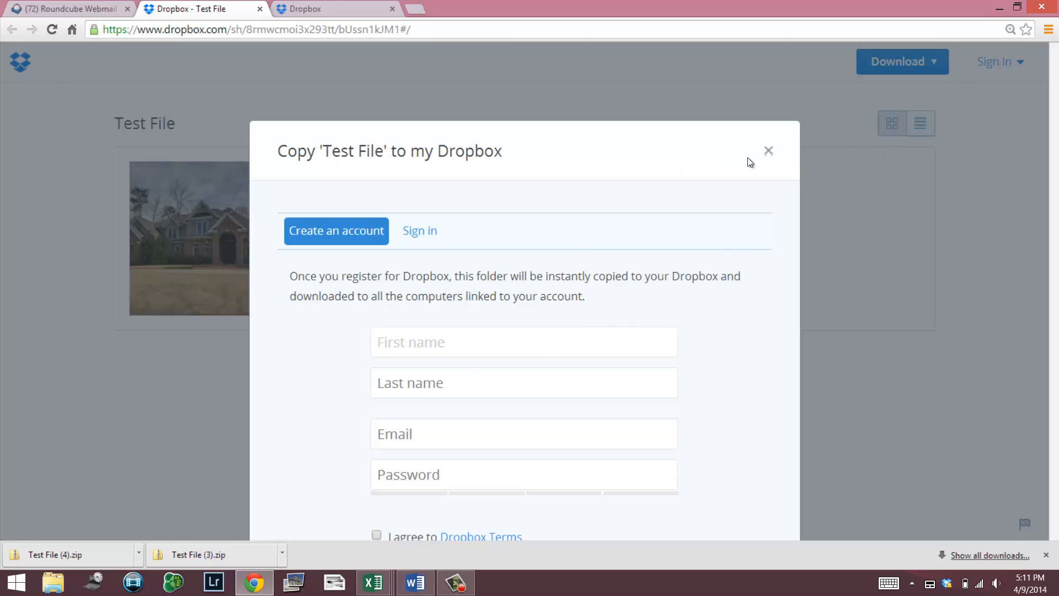
pyautogui.click(768, 150)
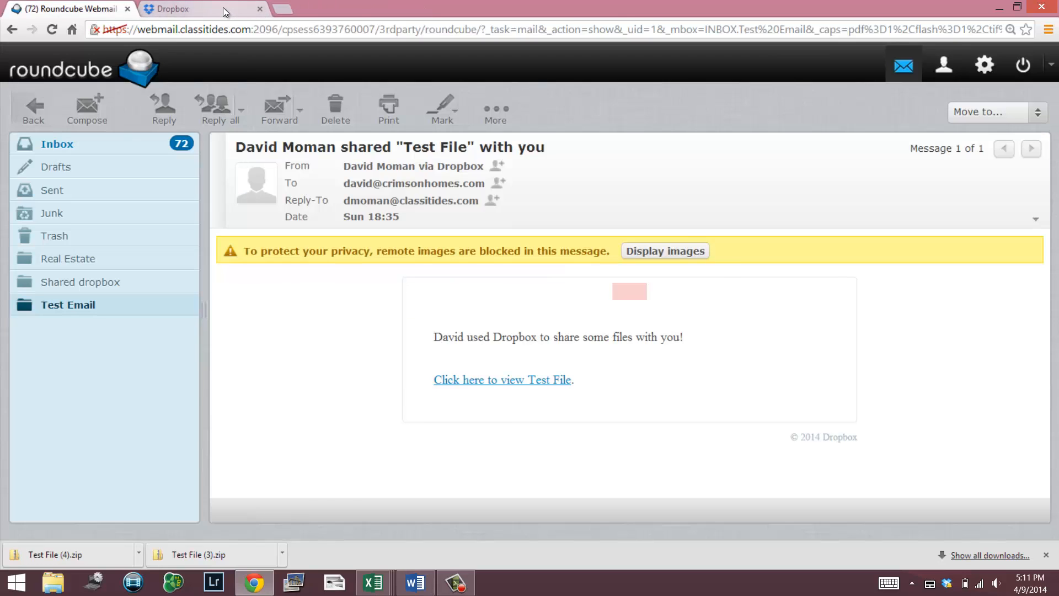
# - Return to webmail and show the Shared dropbox folder with the 'Shared folder test file' invitation
pyautogui.click(177, 9)
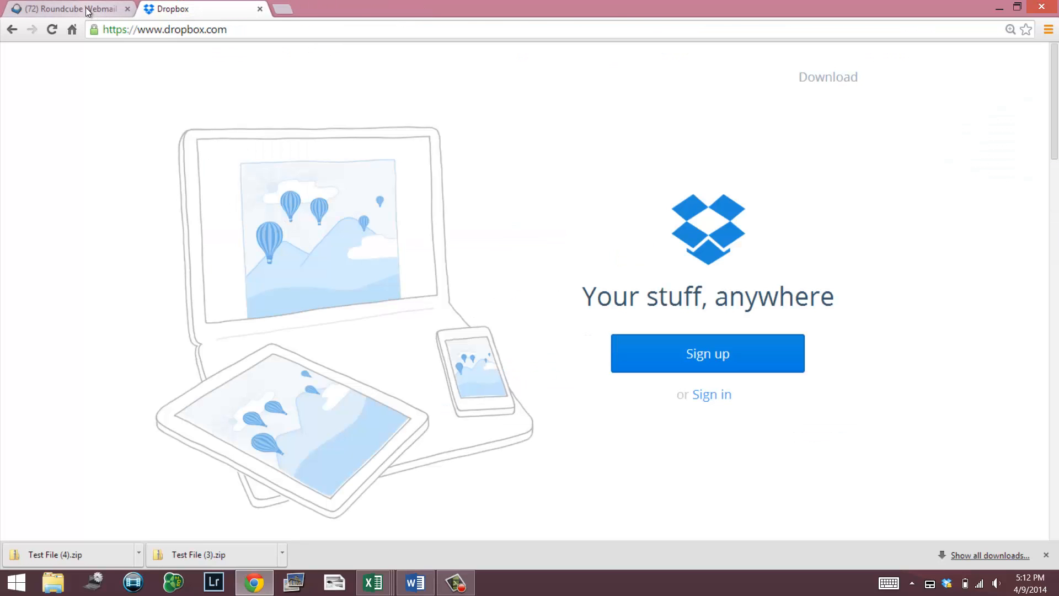
pyautogui.click(66, 9)
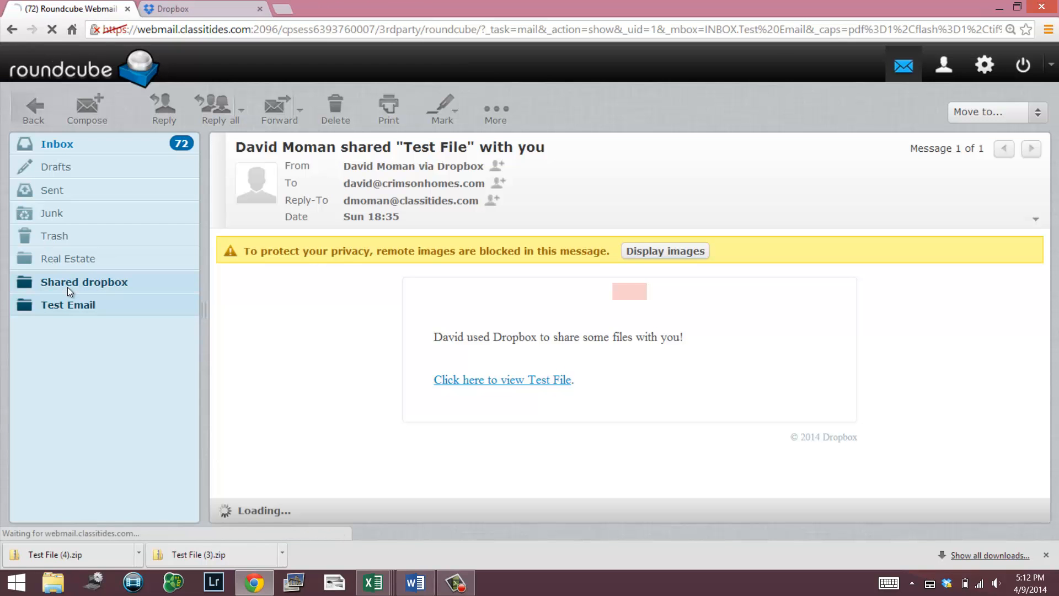
pyautogui.click(84, 283)
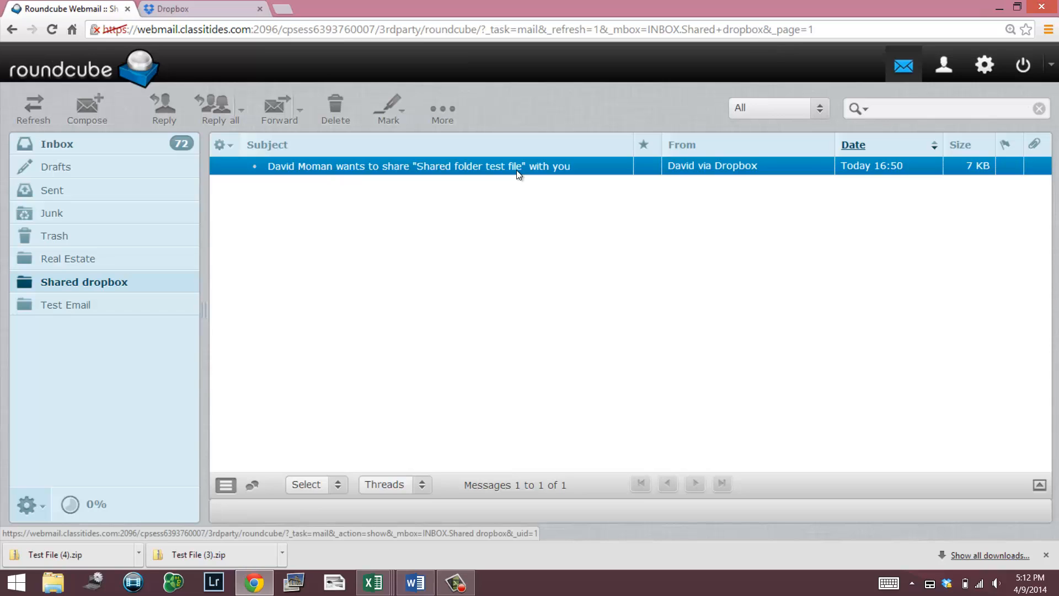
pyautogui.moveTo(479, 224)
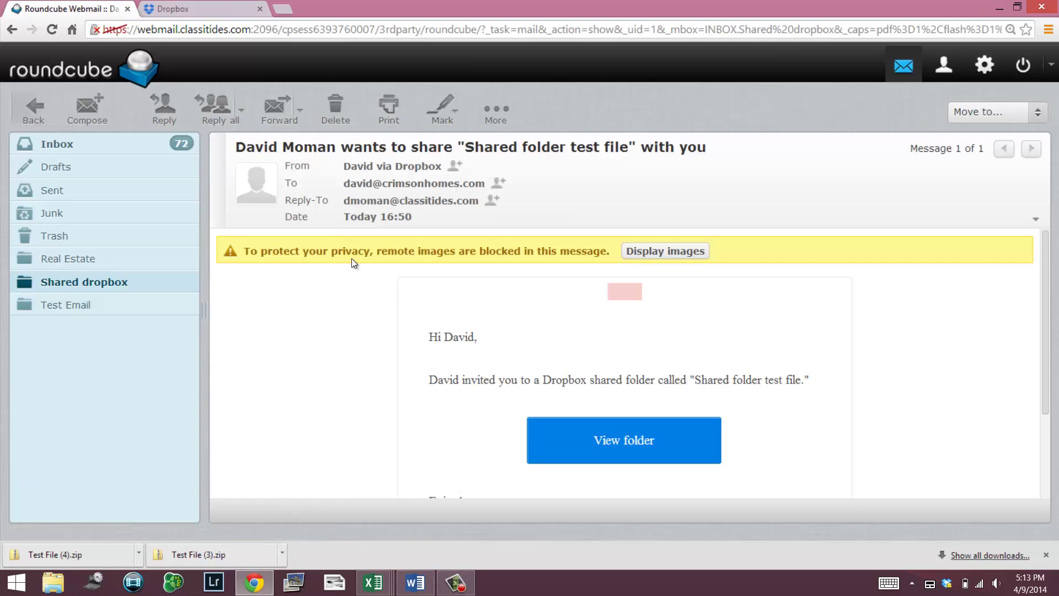
pyautogui.moveTo(630, 415)
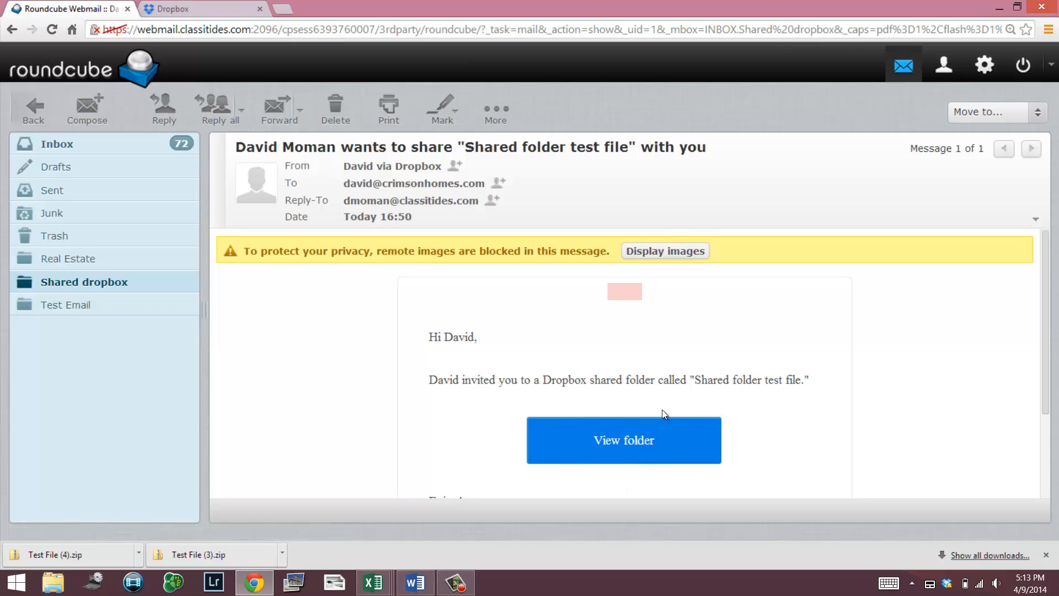
pyautogui.moveTo(646, 450)
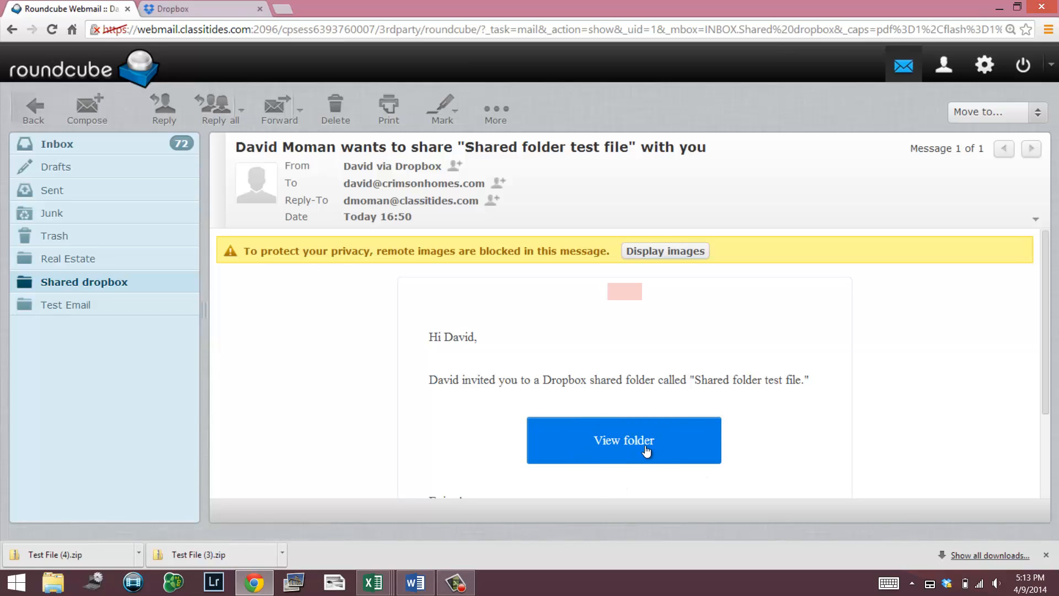
pyautogui.click(624, 441)
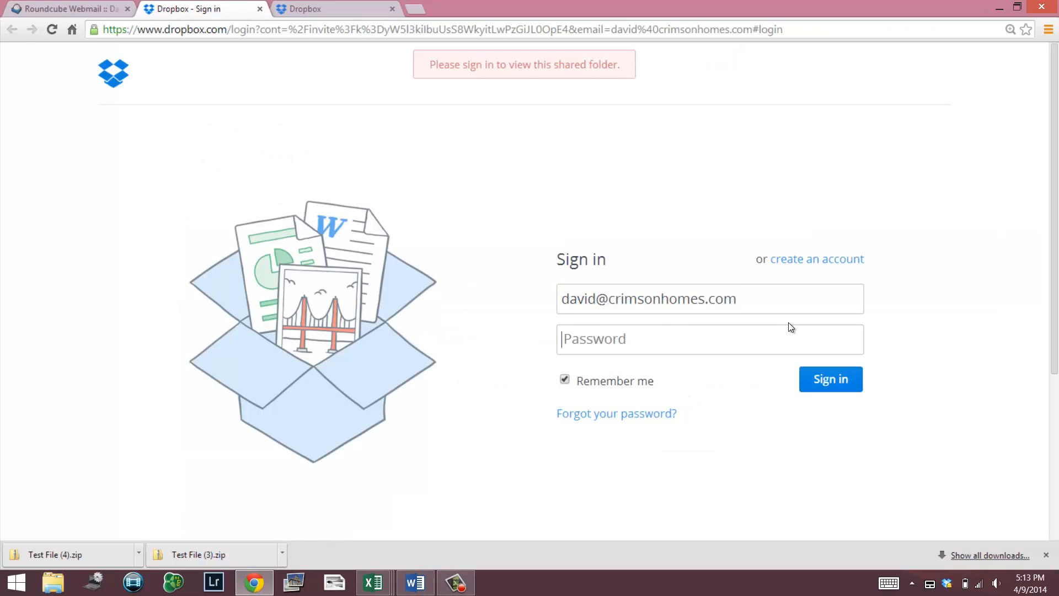
pyautogui.moveTo(761, 326)
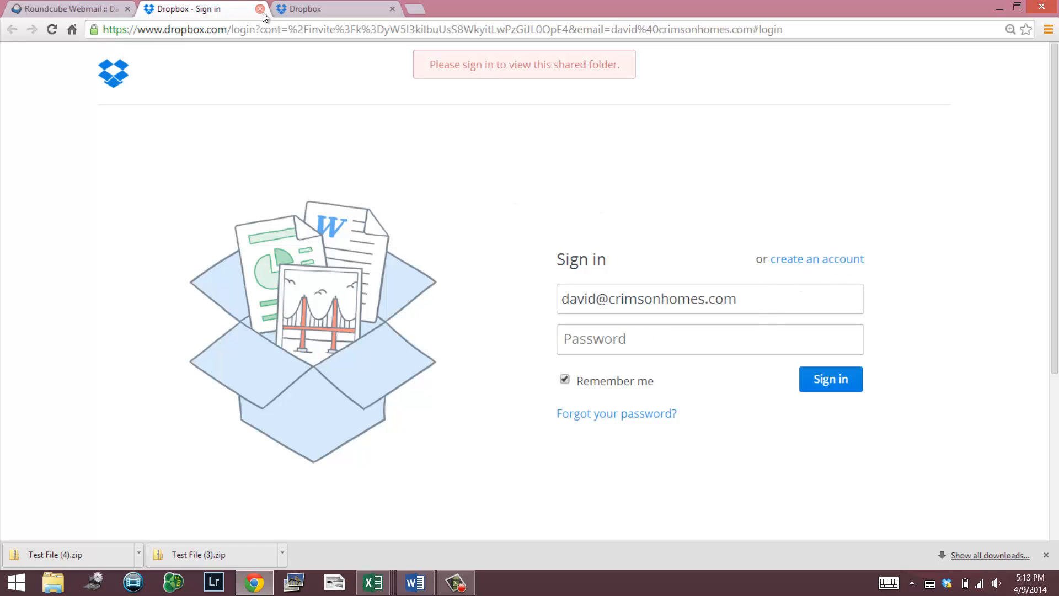
pyautogui.click(260, 9)
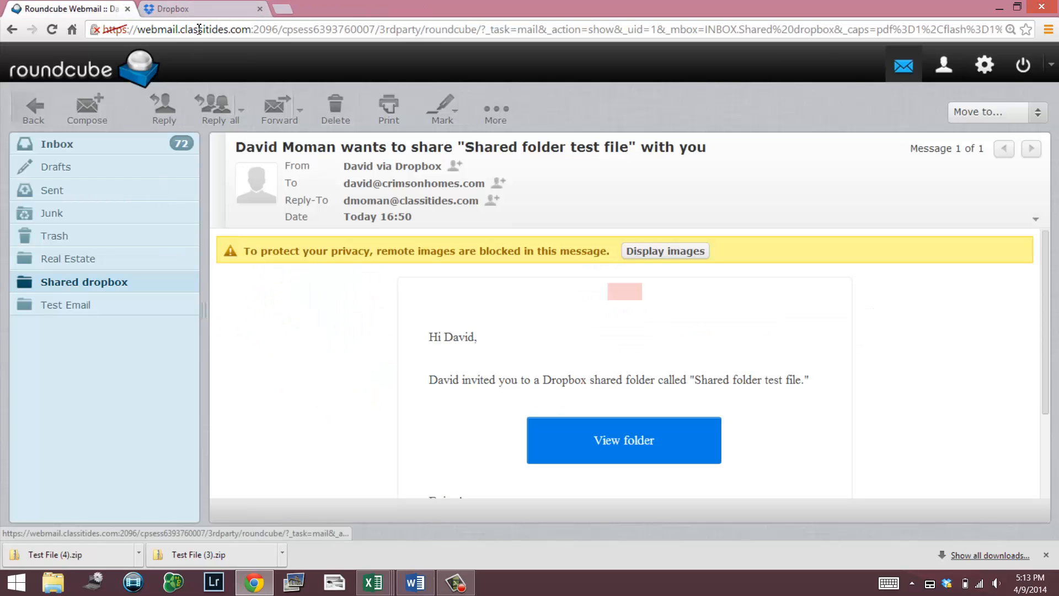
# - Bring up the Dropbox home page with its sign-up and sign-in options
pyautogui.click(171, 8)
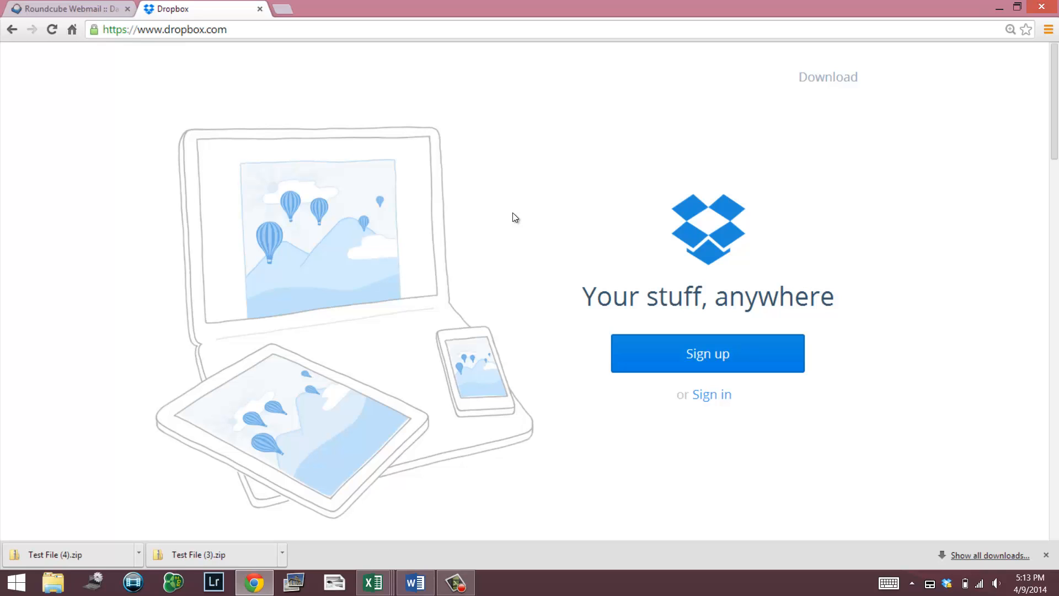
pyautogui.moveTo(487, 336)
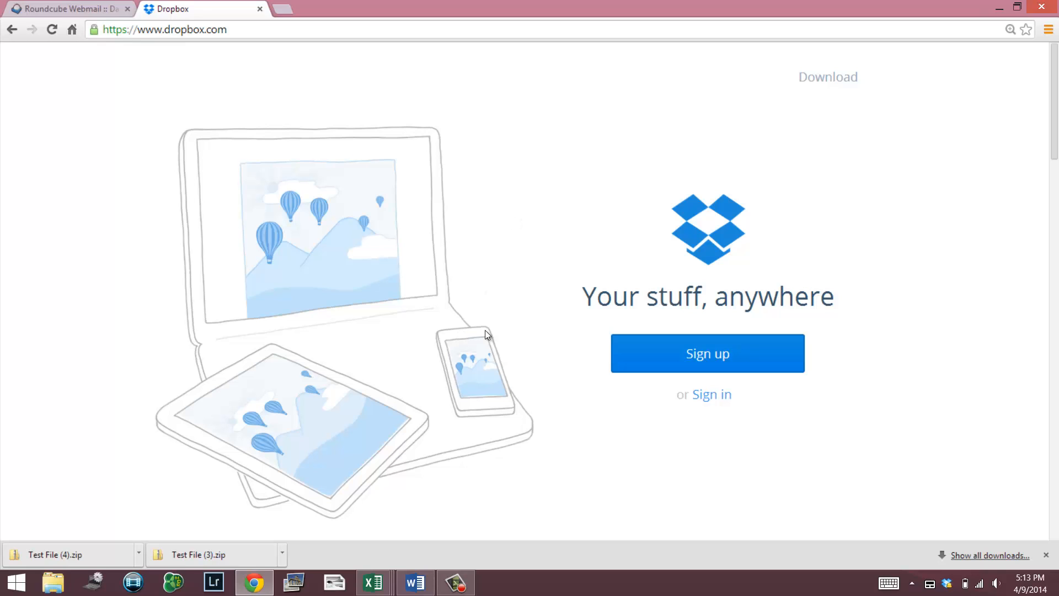
pyautogui.moveTo(715, 359)
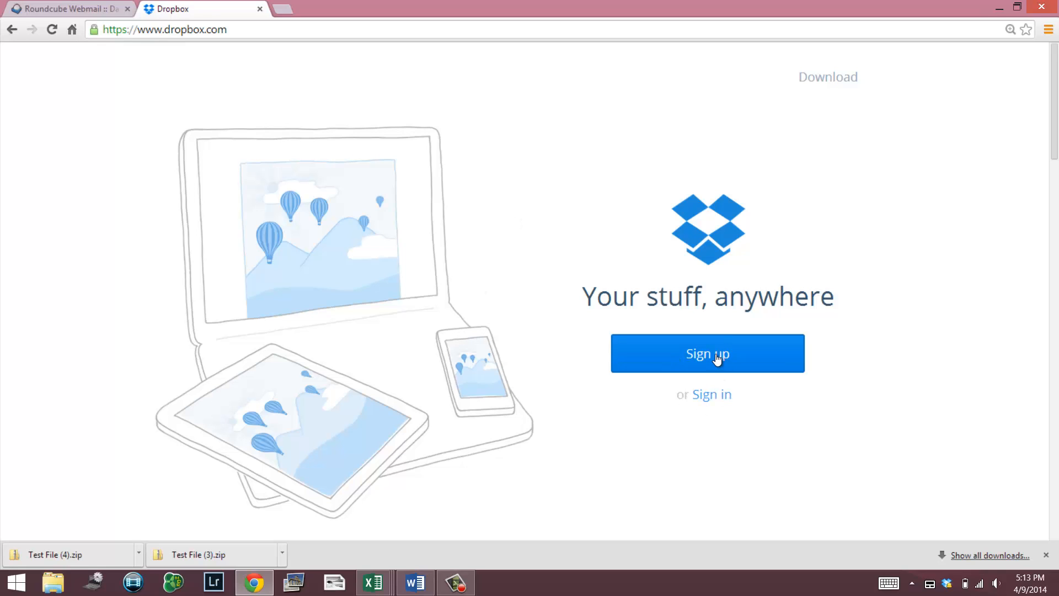
# - Reveal the Dropbox sign-up form asking for name, email and password
pyautogui.click(708, 353)
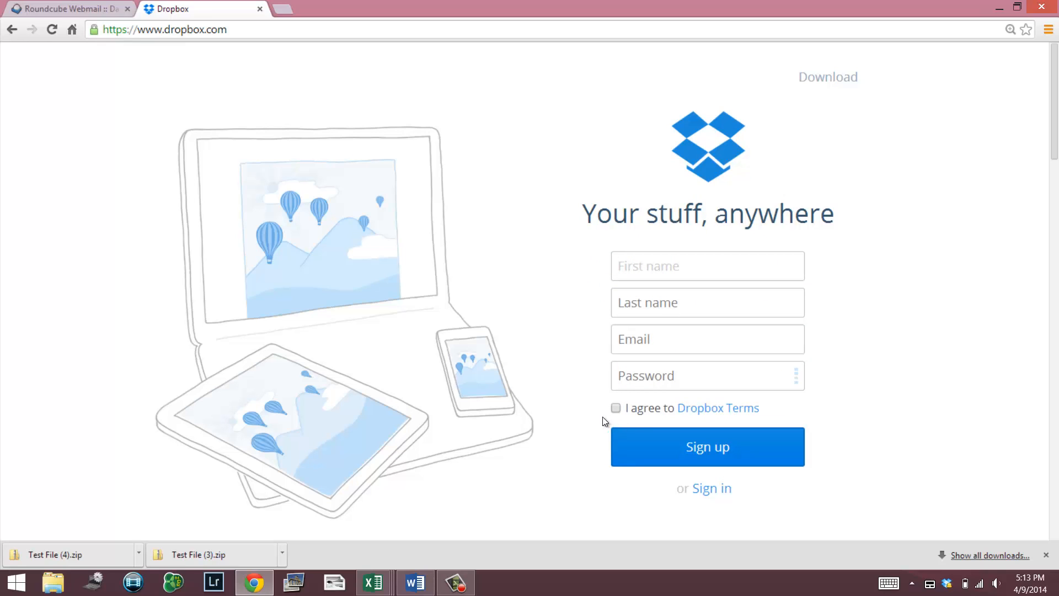
pyautogui.moveTo(538, 463)
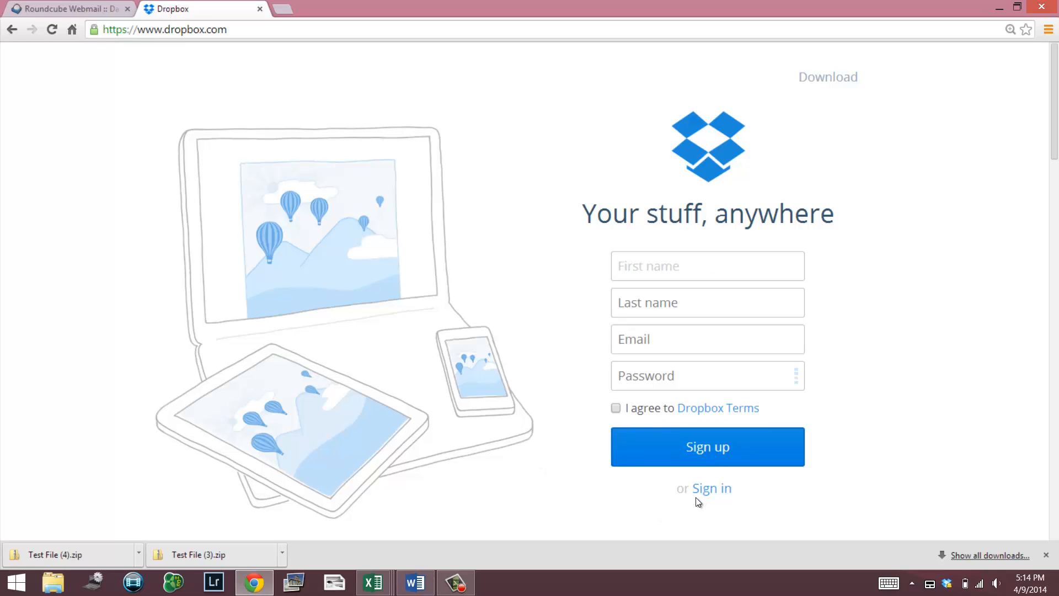
pyautogui.moveTo(717, 500)
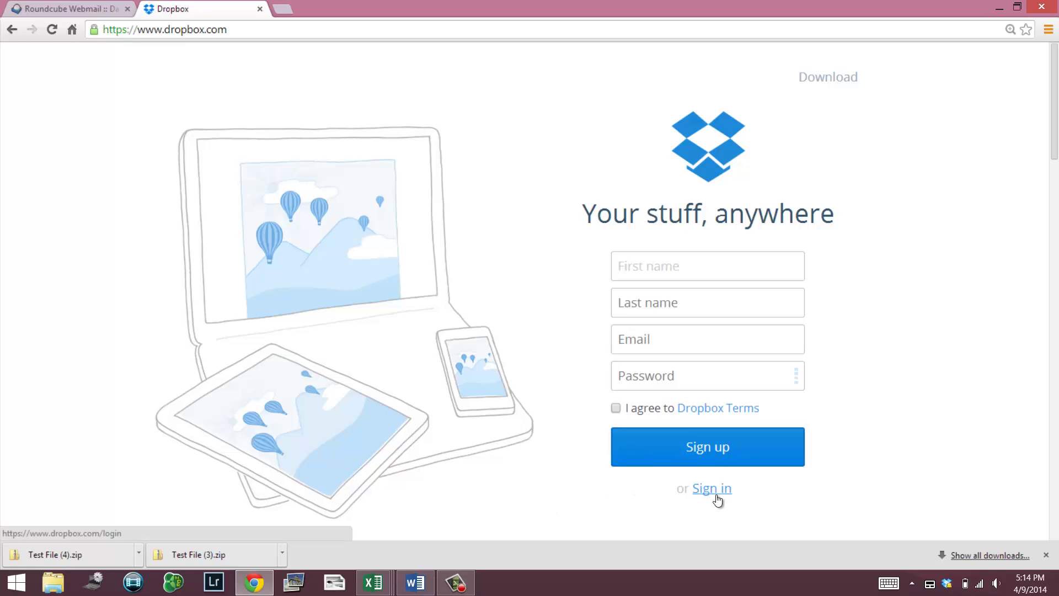
pyautogui.moveTo(723, 494)
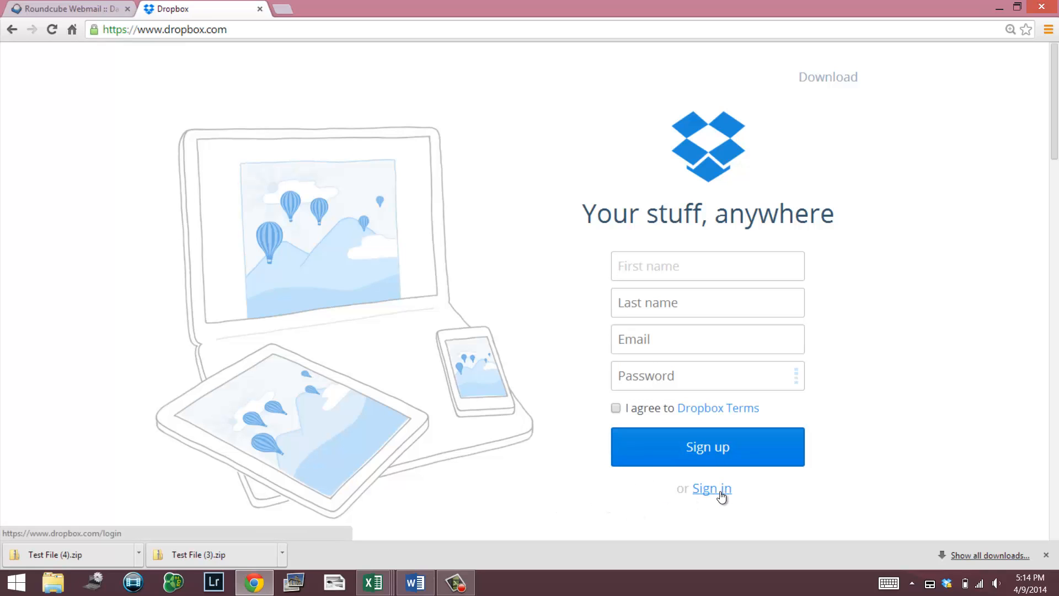
# - Sign in to Dropbox using the saved email and password, landing on the Files home page
pyautogui.click(711, 488)
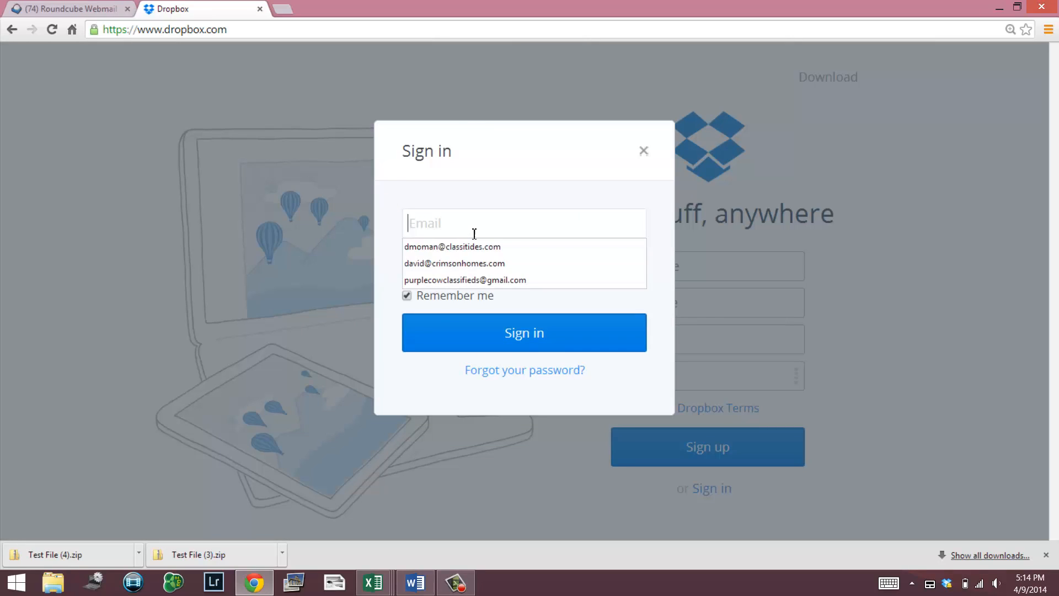
pyautogui.click(454, 262)
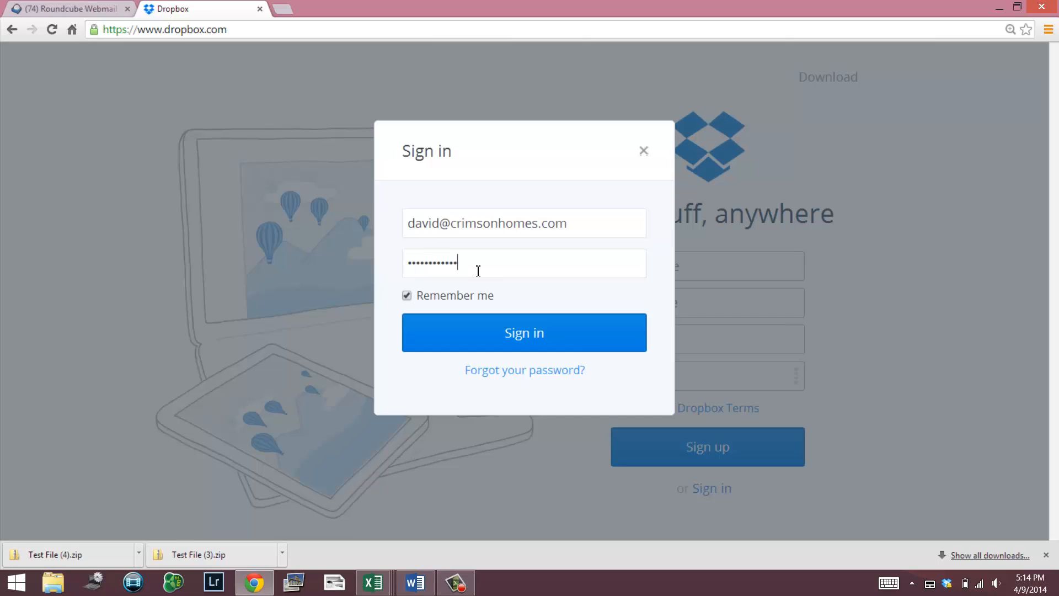
pyautogui.click(525, 334)
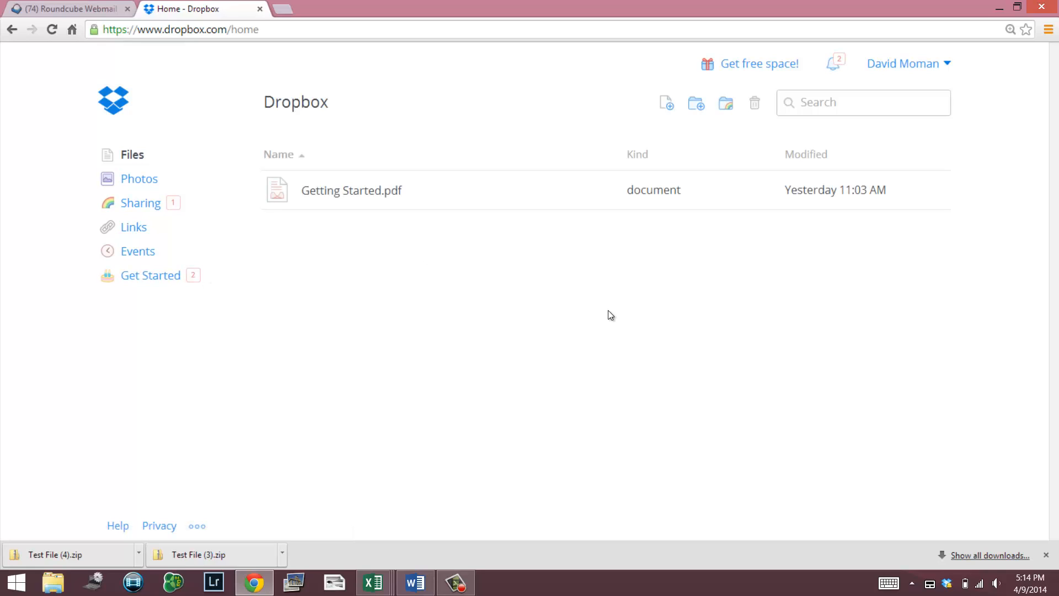
pyautogui.moveTo(605, 314)
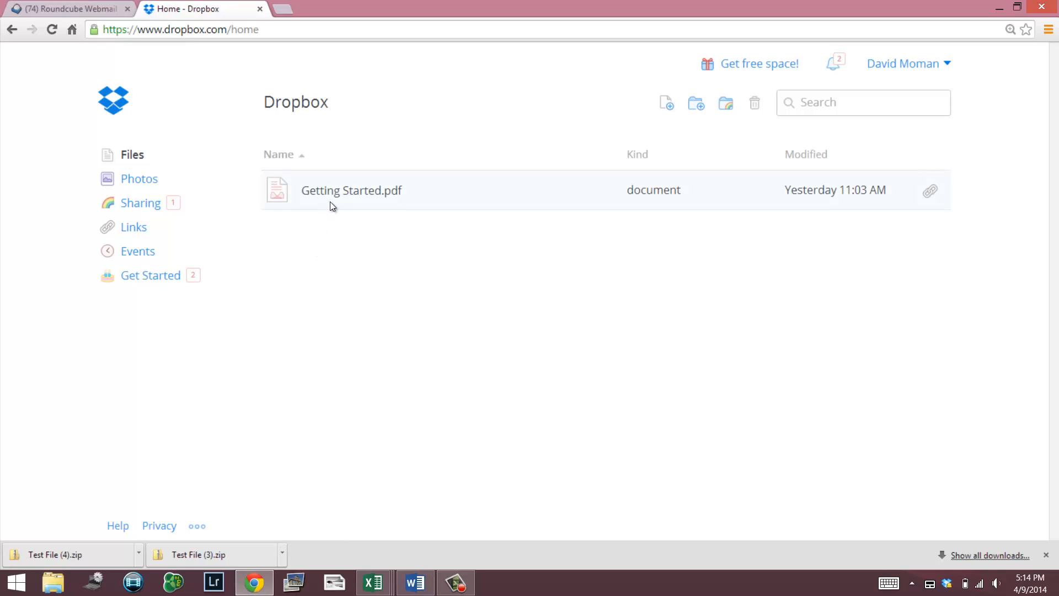
pyautogui.moveTo(337, 189)
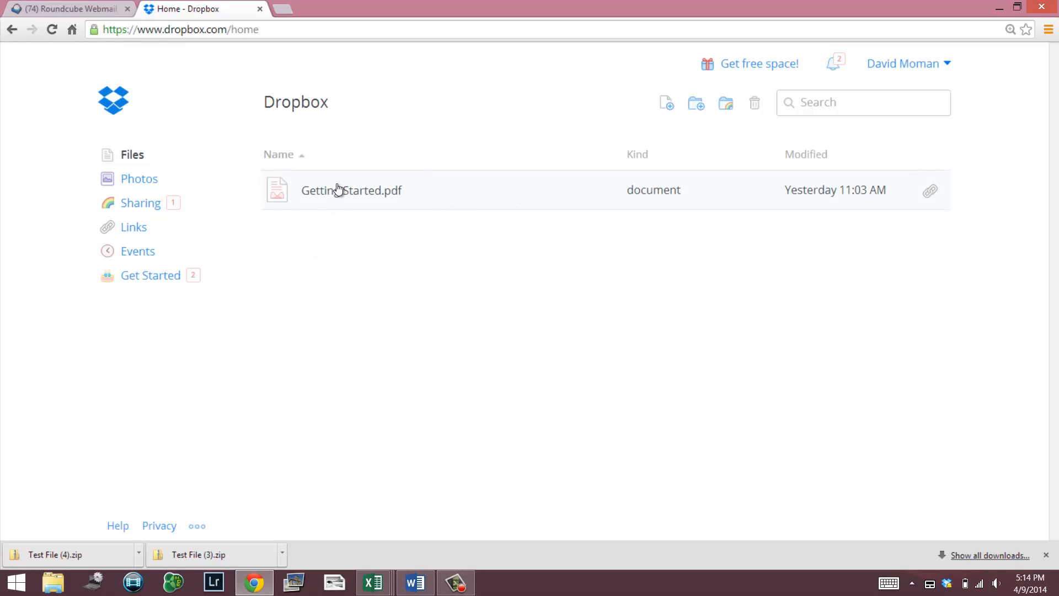
pyautogui.moveTo(450, 202)
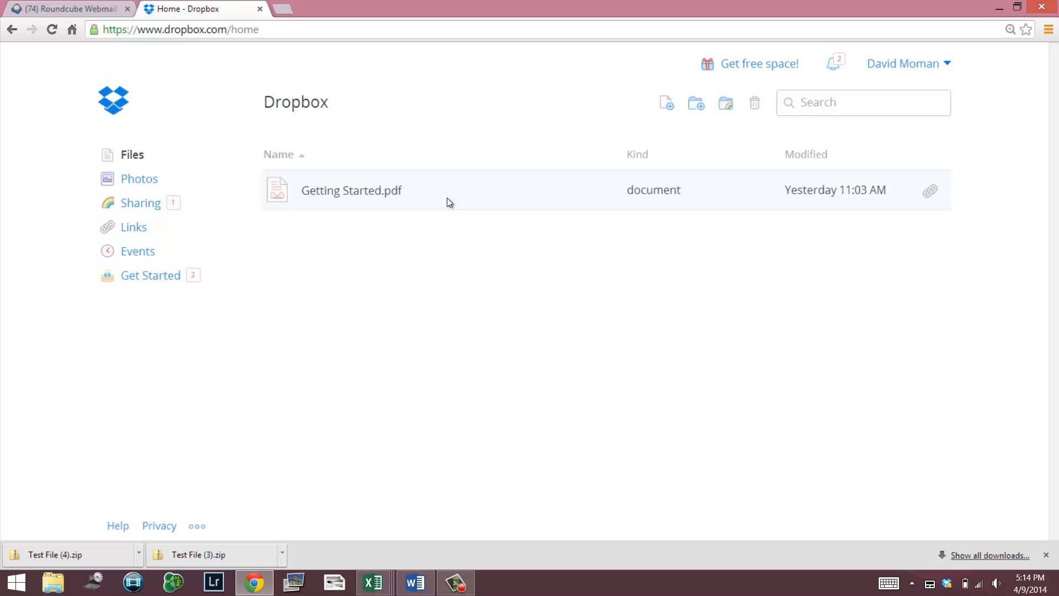
pyautogui.moveTo(510, 182)
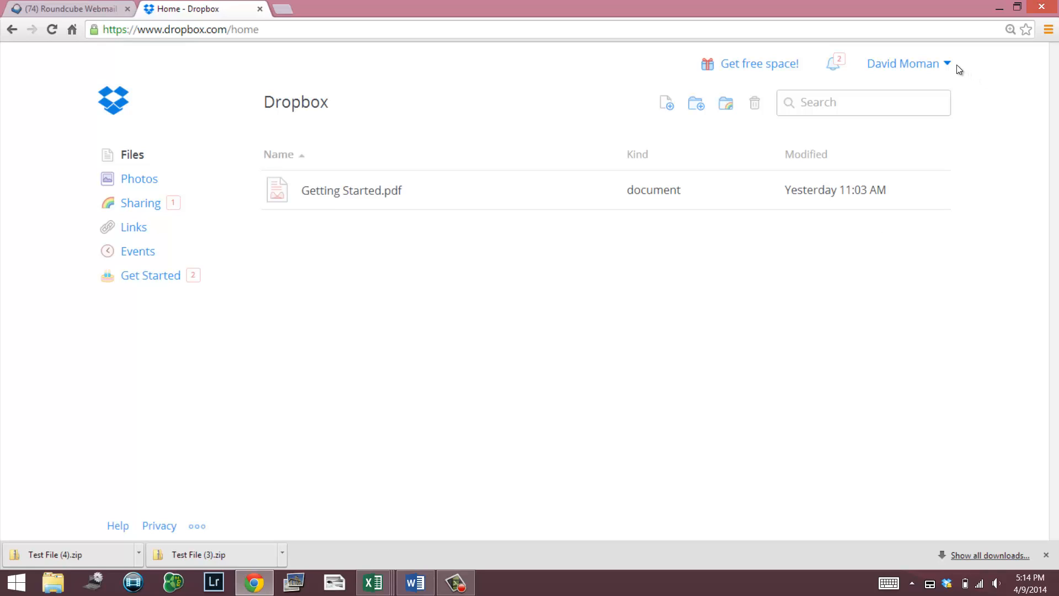
pyautogui.click(902, 63)
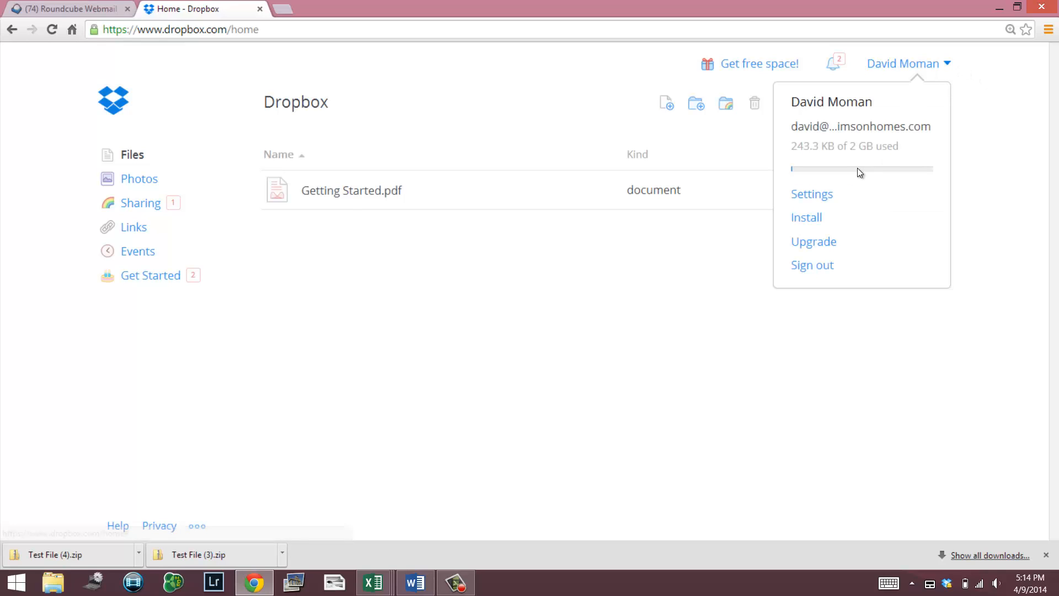
pyautogui.moveTo(862, 159)
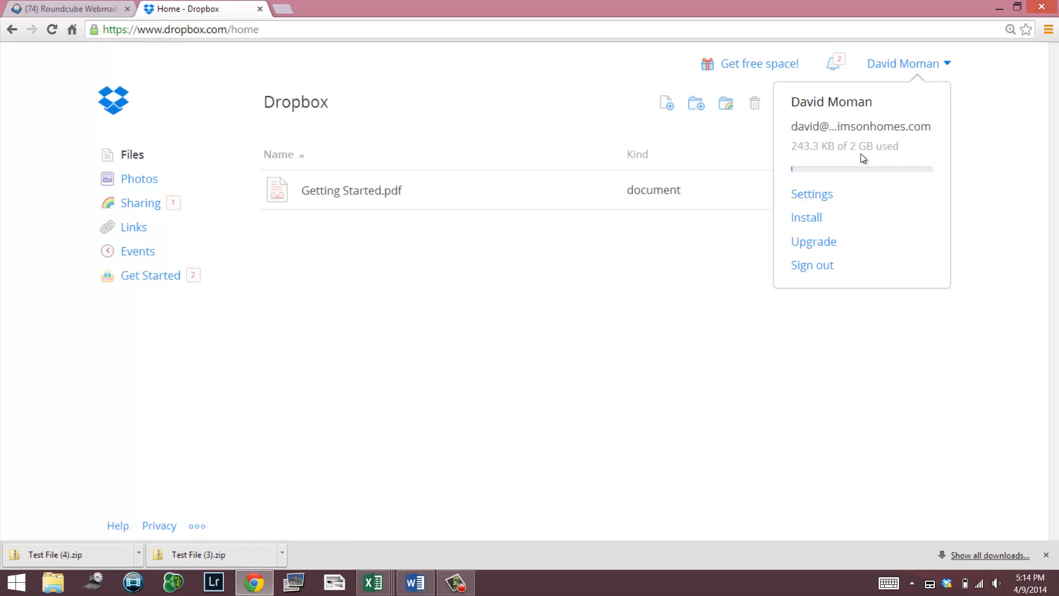
pyautogui.moveTo(895, 164)
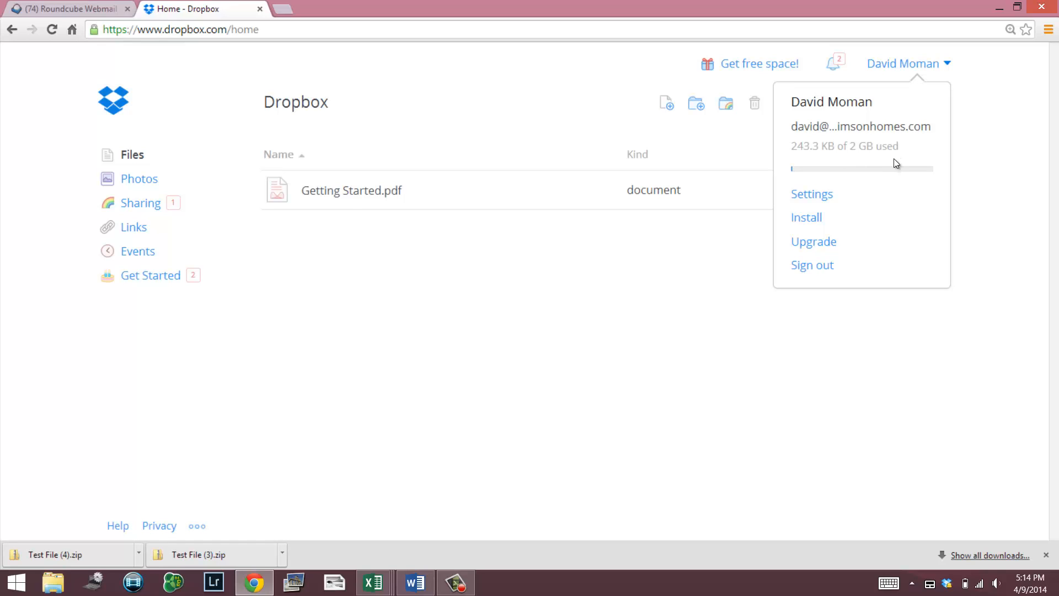
pyautogui.moveTo(863, 163)
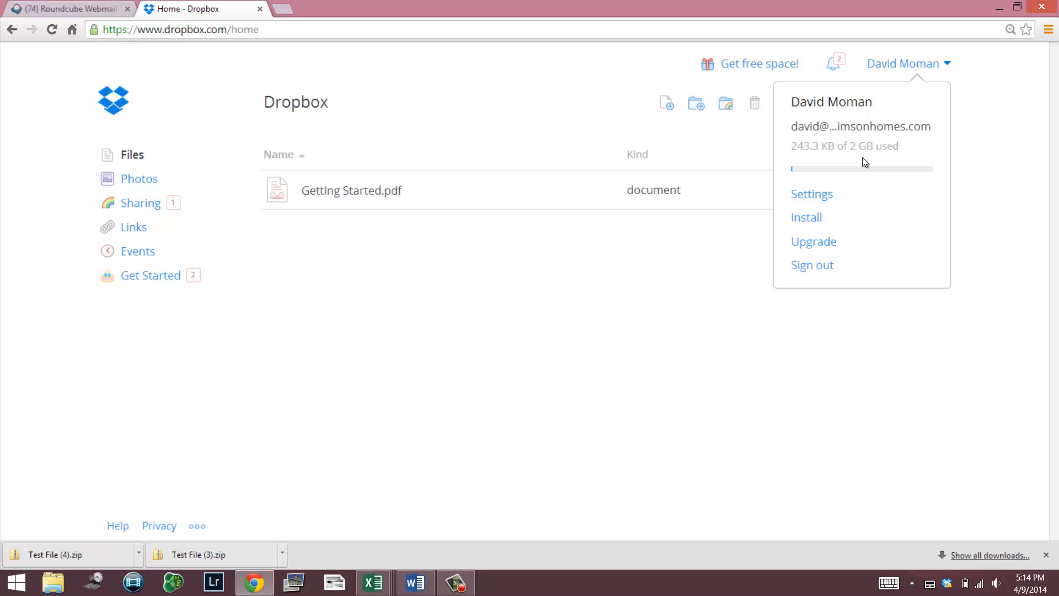
pyautogui.moveTo(836, 161)
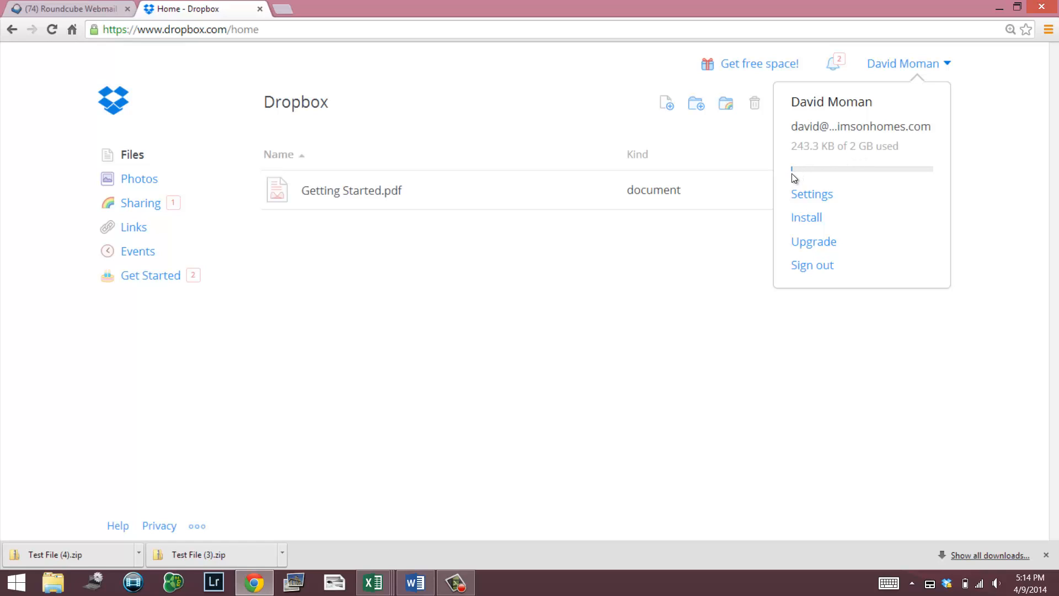
pyautogui.moveTo(801, 179)
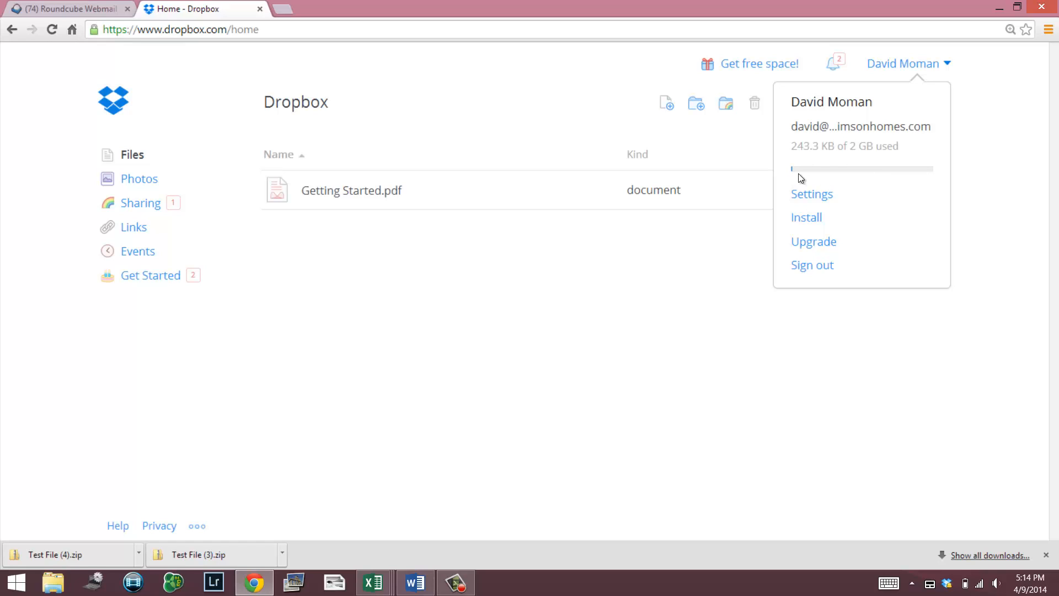
pyautogui.moveTo(859, 181)
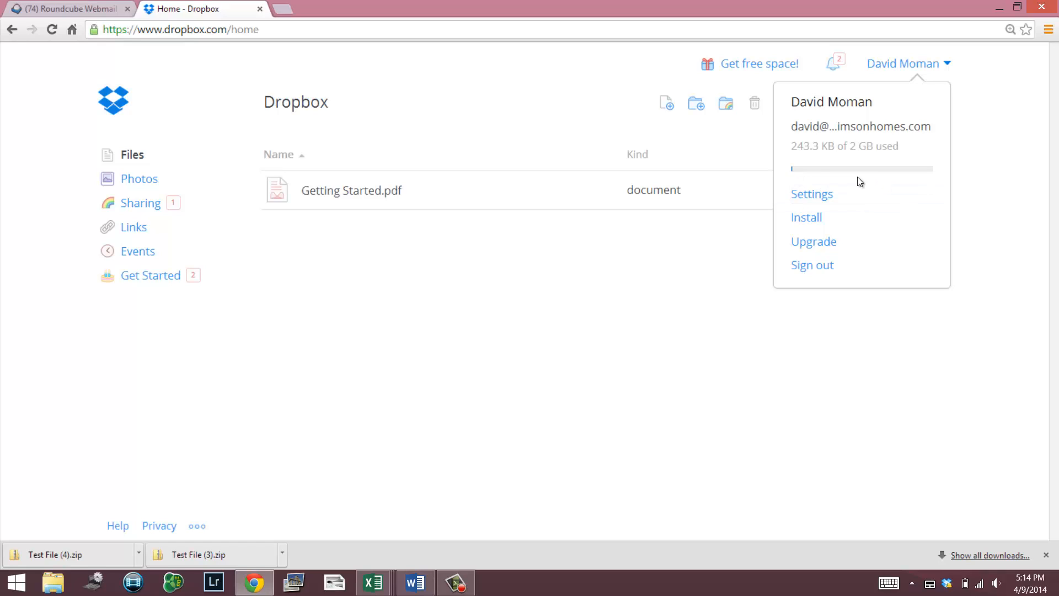
pyautogui.moveTo(795, 176)
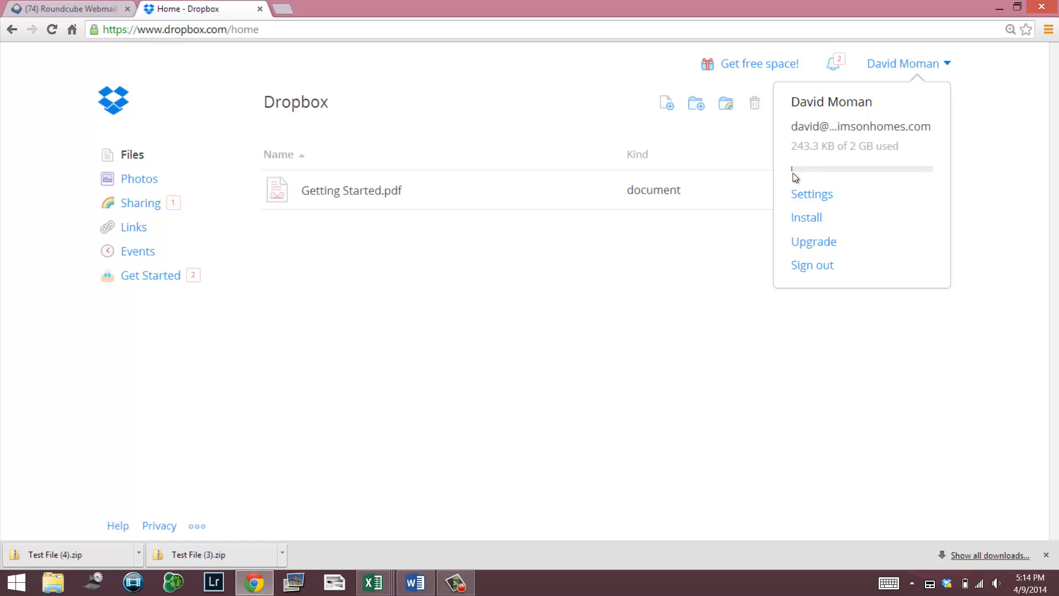
pyautogui.moveTo(874, 190)
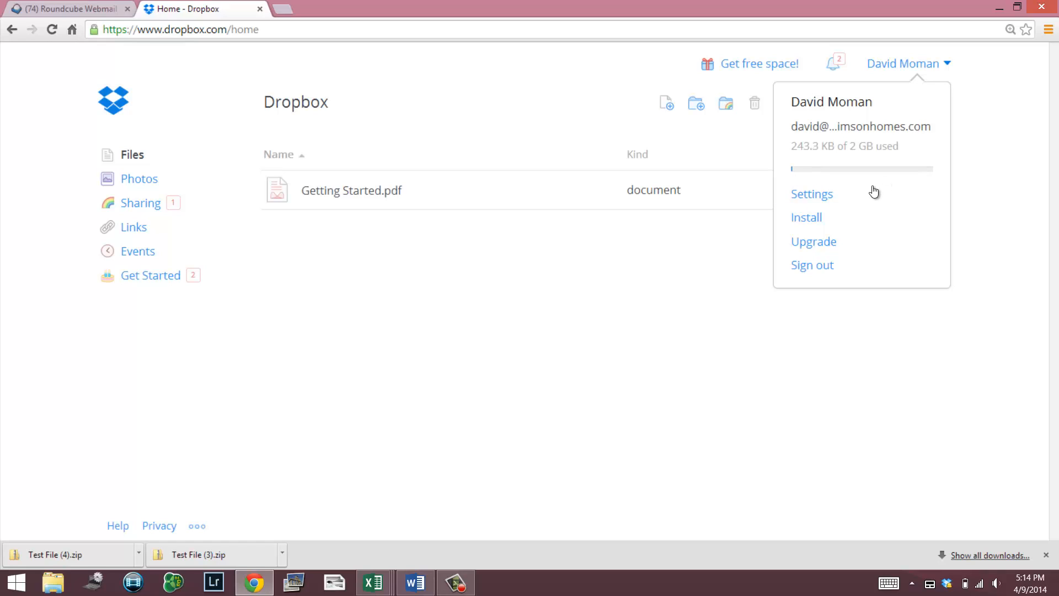
pyautogui.moveTo(549, 303)
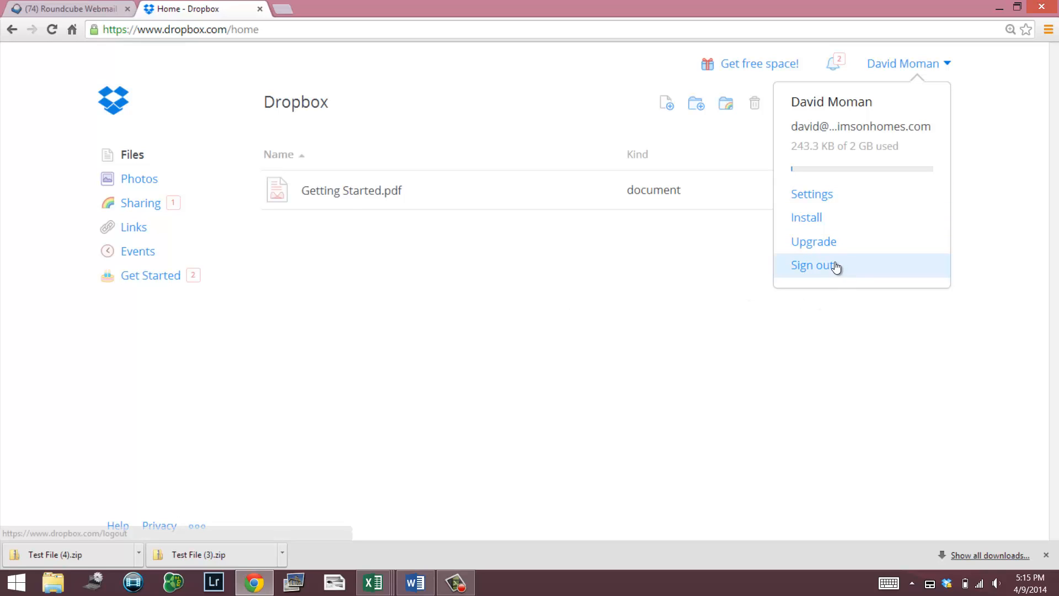
pyautogui.moveTo(615, 325)
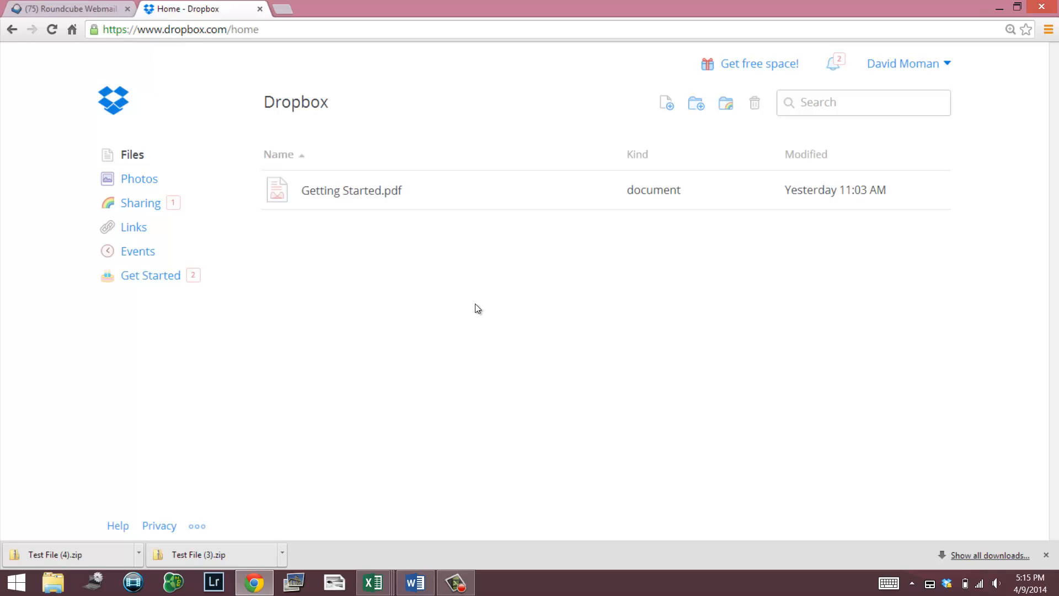
pyautogui.moveTo(496, 253)
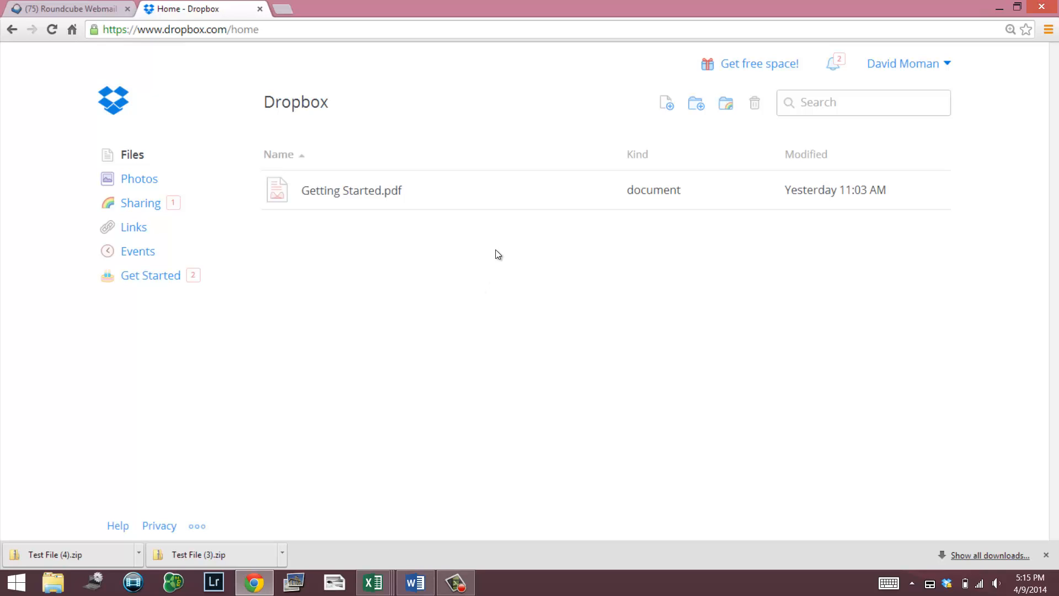
pyautogui.moveTo(230, 247)
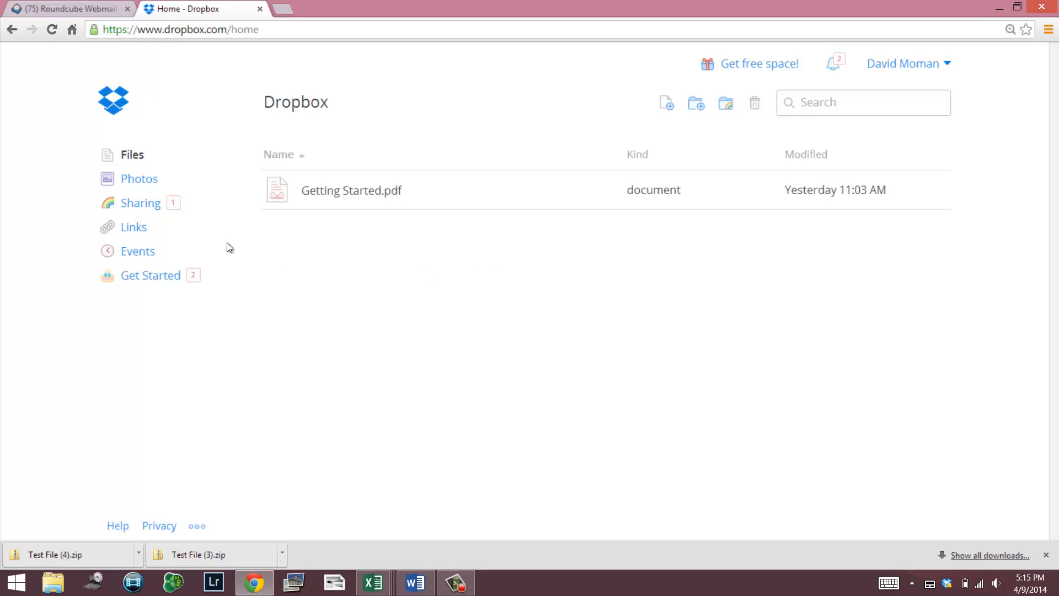
# - From webmail's Test Email folder, follow the 'view Test File' link in the Dropbox sharing message
pyautogui.click(66, 9)
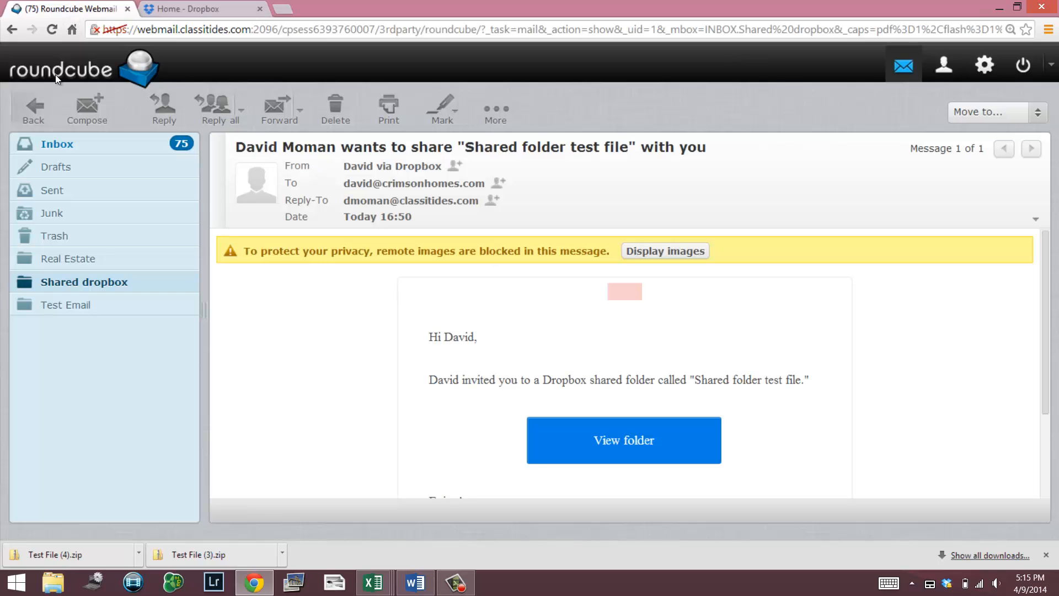
pyautogui.click(68, 305)
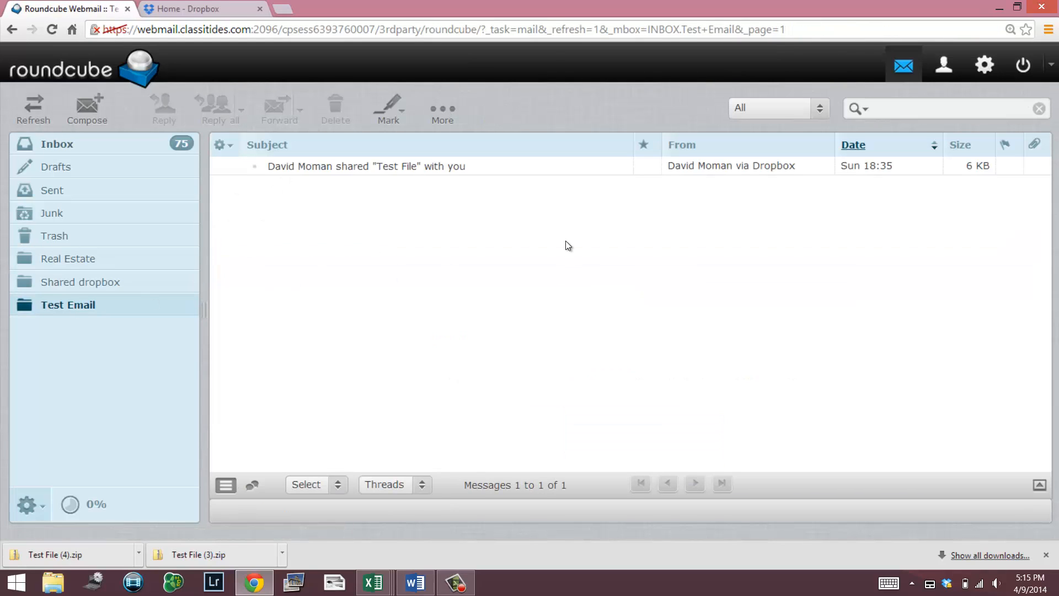
pyautogui.click(388, 165)
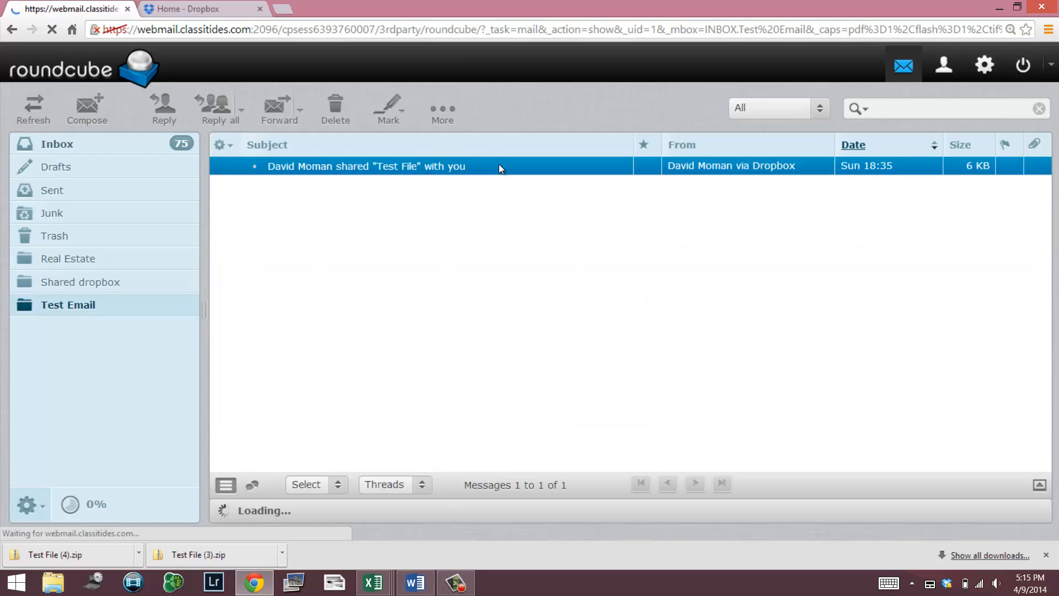
pyautogui.click(365, 166)
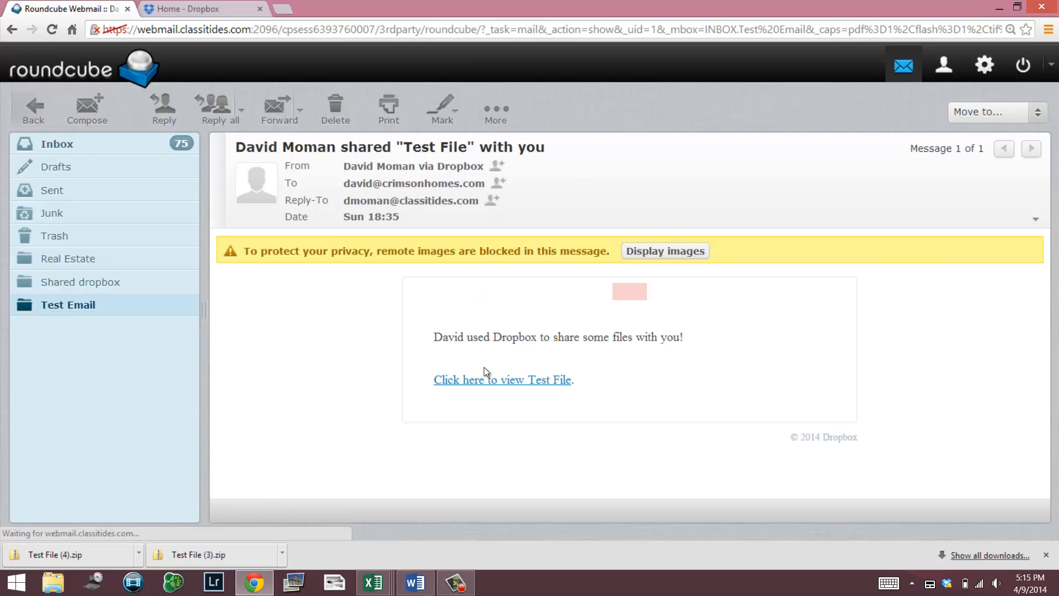
# - Copy the shared Test File folder into my Dropbox via the Download dropdown and confirm
pyautogui.click(502, 379)
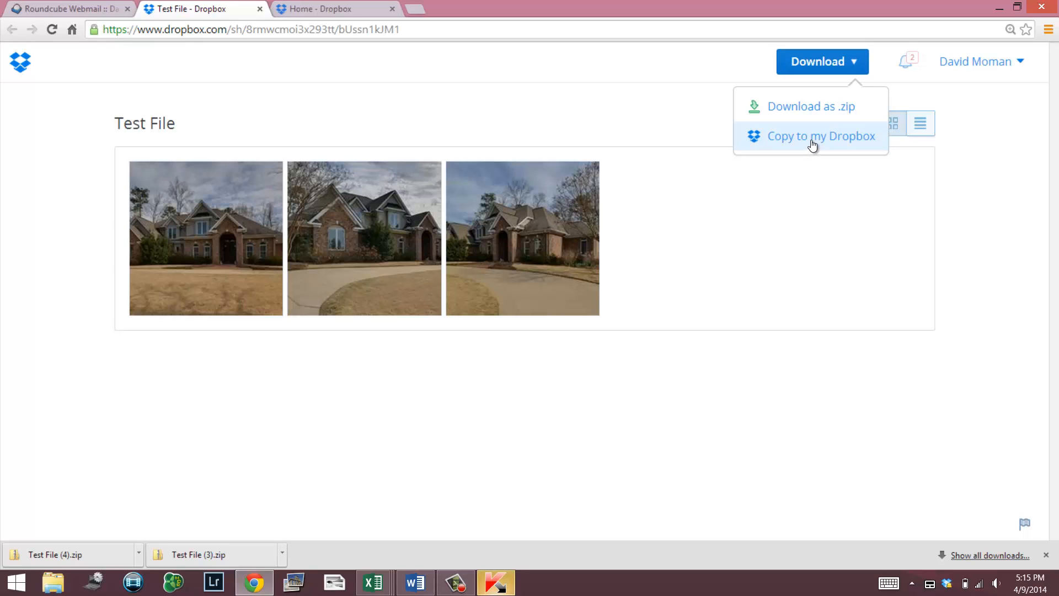
pyautogui.click(821, 137)
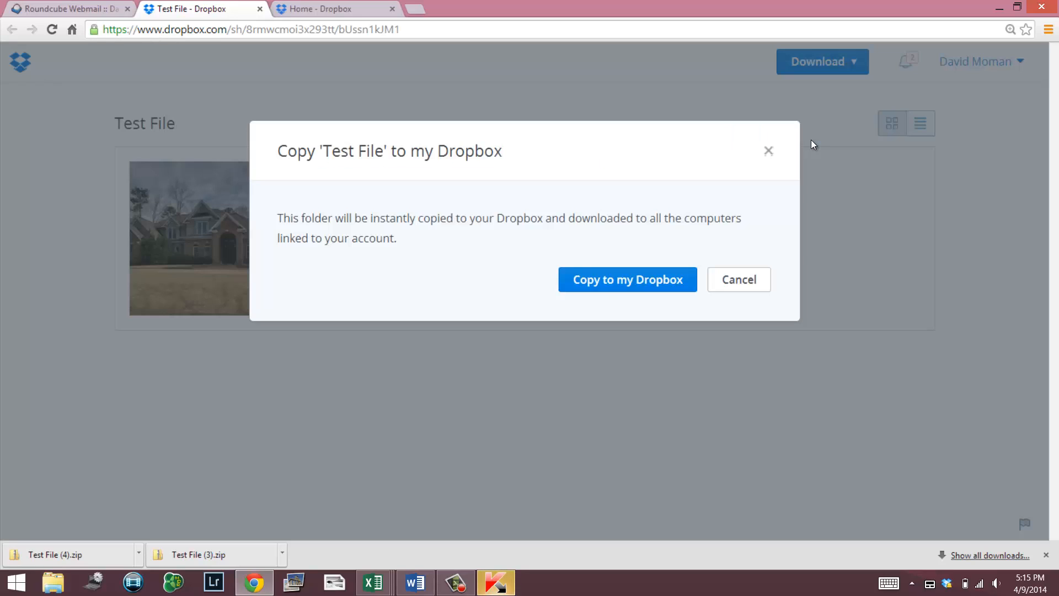
pyautogui.click(627, 279)
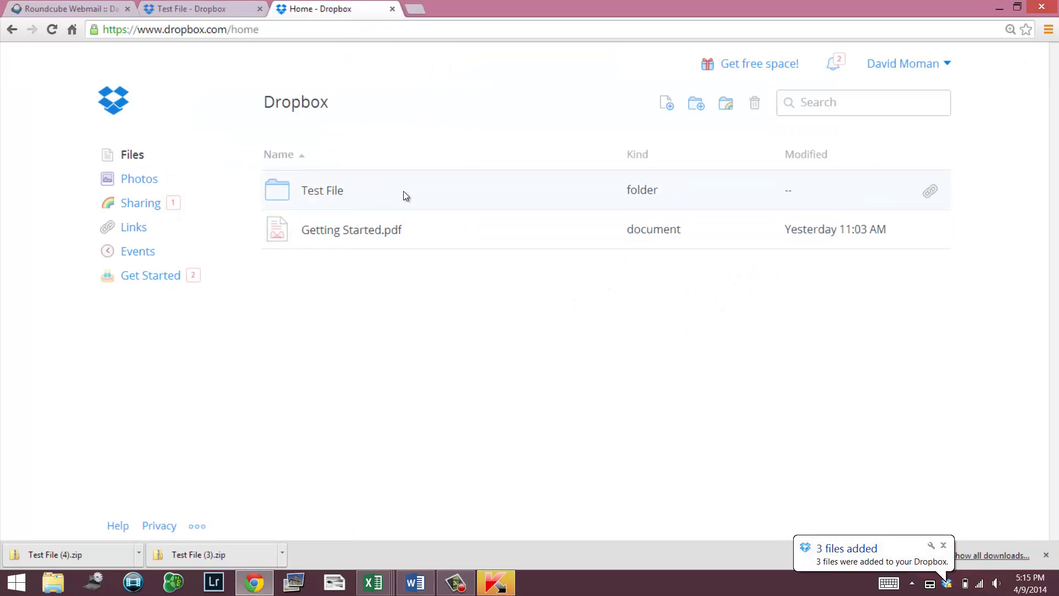
pyautogui.click(322, 190)
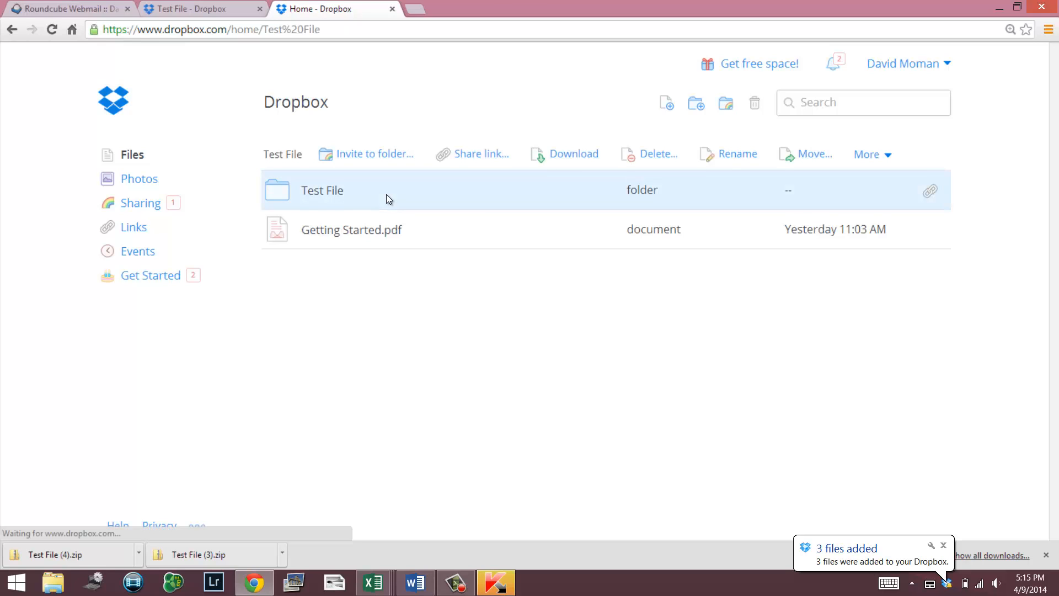
pyautogui.doubleClick(322, 190)
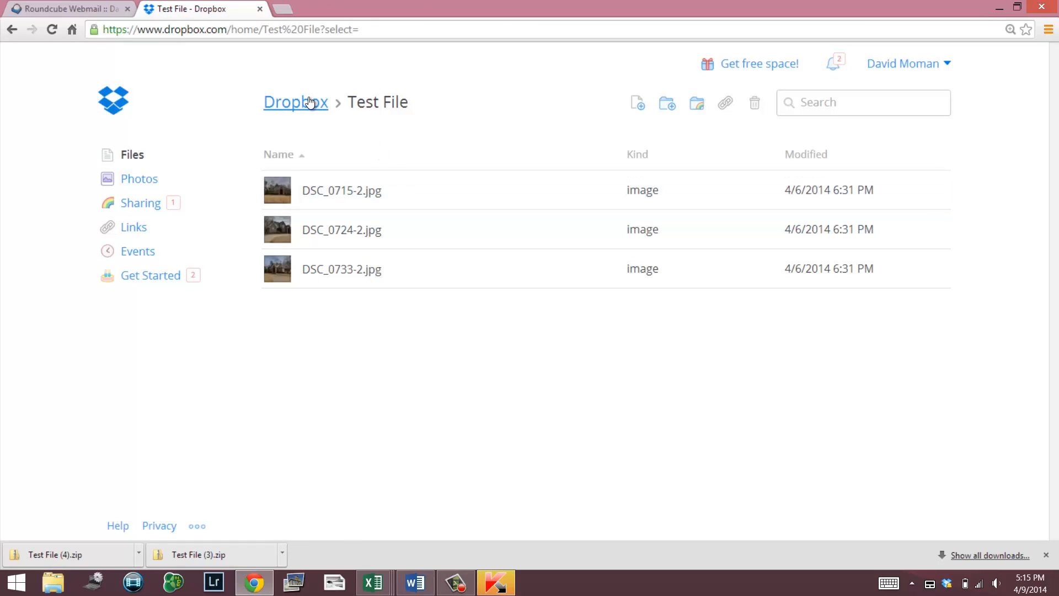
pyautogui.moveTo(305, 108)
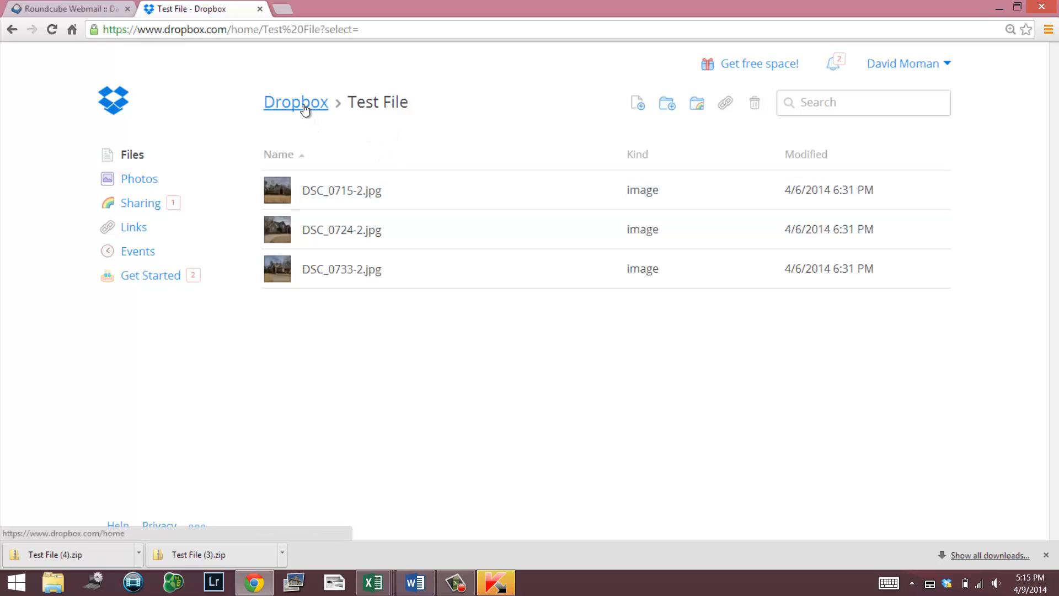
pyautogui.click(296, 101)
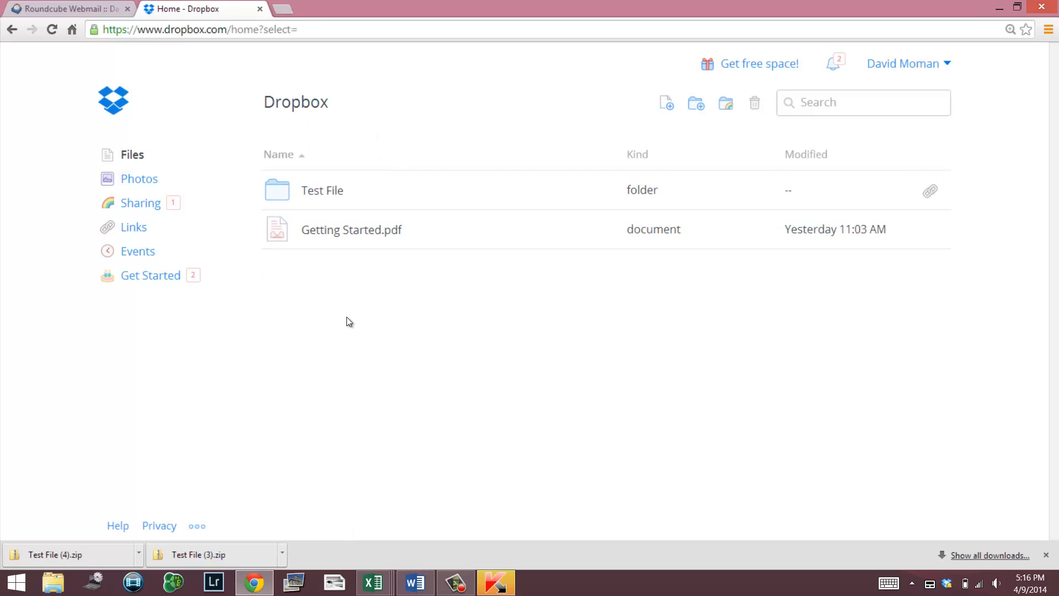
pyautogui.moveTo(456, 255)
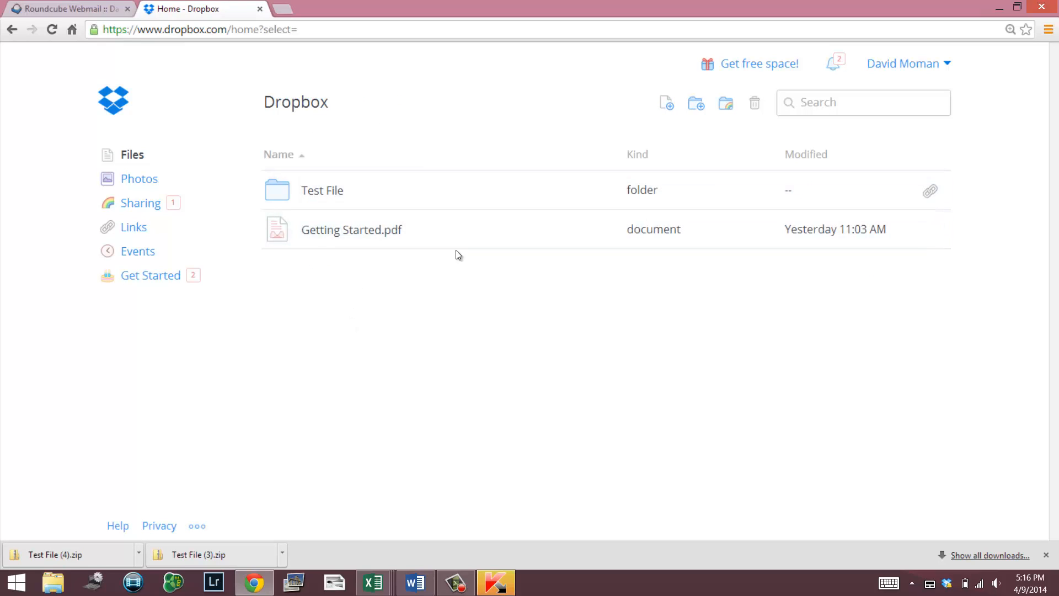
pyautogui.moveTo(467, 197)
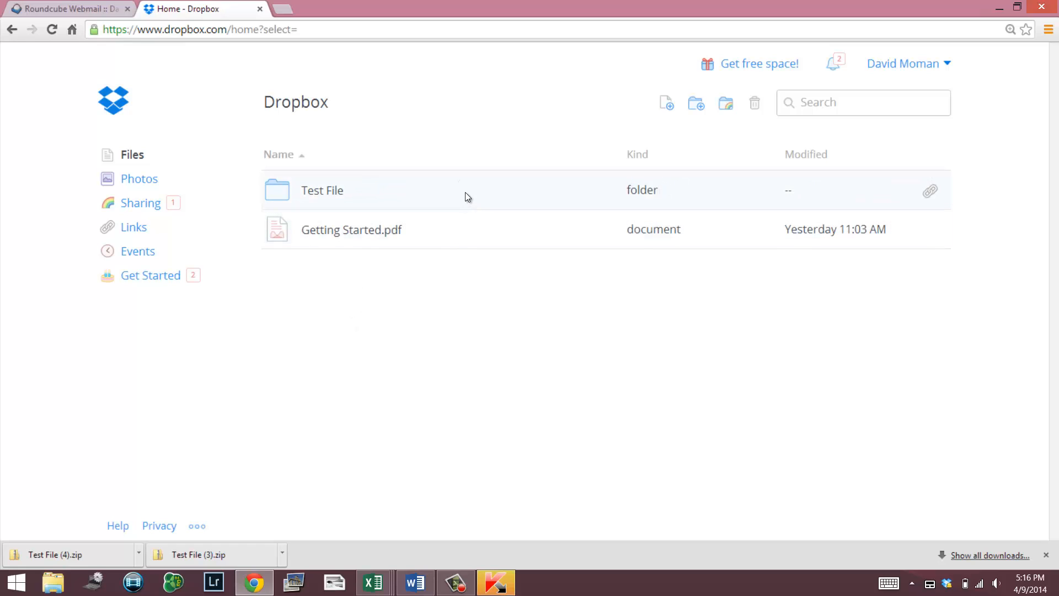
pyautogui.moveTo(289, 315)
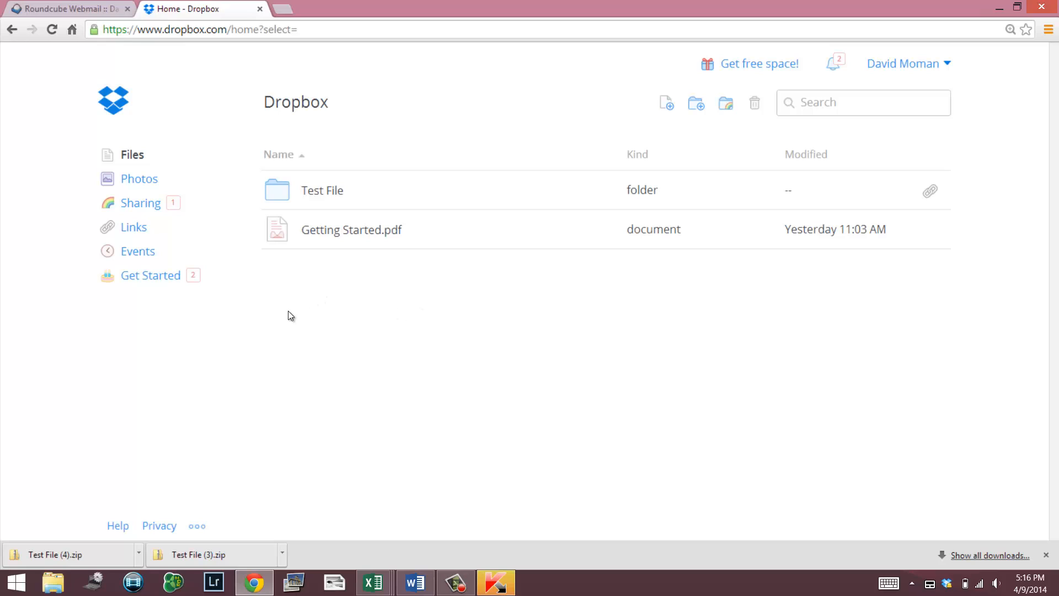
pyautogui.moveTo(183, 229)
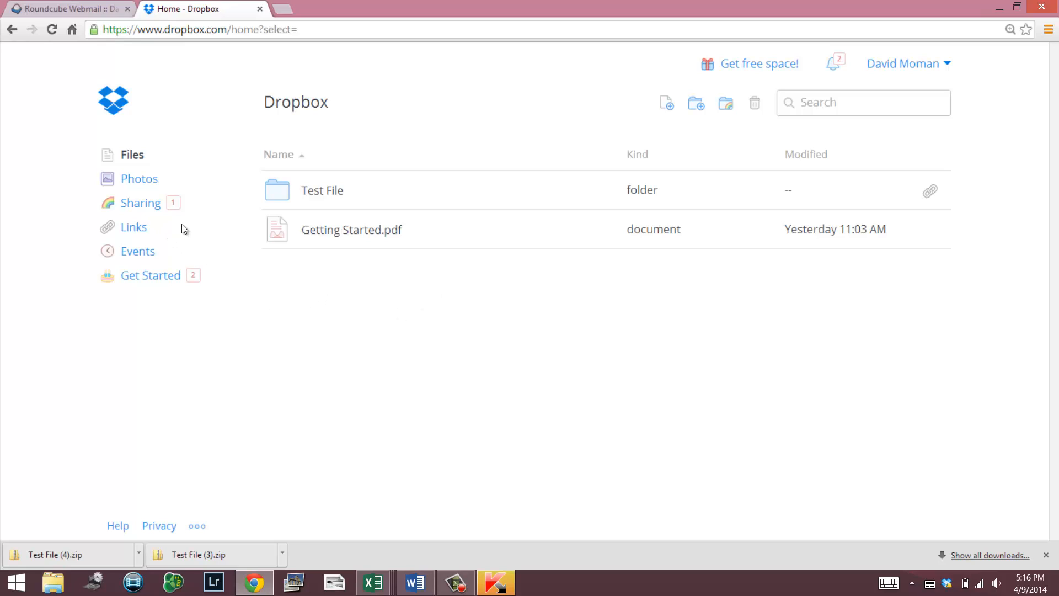
pyautogui.moveTo(145, 188)
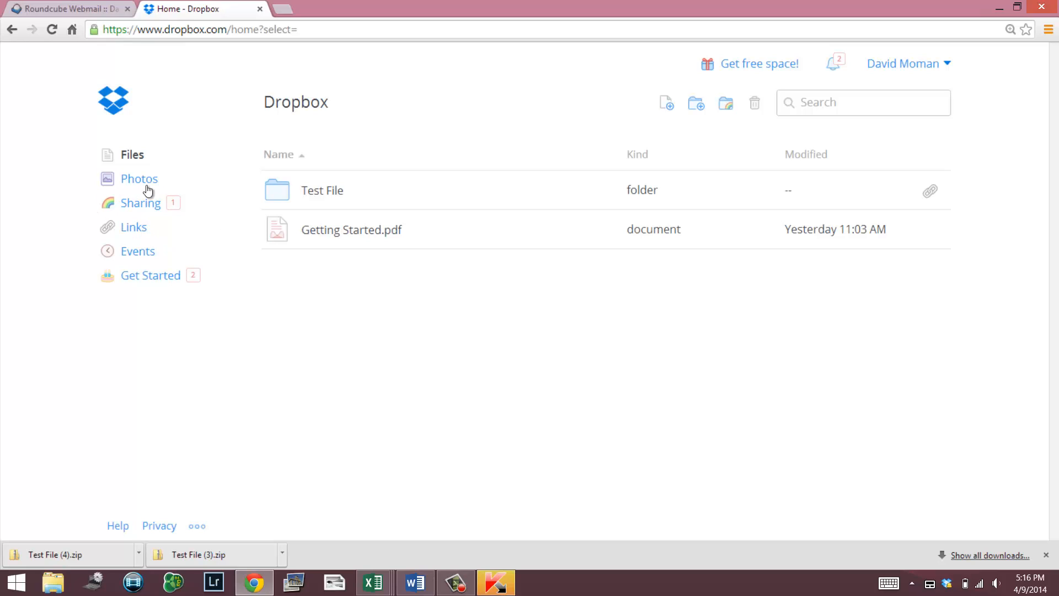
pyautogui.moveTo(101, 209)
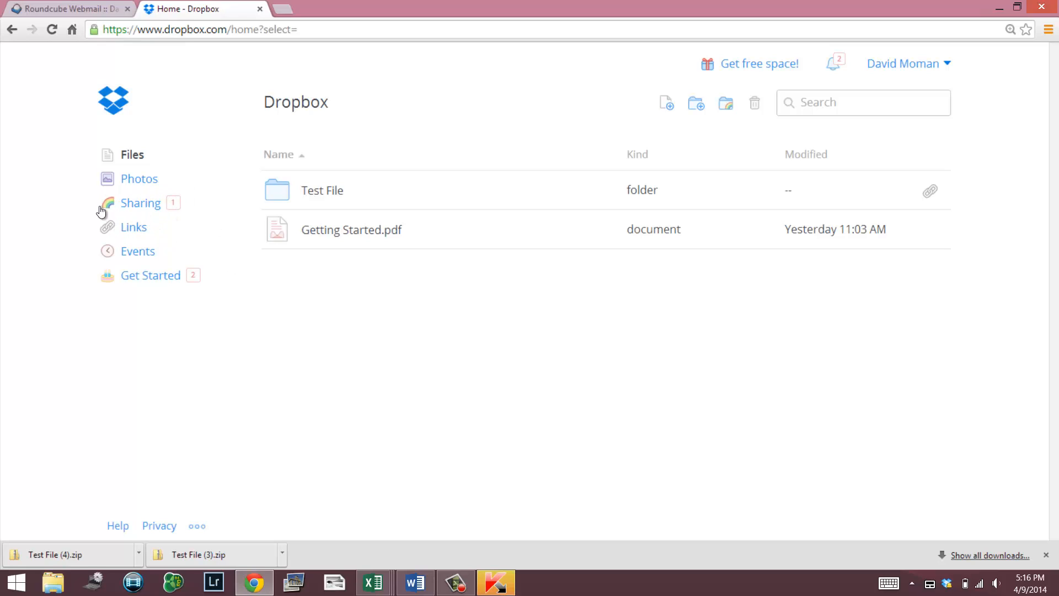
pyautogui.moveTo(136, 211)
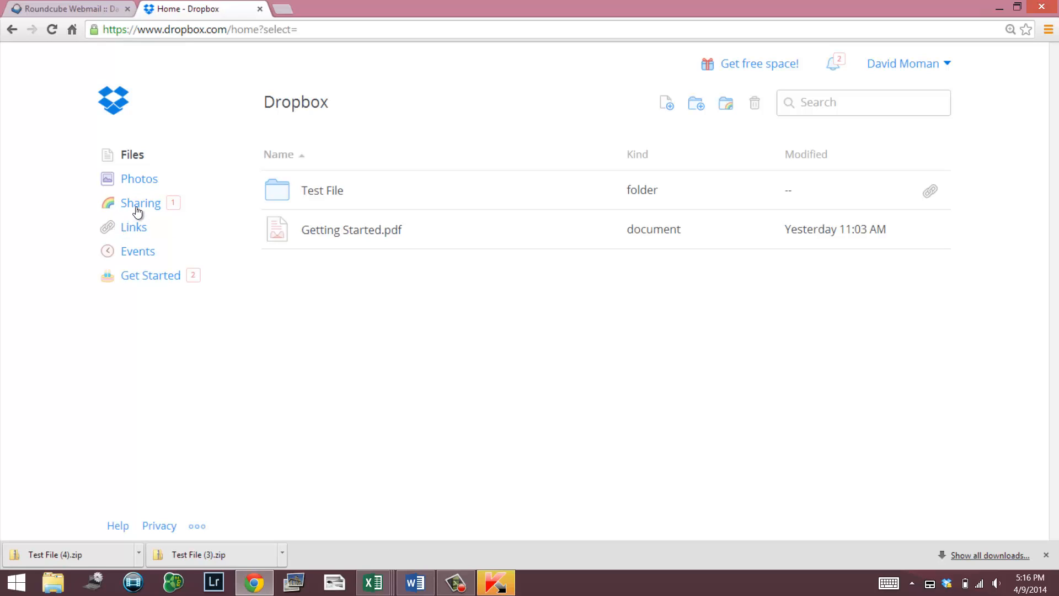
# - From Sharing, accept the pending invitation to 'Shared folder test file' and close the dialog
pyautogui.click(140, 203)
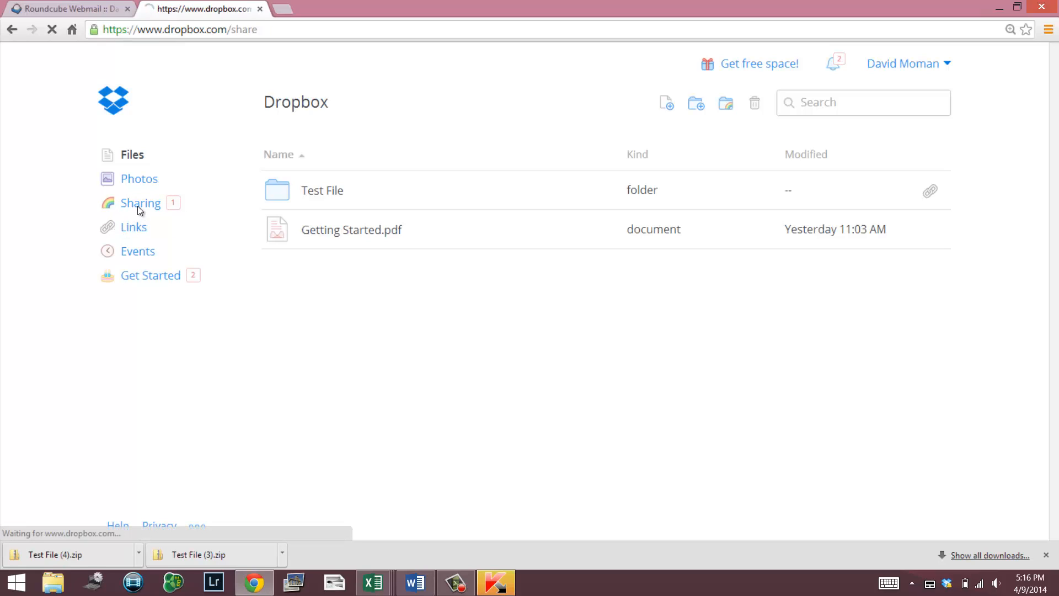
pyautogui.click(140, 203)
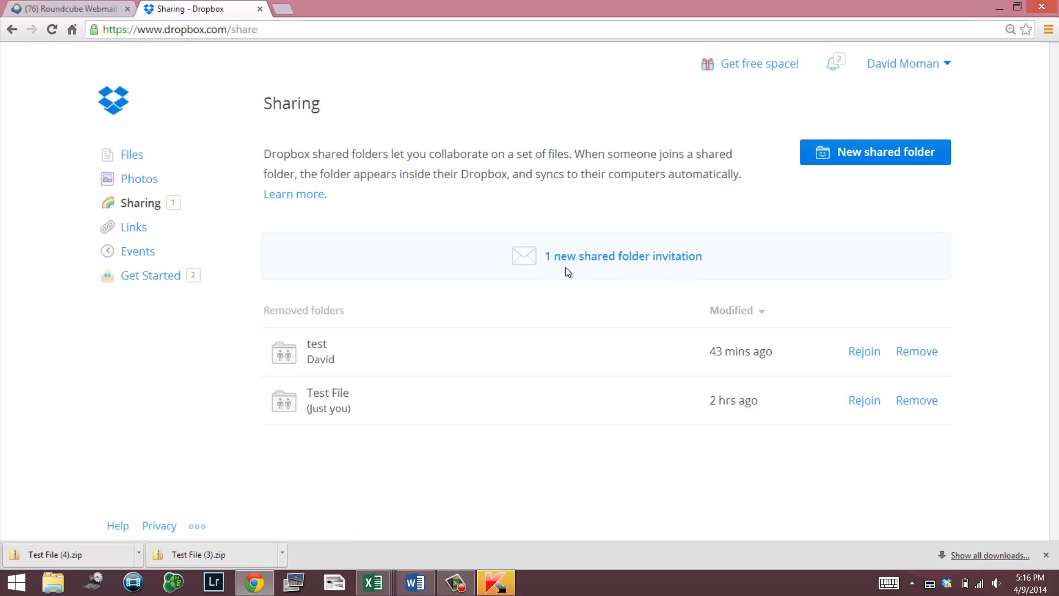
pyautogui.moveTo(580, 281)
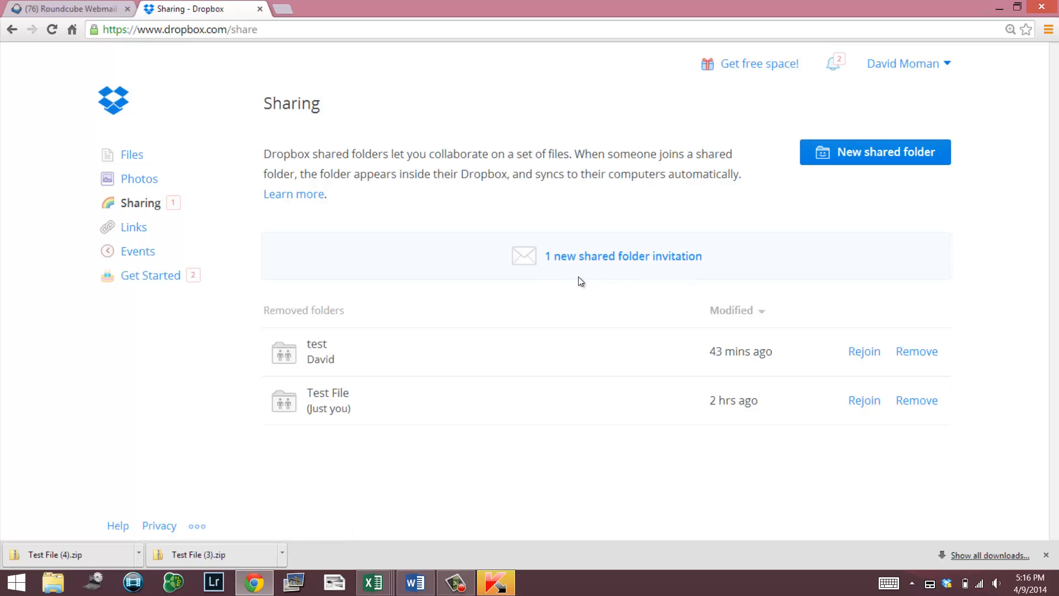
pyautogui.moveTo(585, 273)
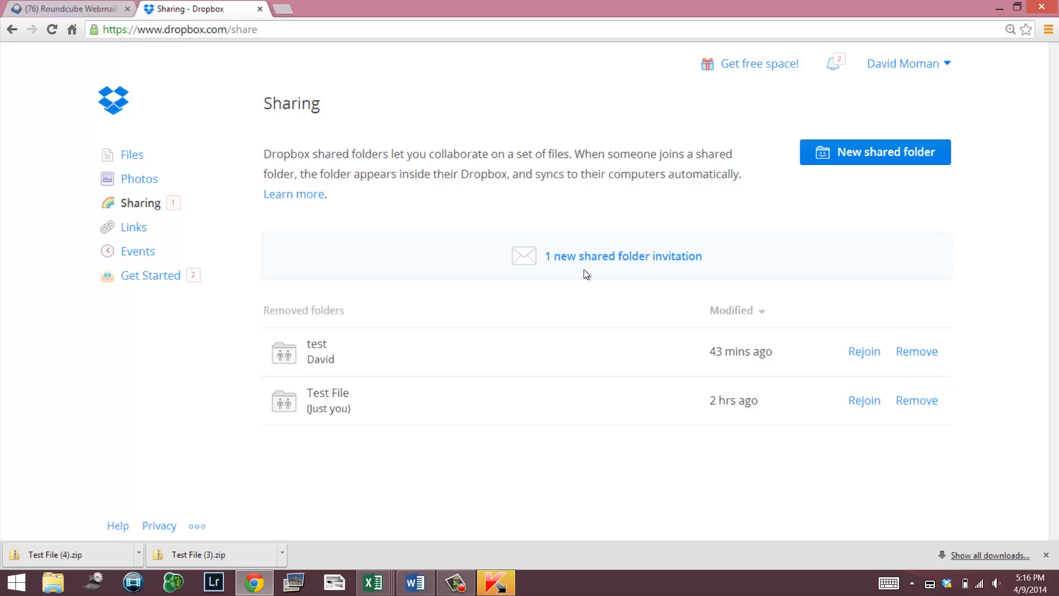
pyautogui.moveTo(589, 267)
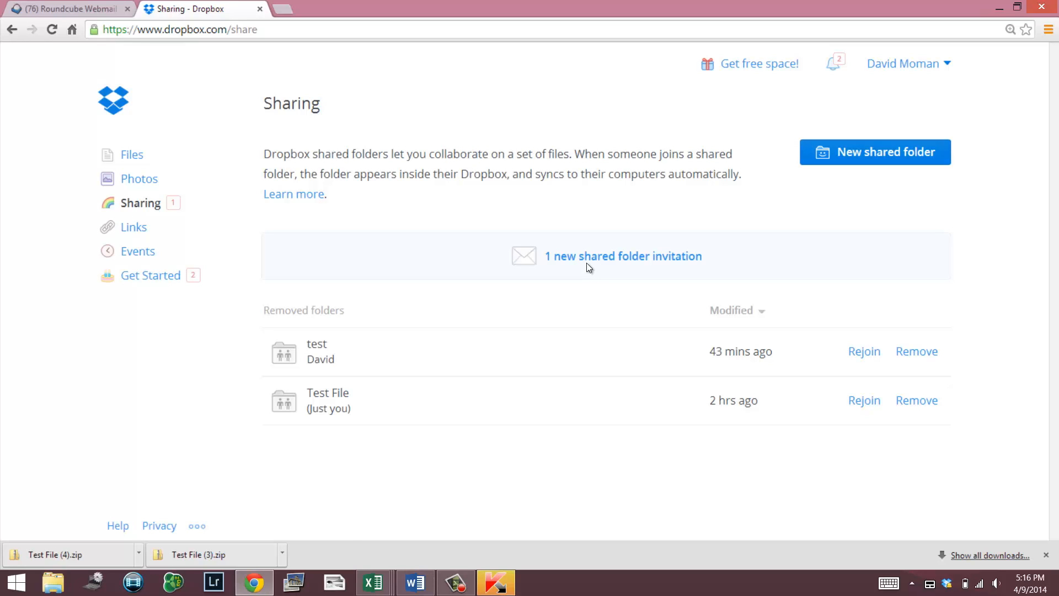
pyautogui.click(623, 255)
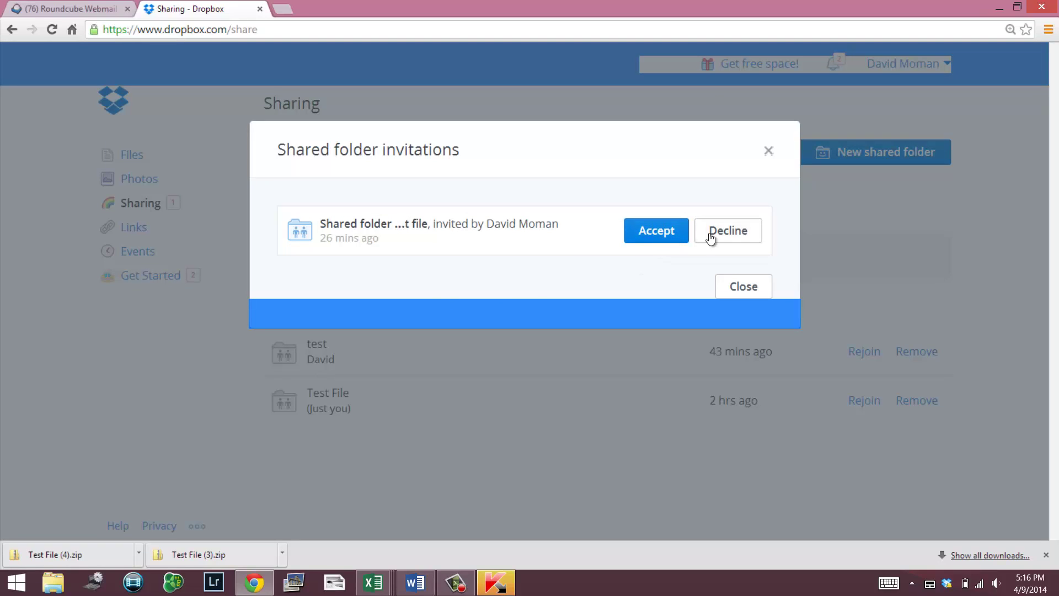
pyautogui.click(656, 231)
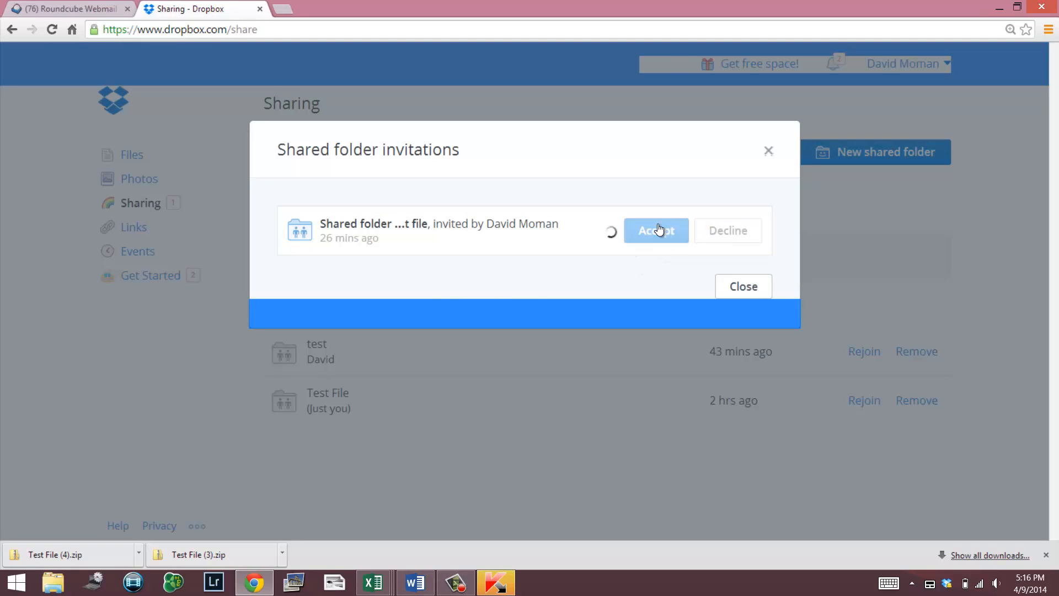
pyautogui.click(656, 230)
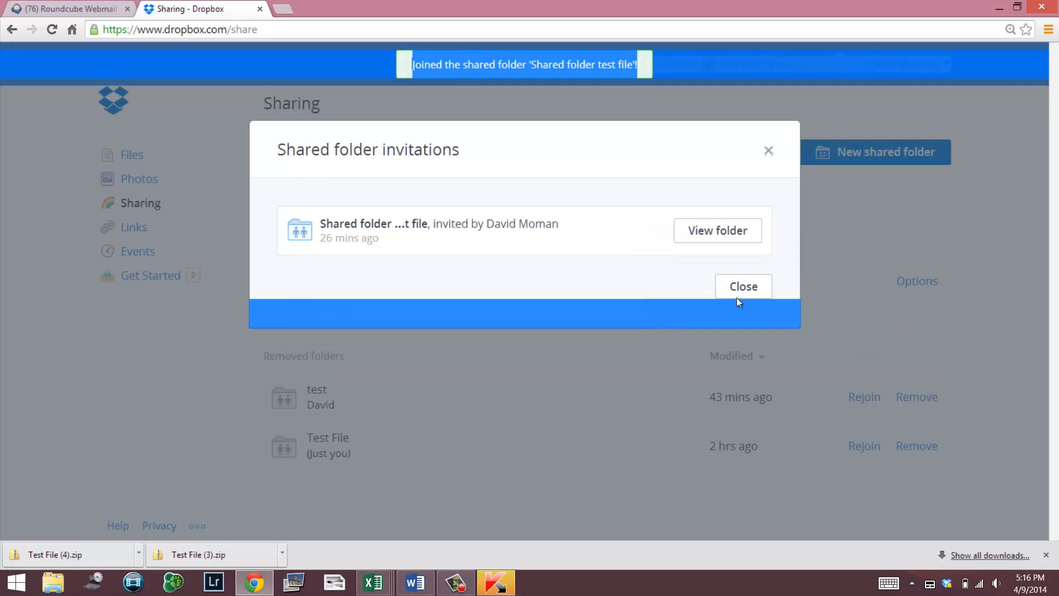
pyautogui.moveTo(595, 90)
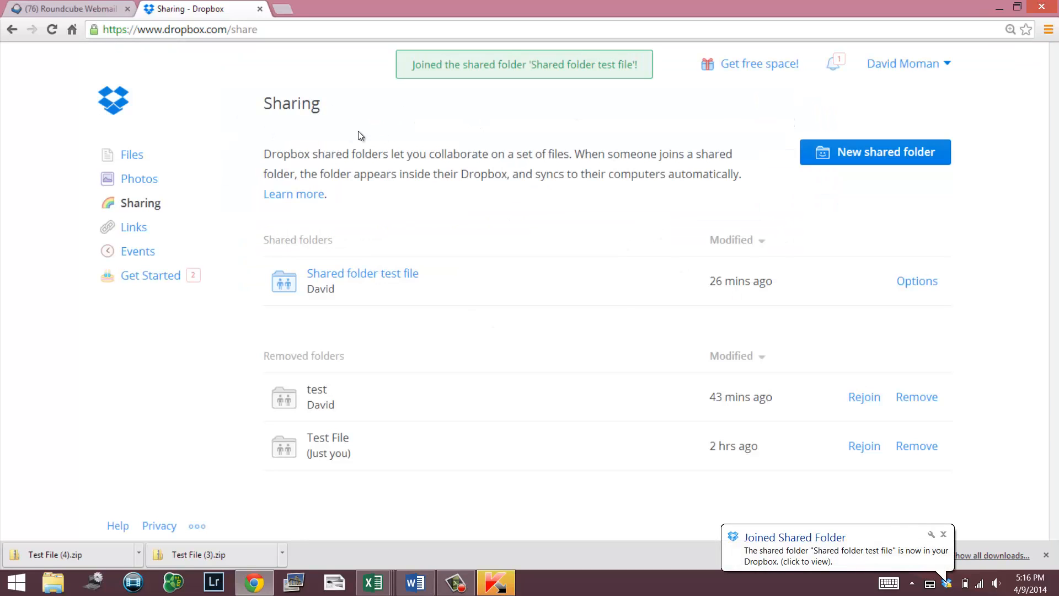
pyautogui.click(131, 154)
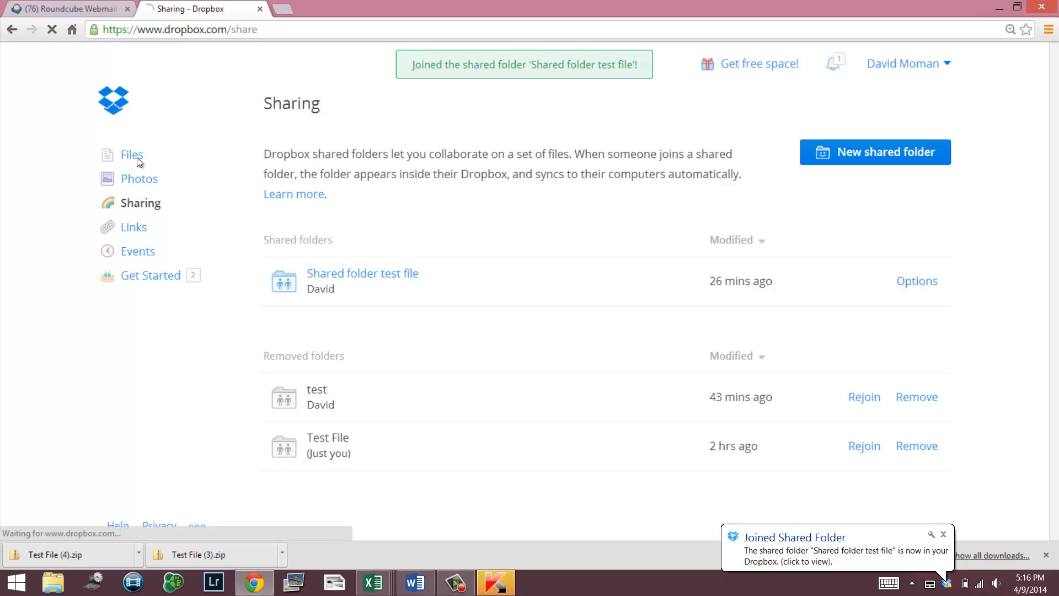
pyautogui.click(131, 154)
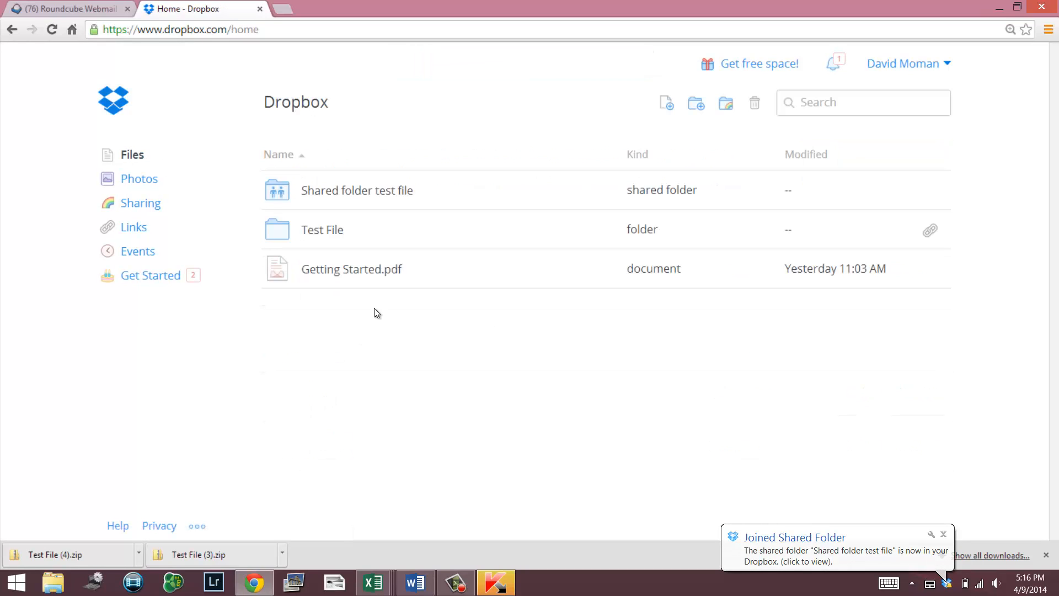
pyautogui.click(357, 190)
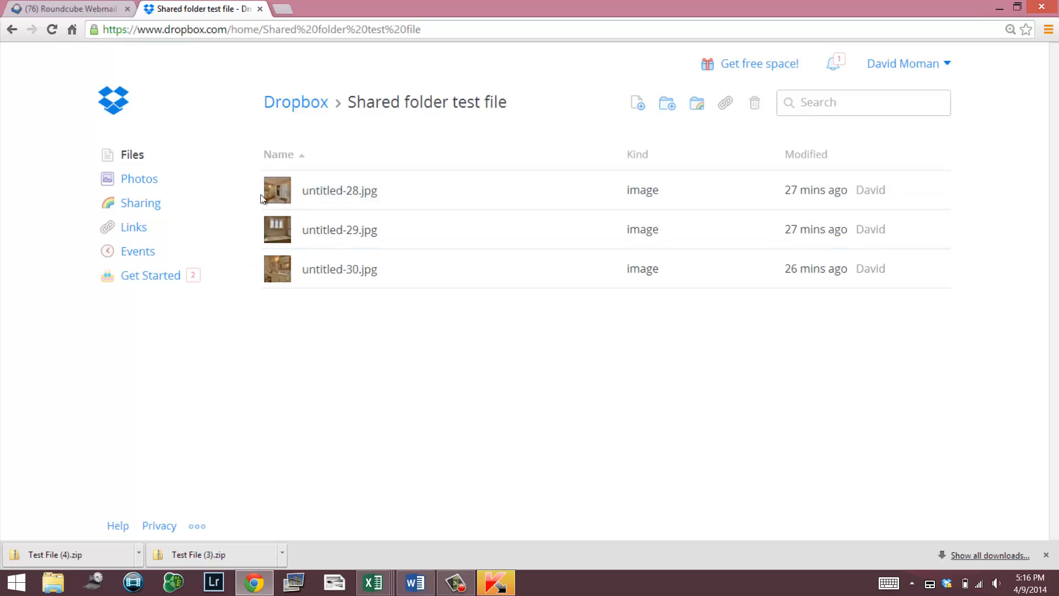
pyautogui.click(296, 101)
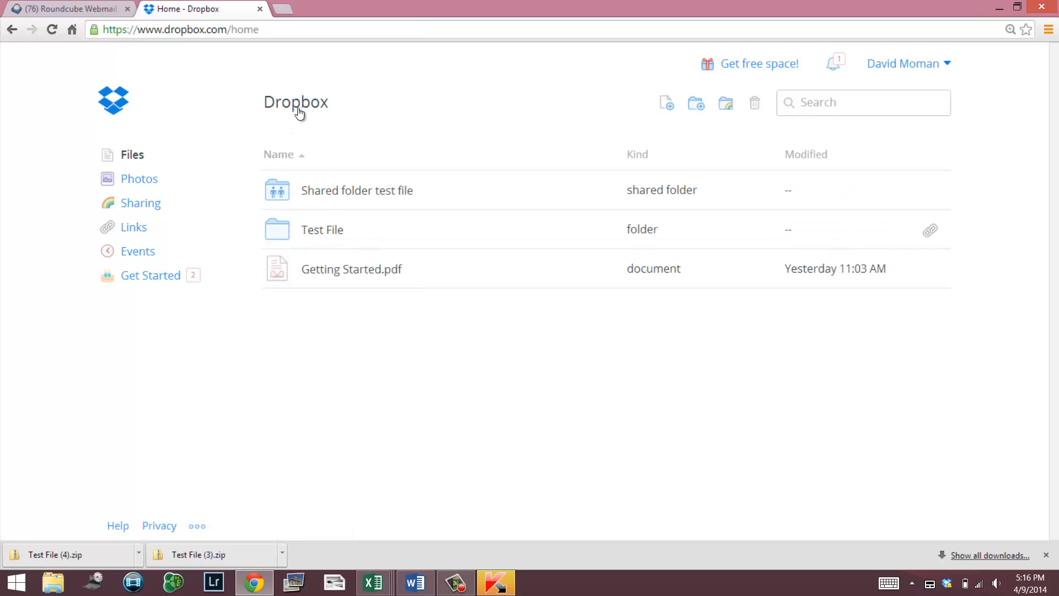
pyautogui.moveTo(139, 181)
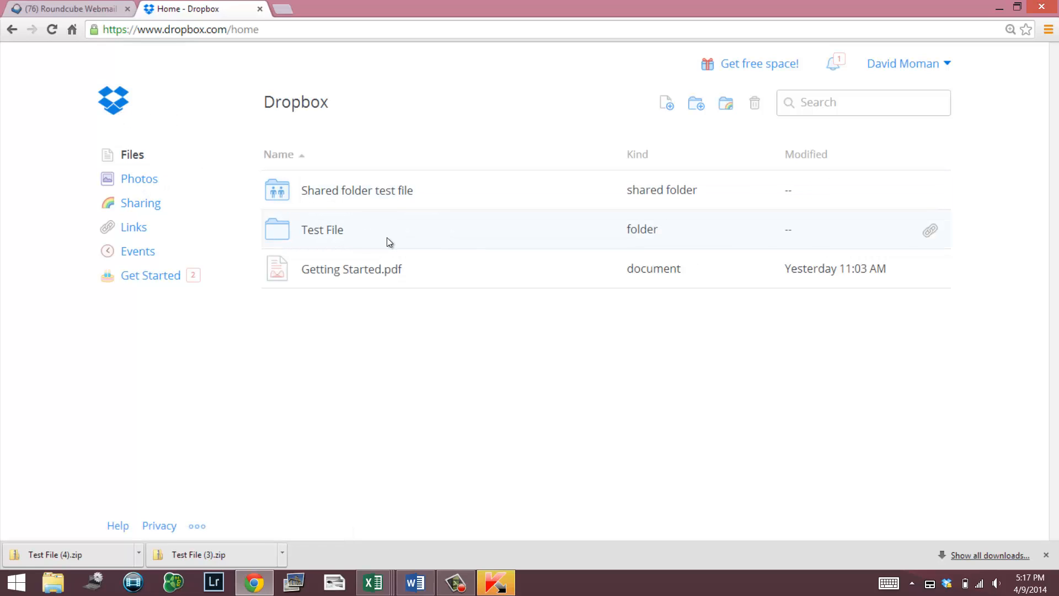
pyautogui.moveTo(423, 238)
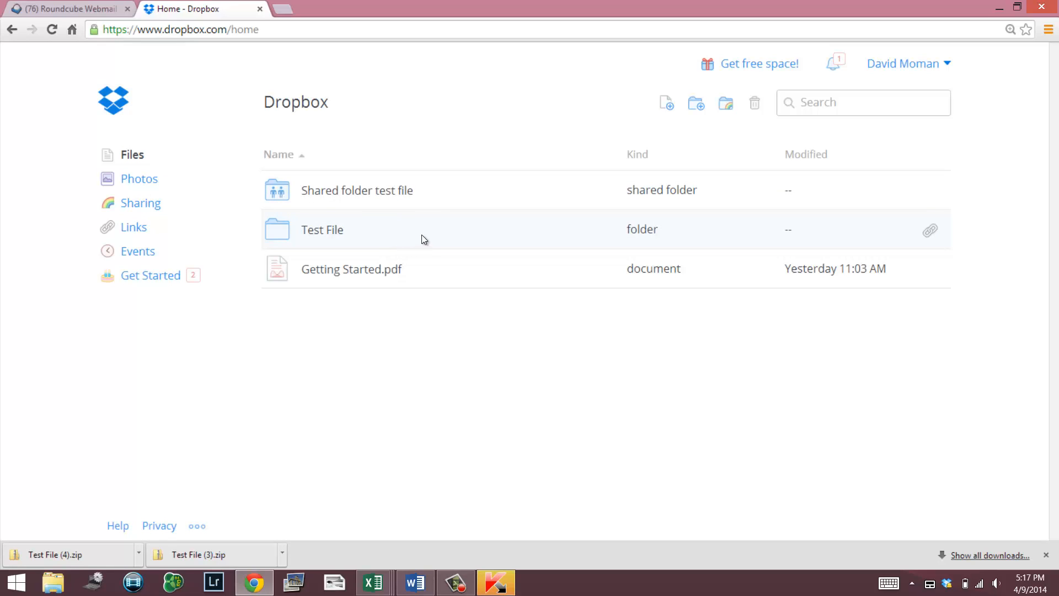
pyautogui.moveTo(383, 238)
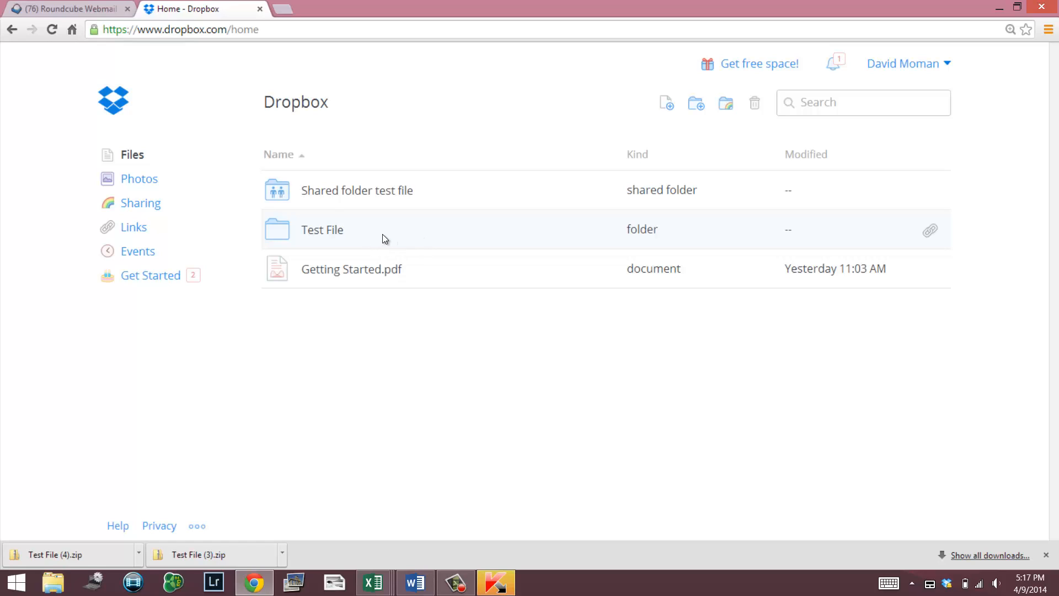
pyautogui.doubleClick(322, 230)
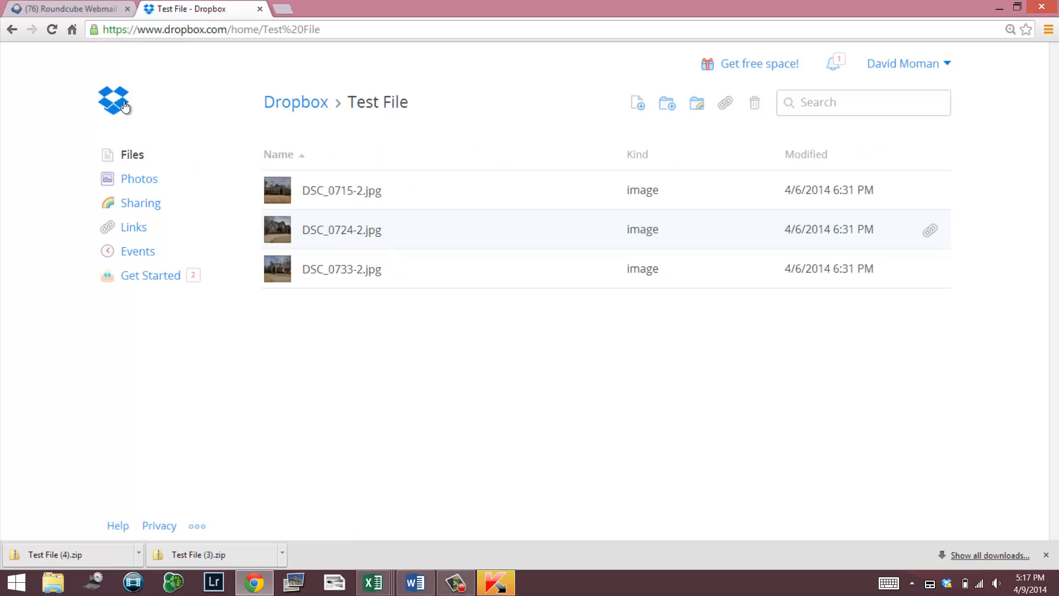
pyautogui.click(296, 102)
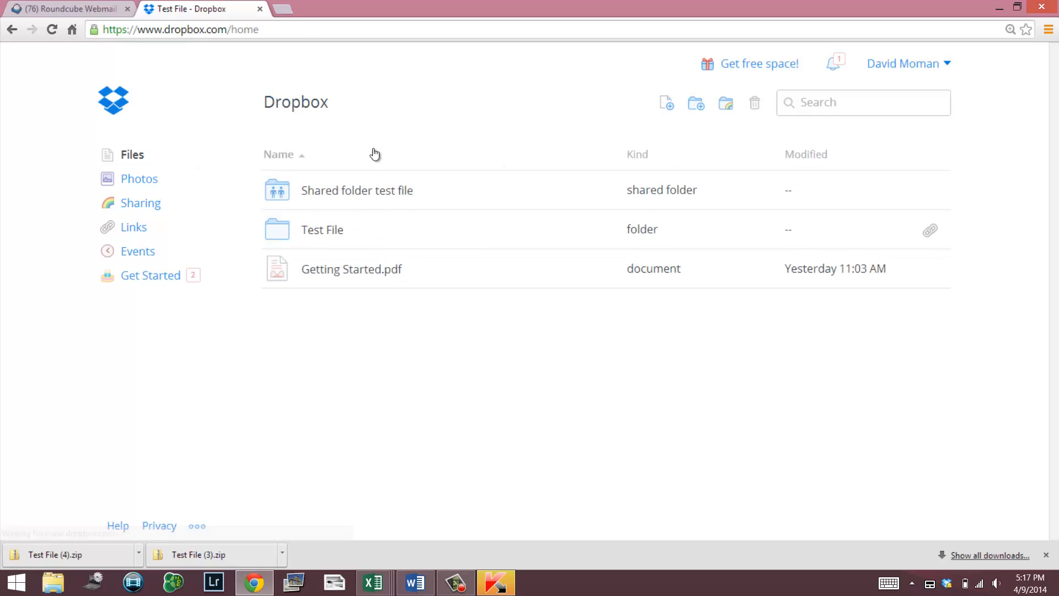
pyautogui.click(322, 230)
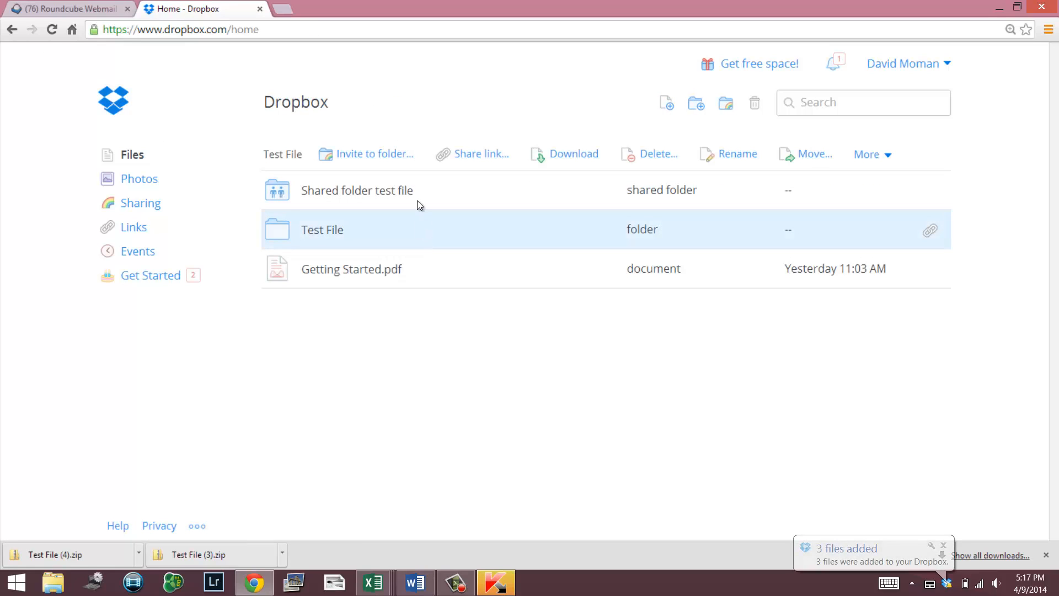
pyautogui.moveTo(441, 171)
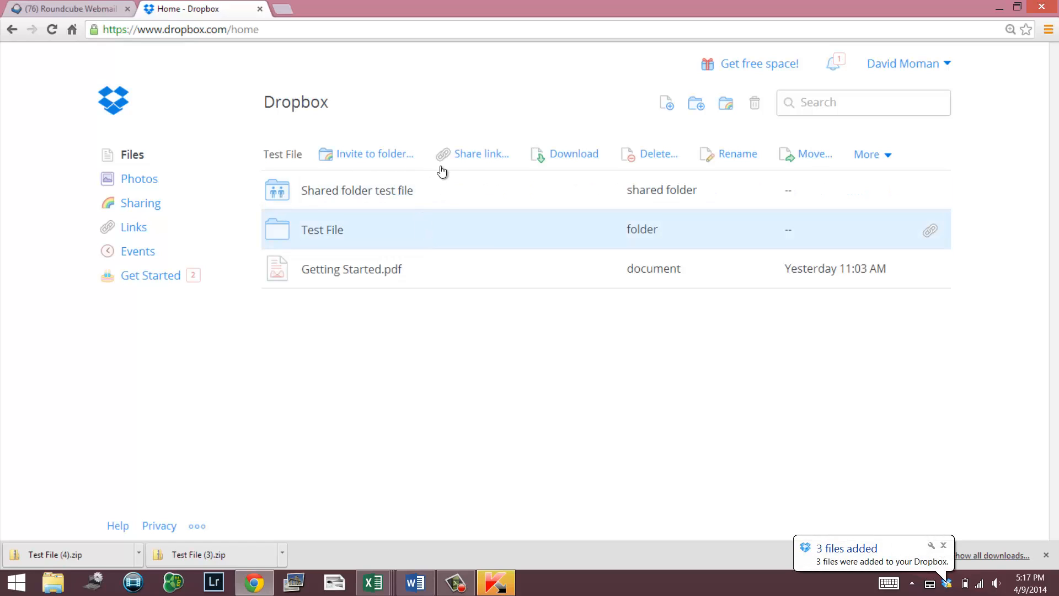
pyautogui.moveTo(651, 167)
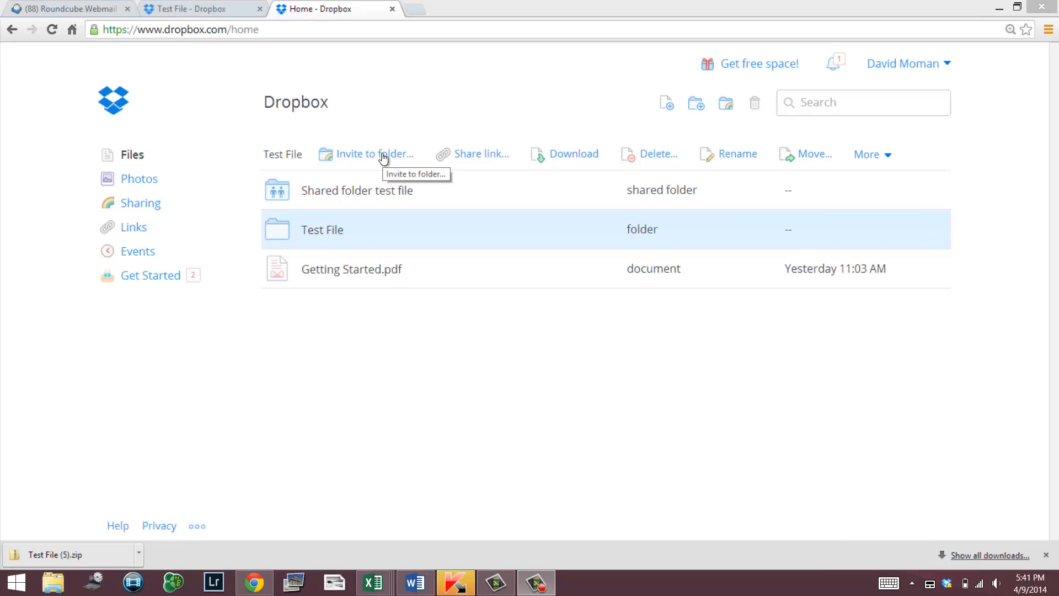
# - Invite contact 'dmom' to the Test File folder with 'Allow members to invite others' unchecked
pyautogui.click(375, 153)
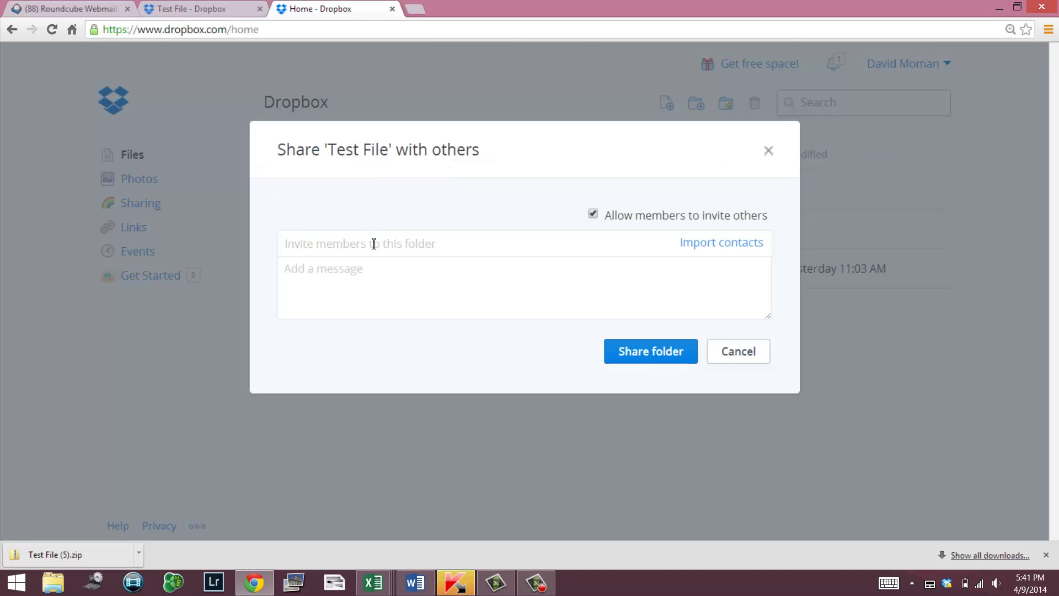
pyautogui.write('dmom')
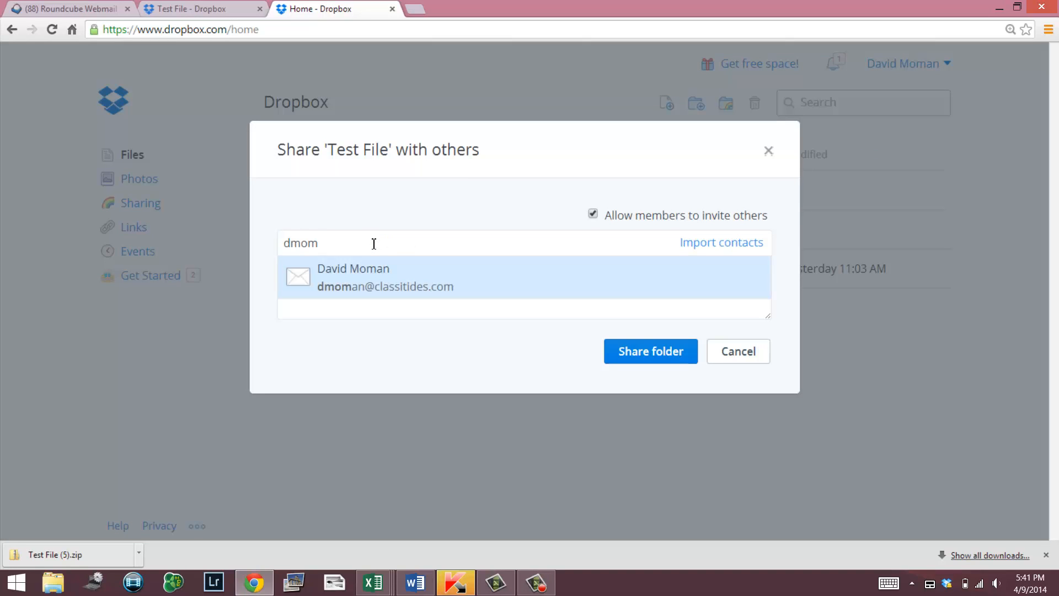
pyautogui.click(353, 277)
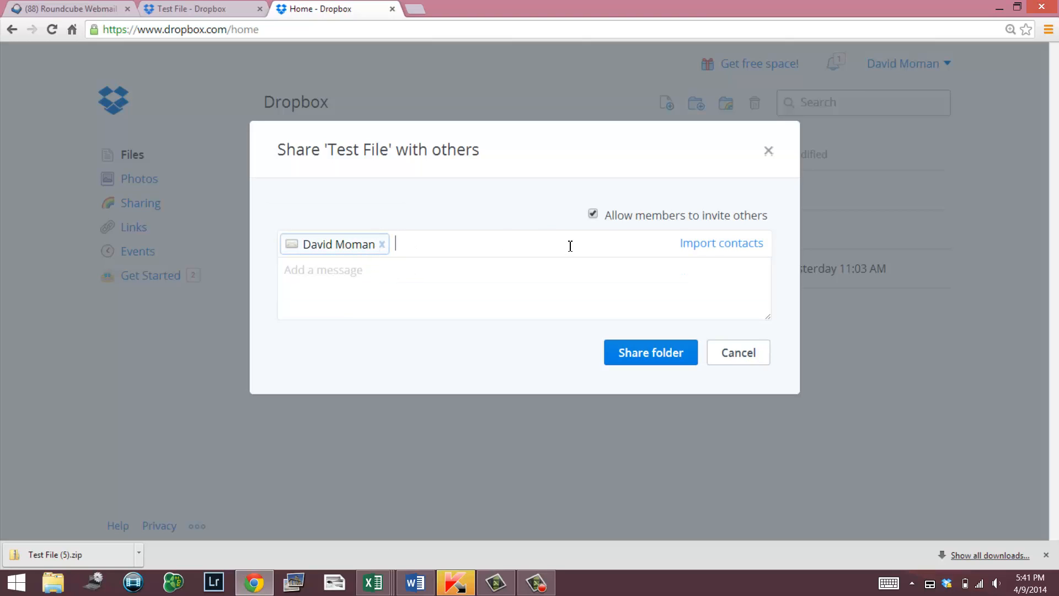
pyautogui.moveTo(555, 239)
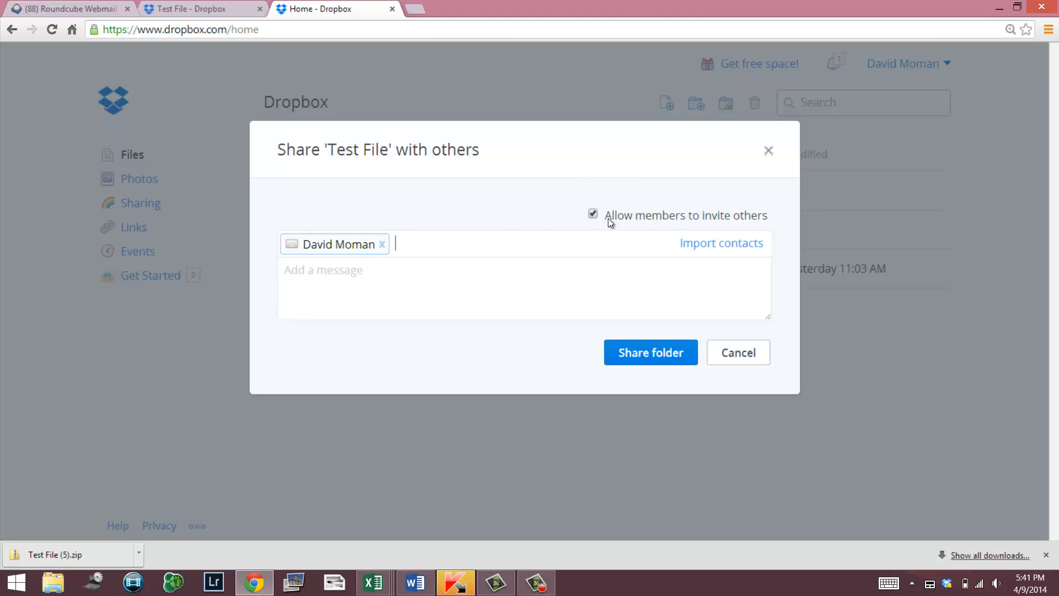
pyautogui.moveTo(605, 227)
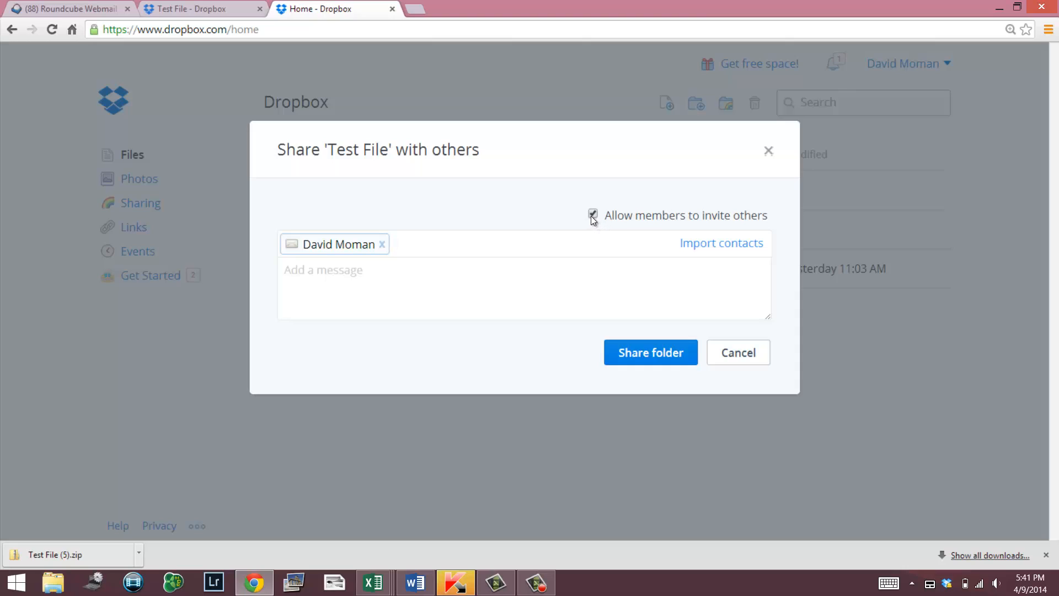
pyautogui.click(592, 214)
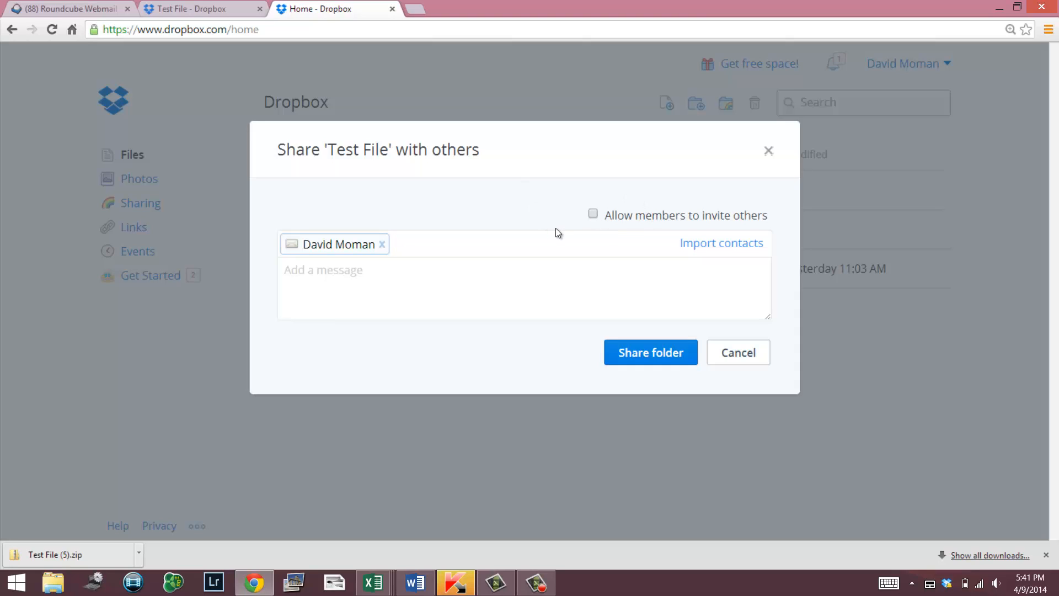
pyautogui.click(593, 214)
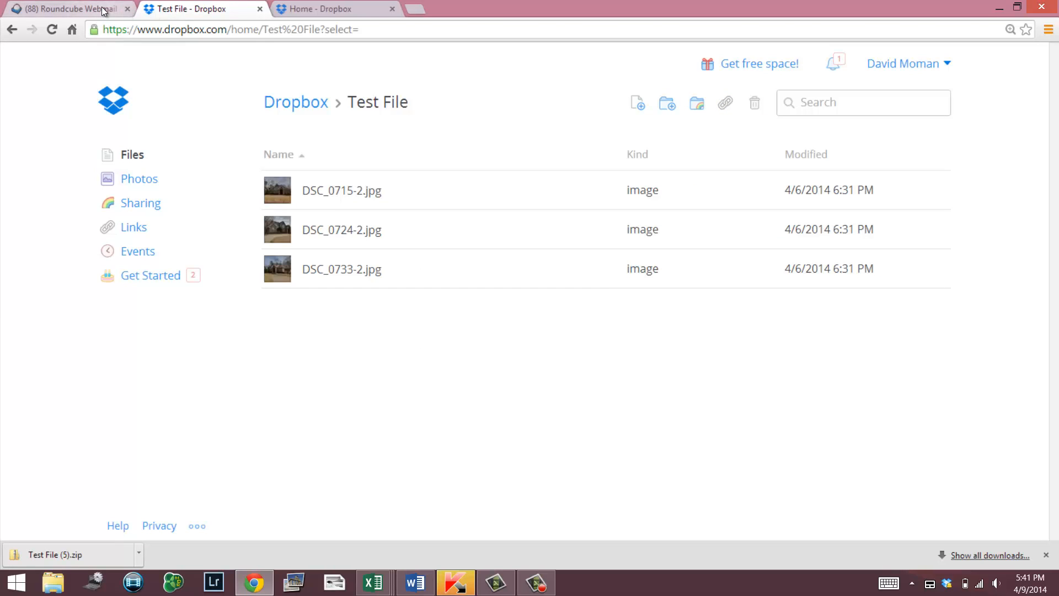
# - Reopen the 'Shared folder test file' invitation email in webmail, then return to the Dropbox file list
pyautogui.click(64, 10)
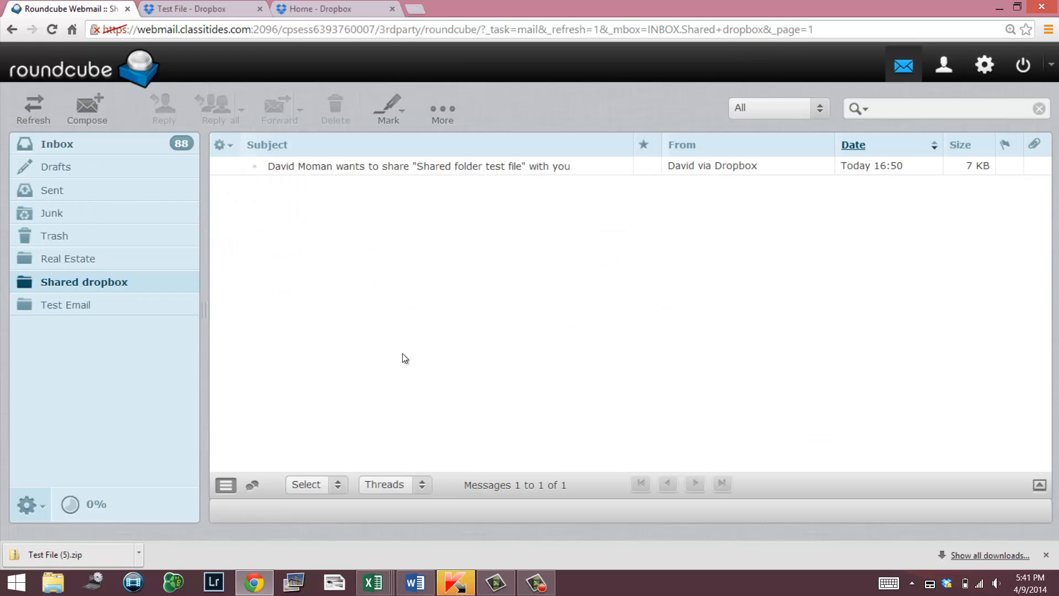
pyautogui.moveTo(539, 167)
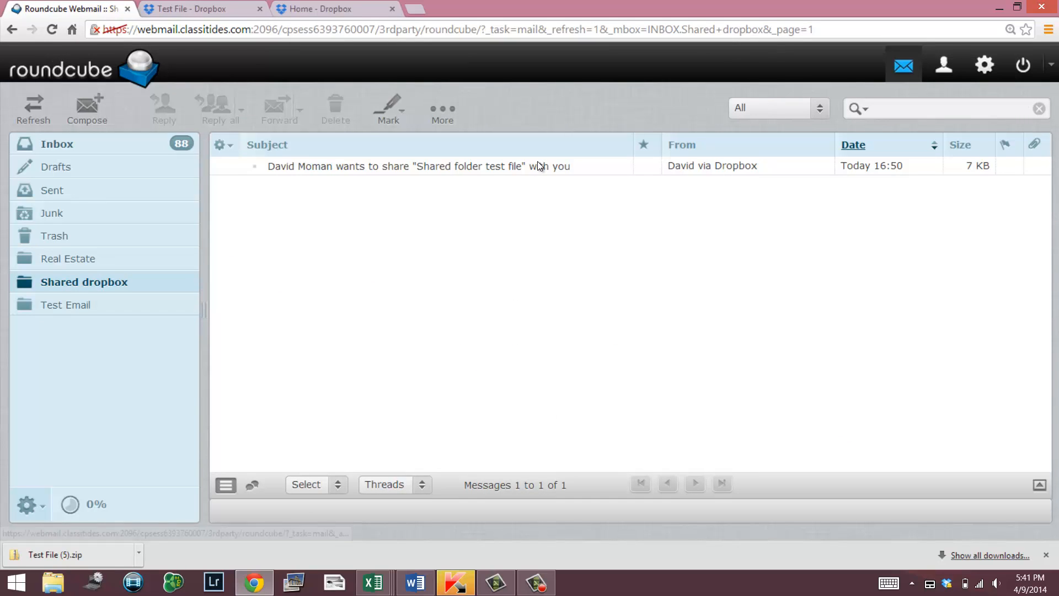
pyautogui.click(417, 166)
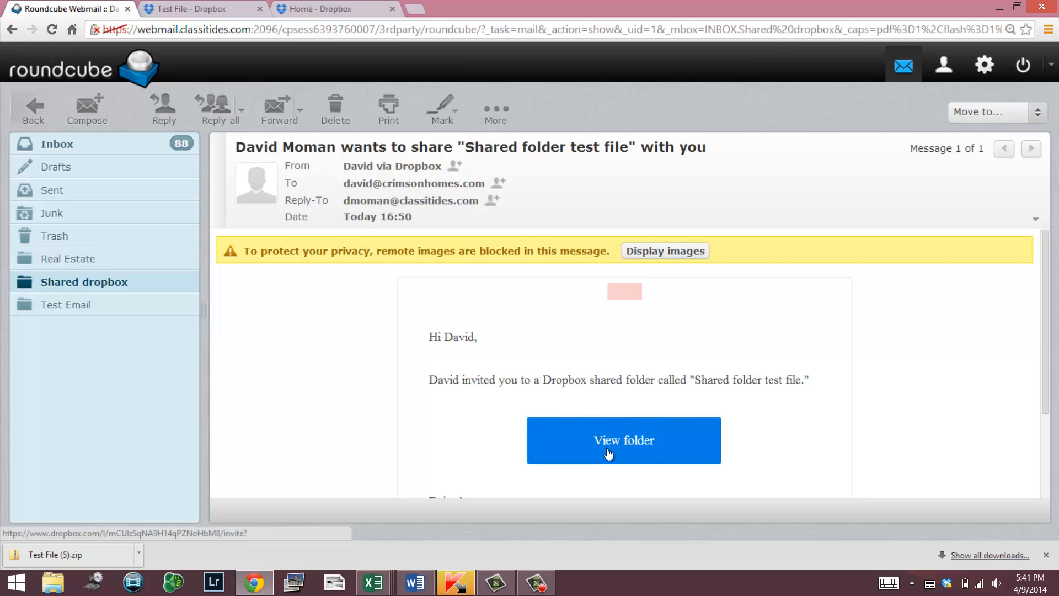
pyautogui.moveTo(629, 473)
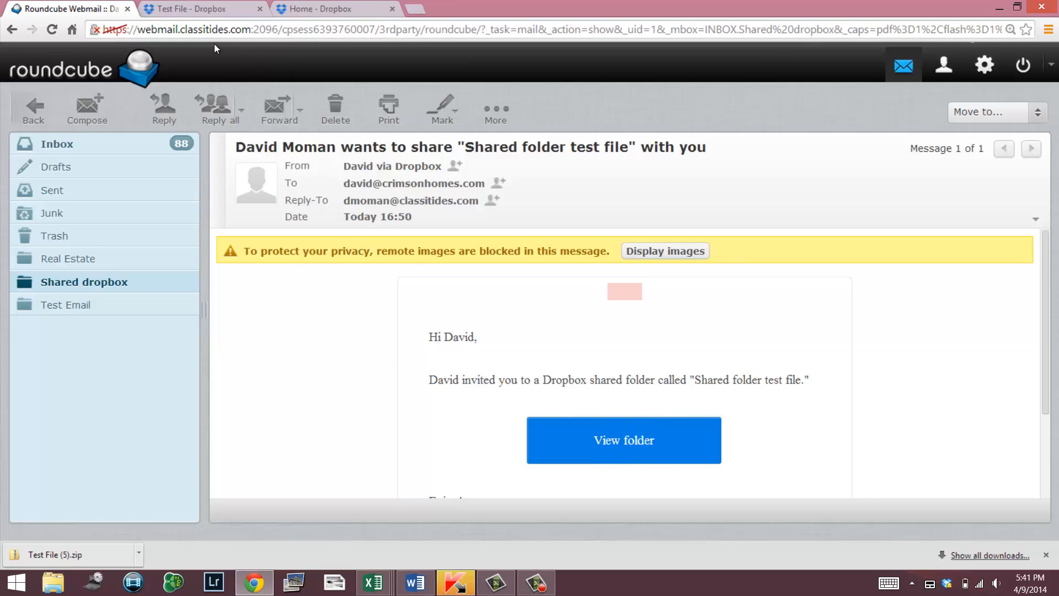
pyautogui.click(193, 9)
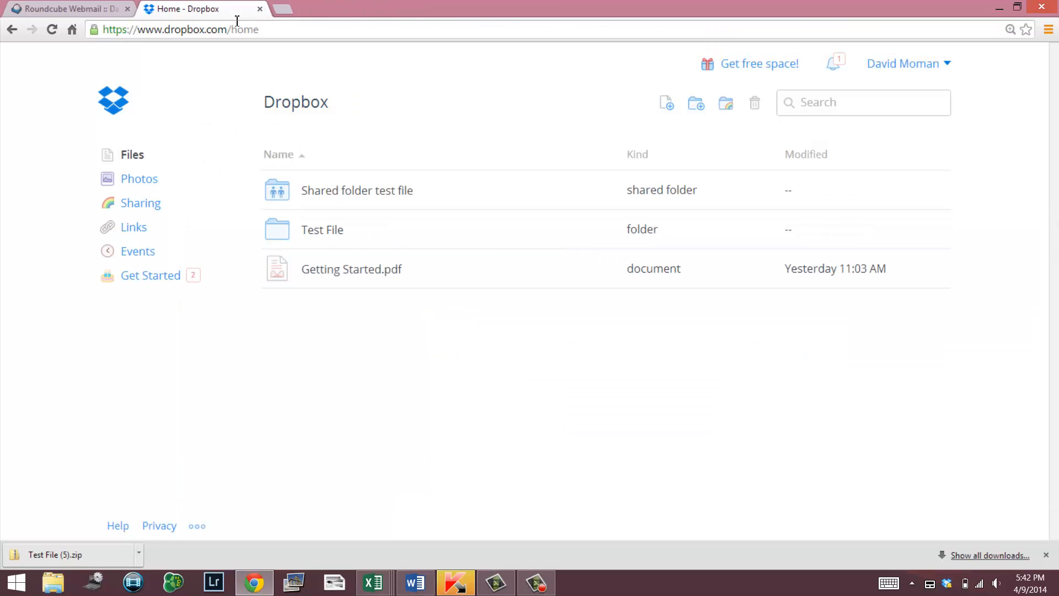
pyautogui.moveTo(147, 214)
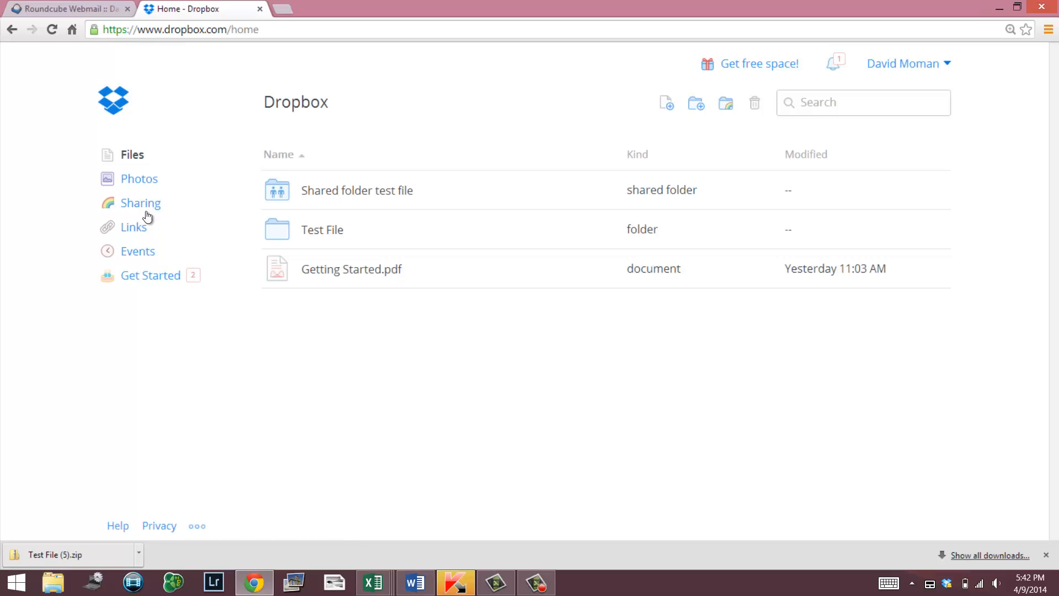
pyautogui.moveTo(152, 210)
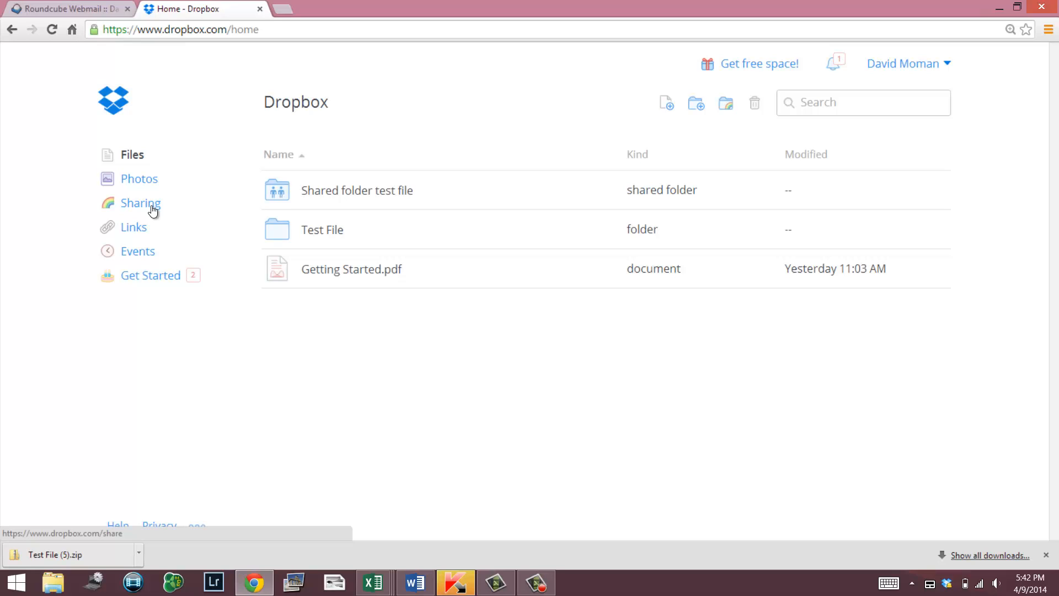
pyautogui.moveTo(372, 241)
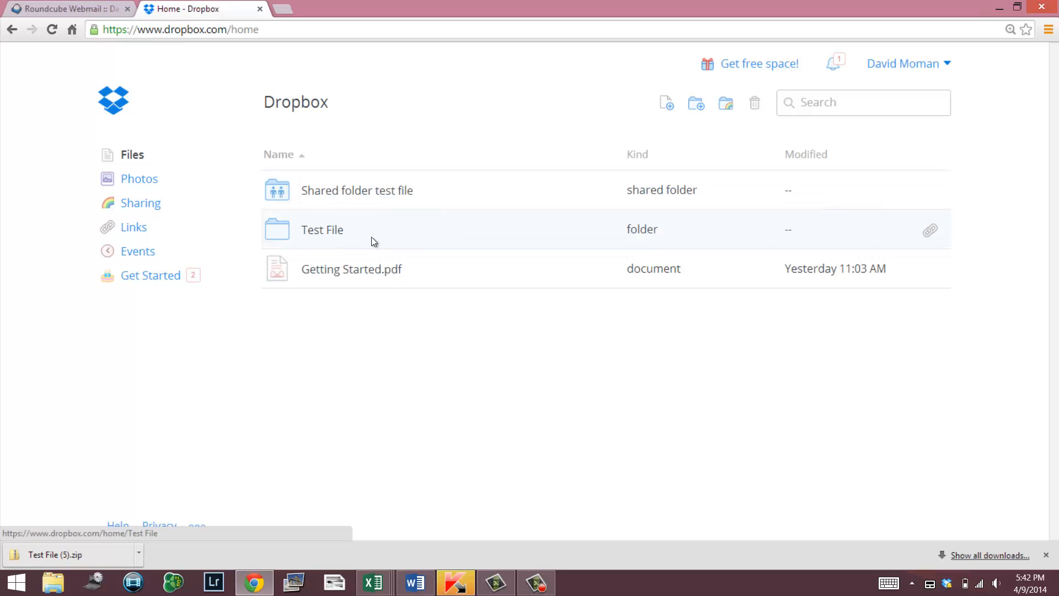
# - Select the Test File folder in Dropbox and switch back to the invitation email in webmail
pyautogui.click(322, 229)
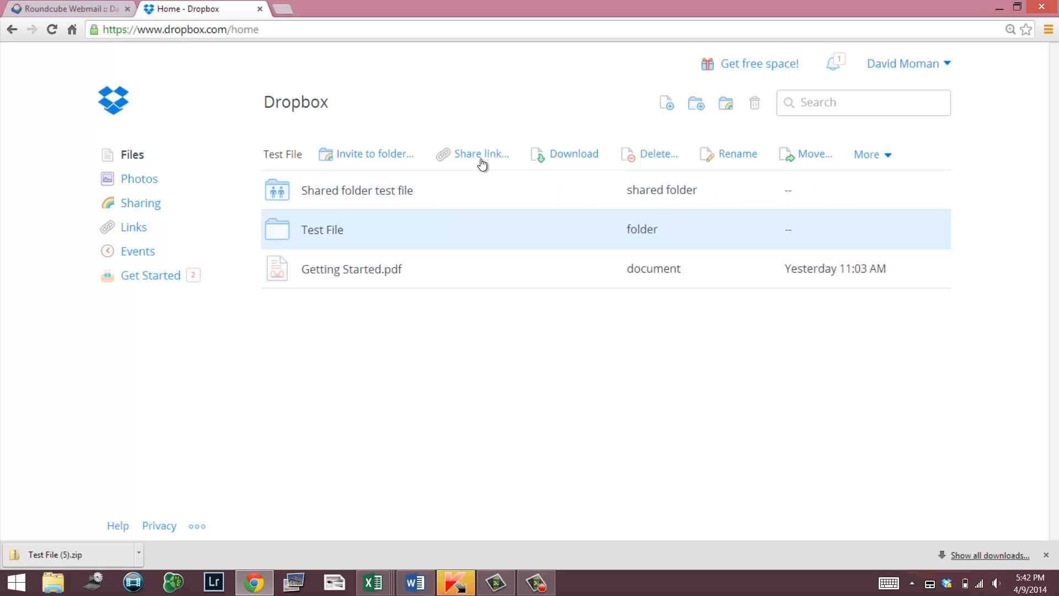
pyautogui.click(66, 10)
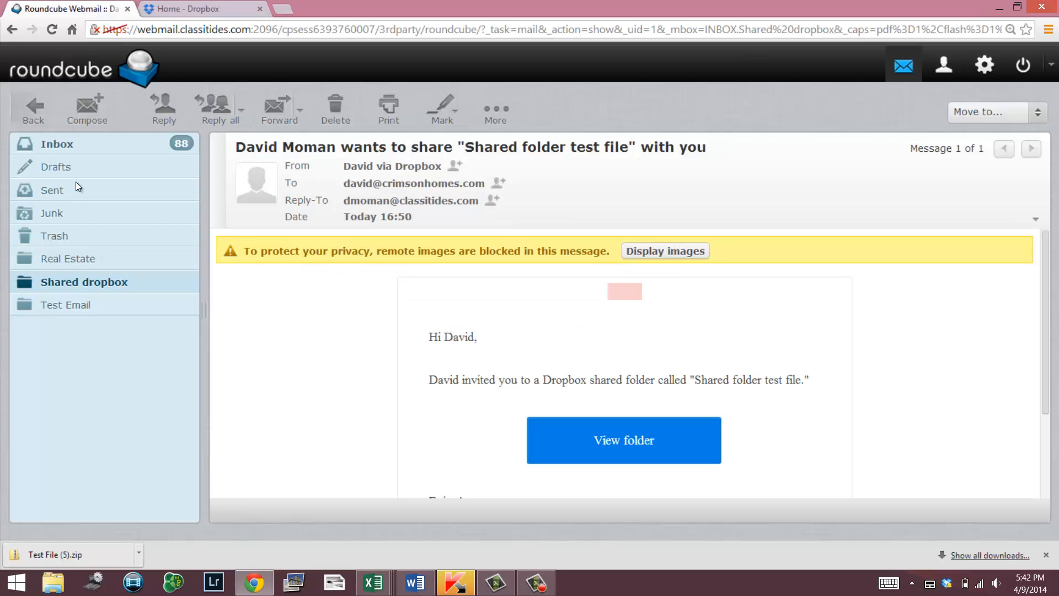
pyautogui.click(65, 304)
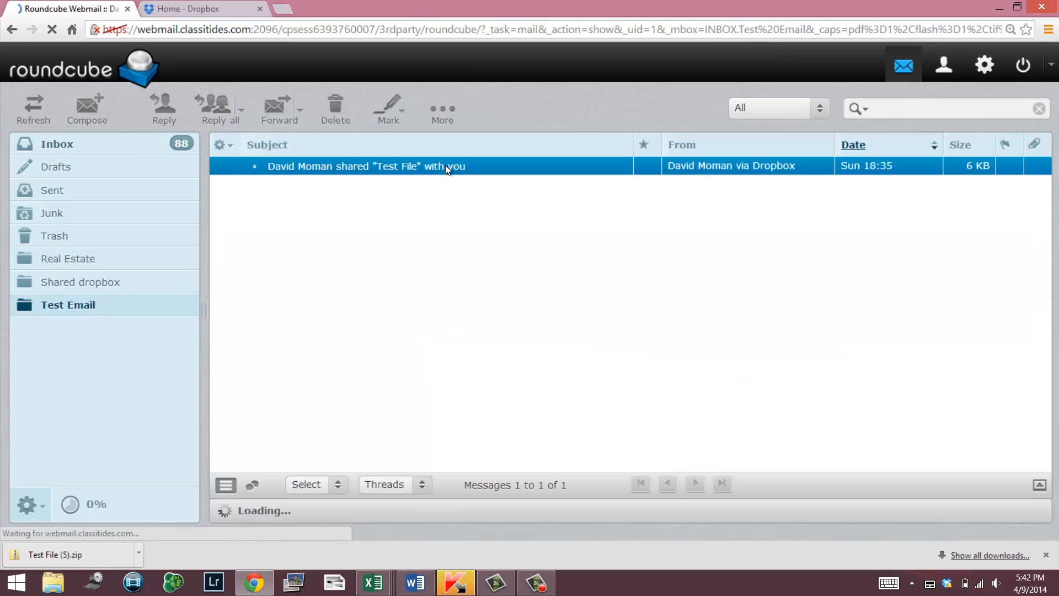
pyautogui.click(367, 165)
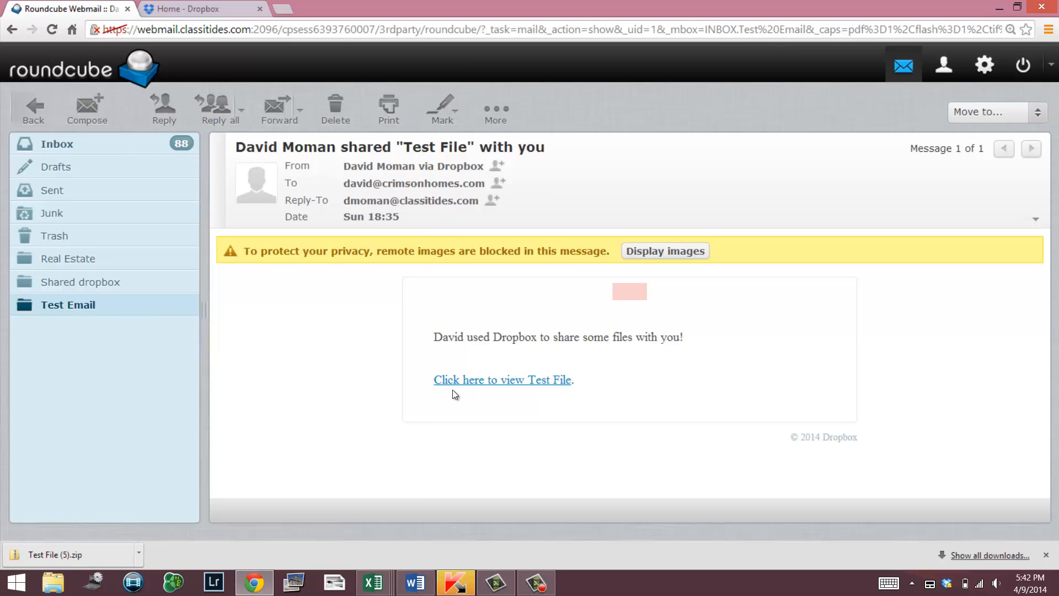
pyautogui.moveTo(463, 388)
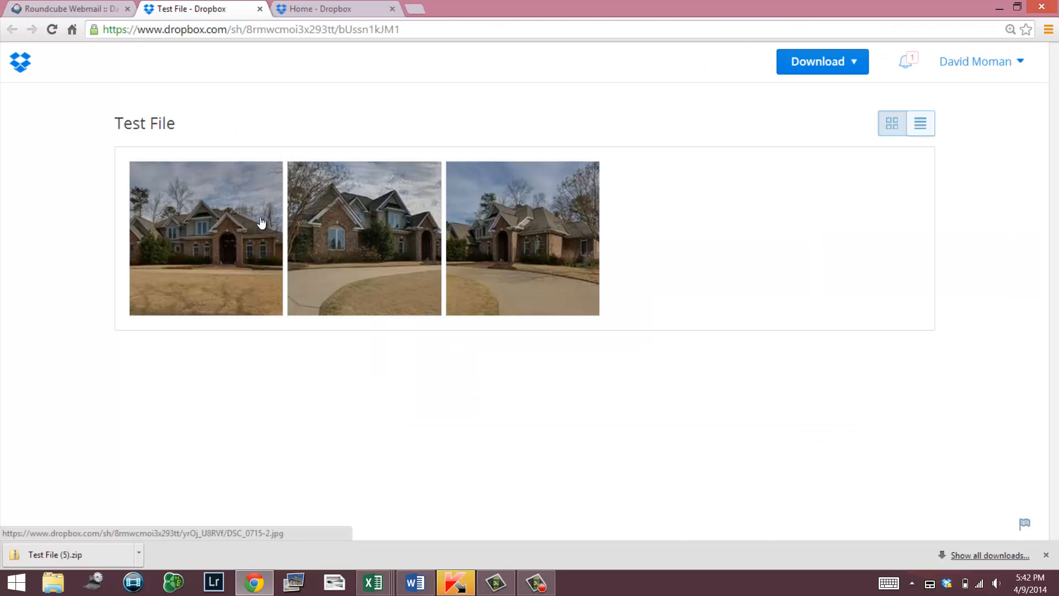
pyautogui.click(821, 62)
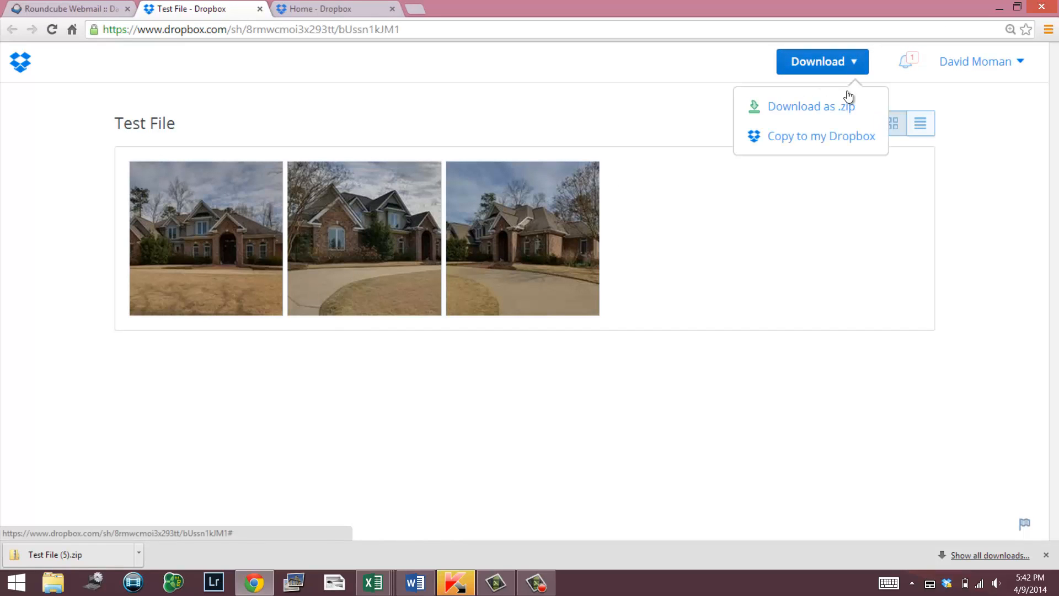
pyautogui.click(610, 369)
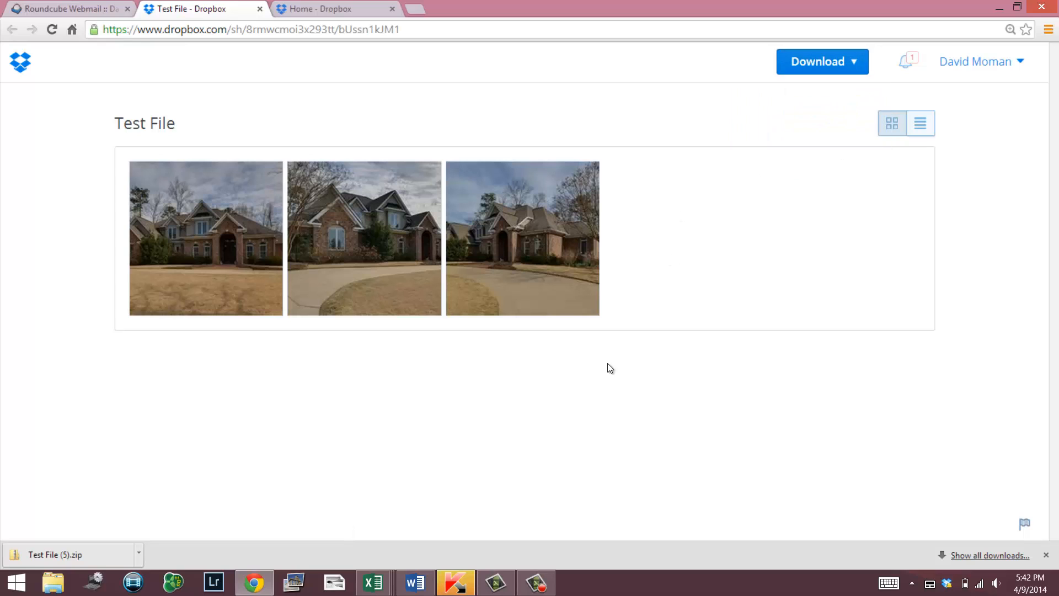
pyautogui.click(328, 9)
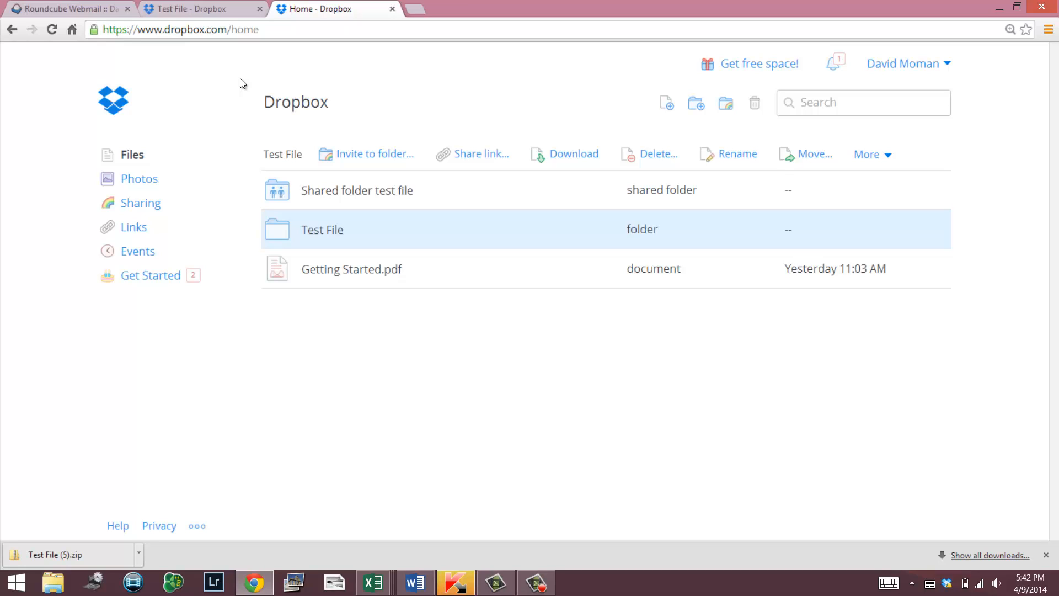
pyautogui.moveTo(220, 106)
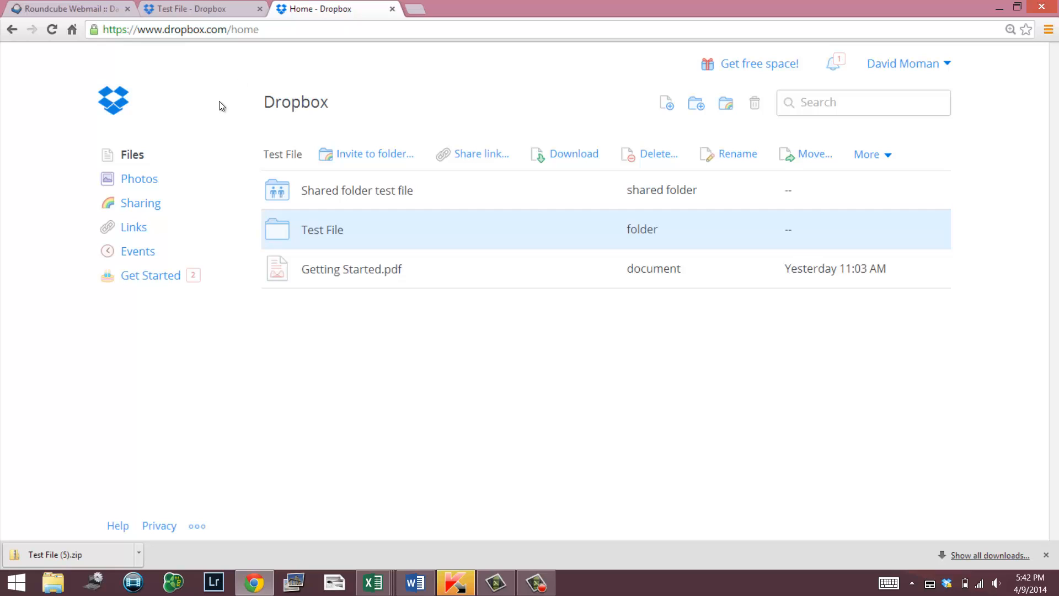
pyautogui.moveTo(263, 328)
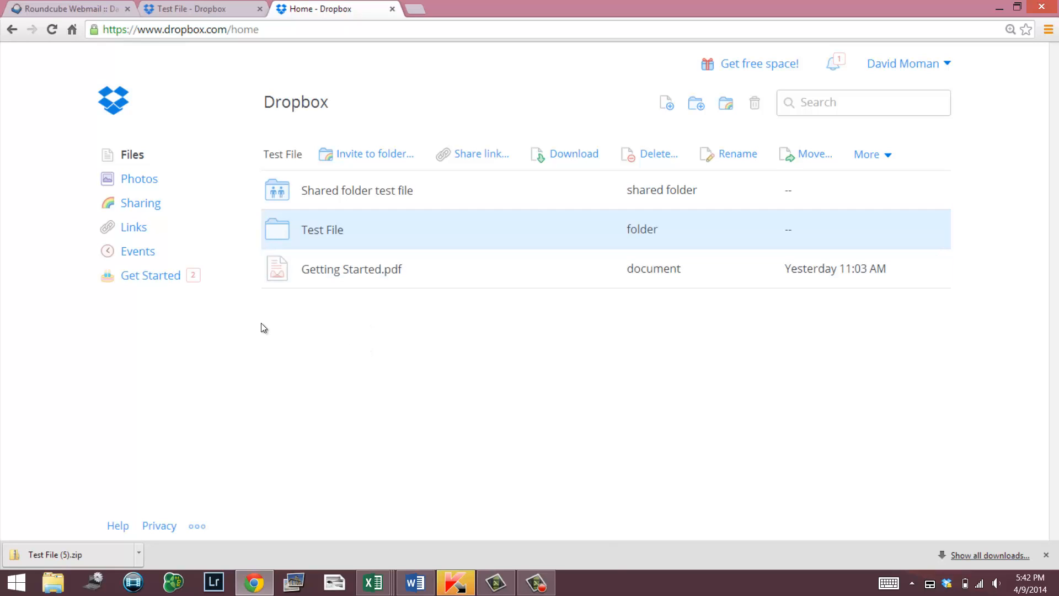
# - Close the duplicate Test File tab and download the Test File folder as a zip archive
pyautogui.click(194, 8)
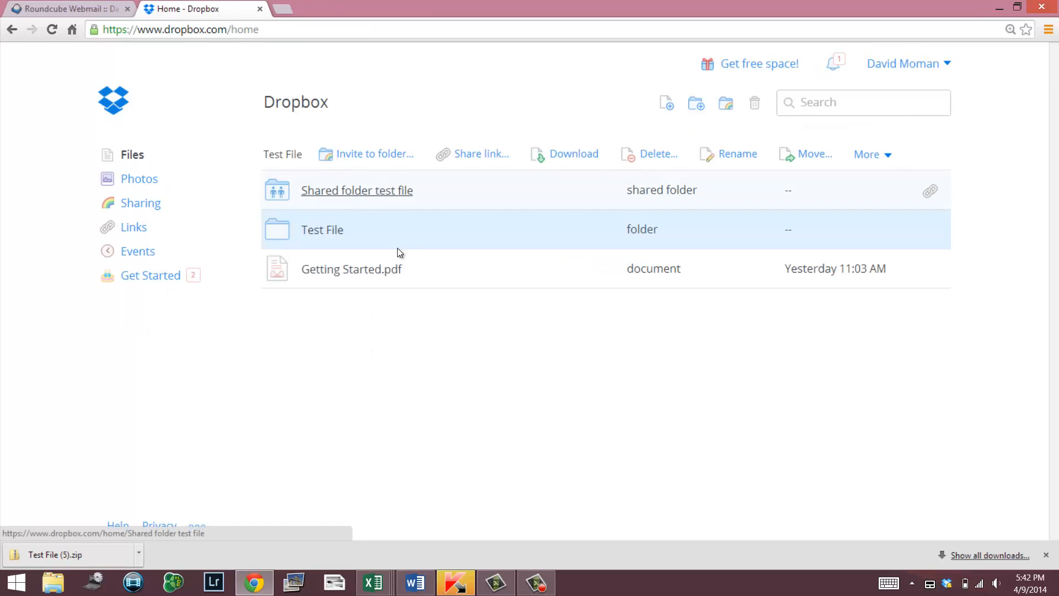
pyautogui.moveTo(476, 245)
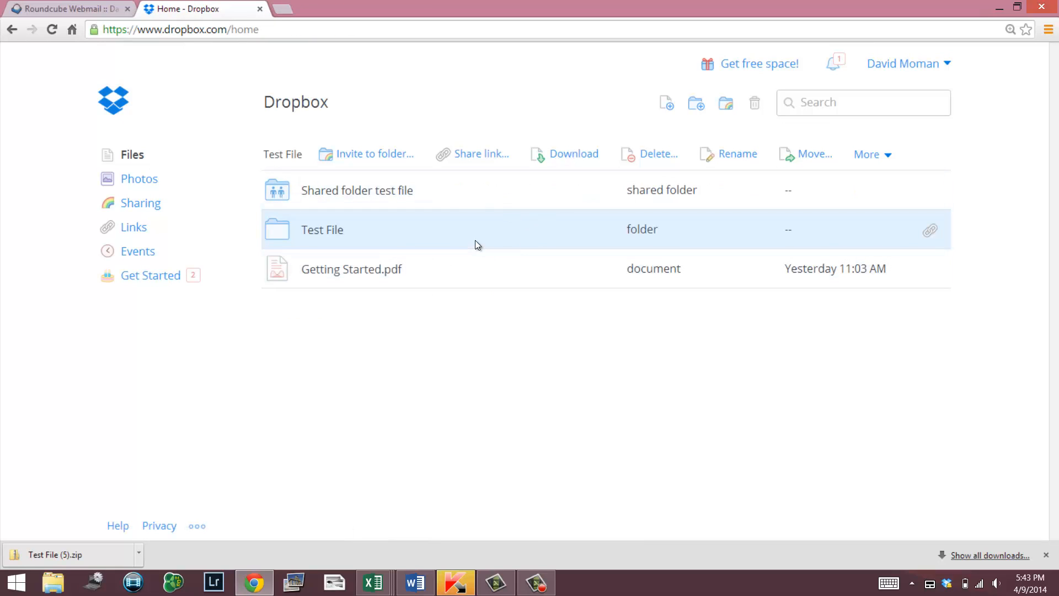
pyautogui.moveTo(480, 237)
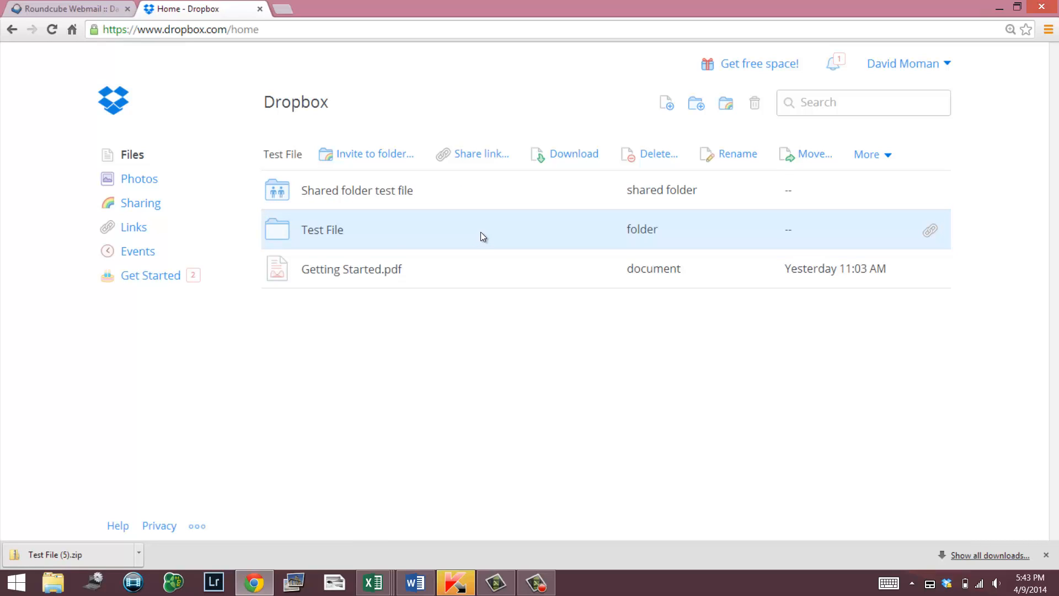
pyautogui.click(573, 154)
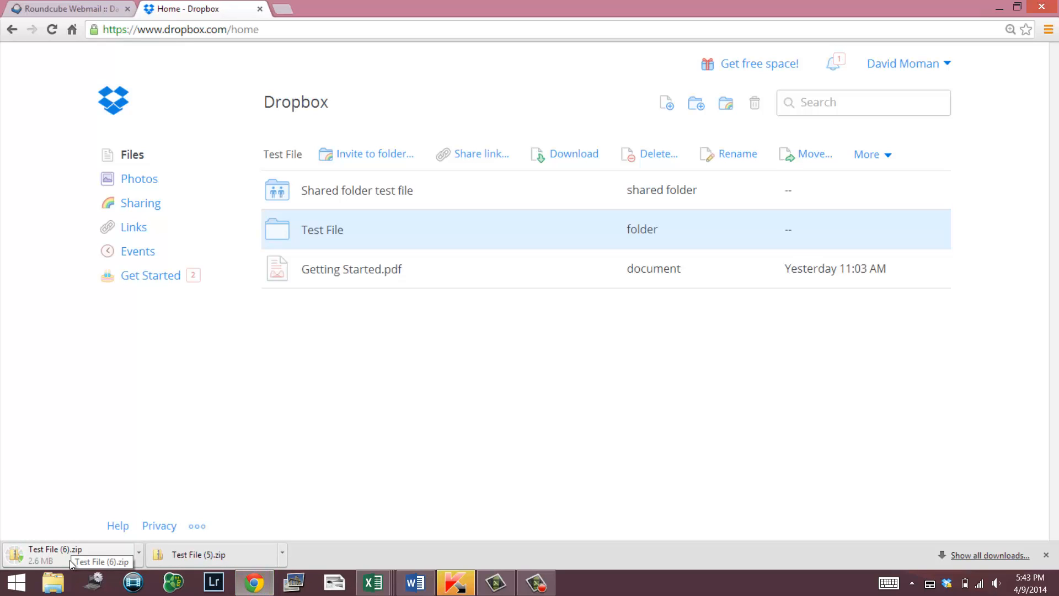
# - Open the Test File folder and select the photo DSC_0715-2.jpg among its three house photos
pyautogui.doubleClick(322, 229)
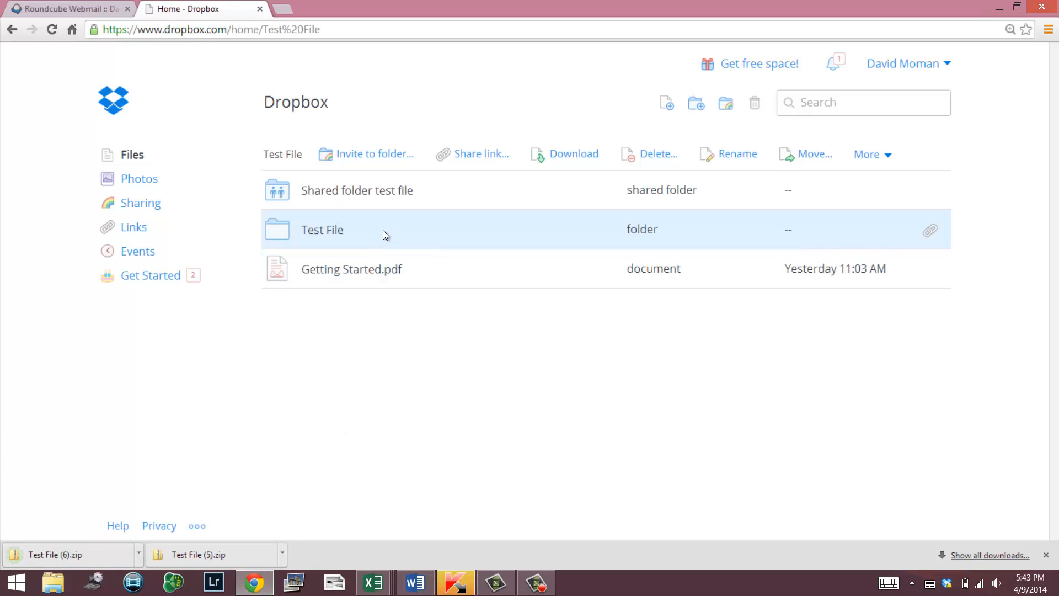
pyautogui.doubleClick(322, 230)
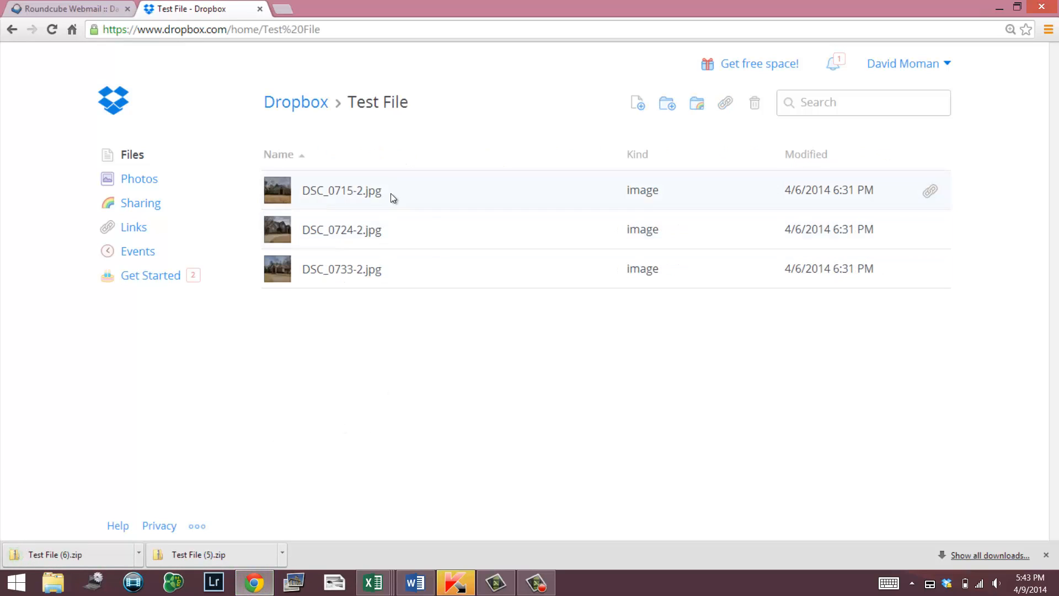
pyautogui.click(363, 190)
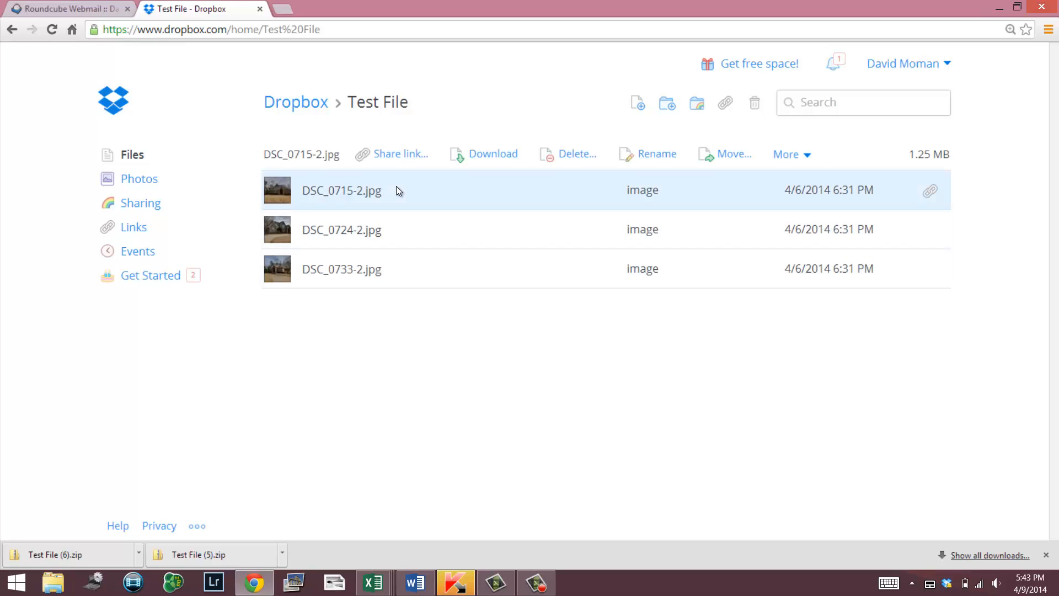
pyautogui.moveTo(422, 189)
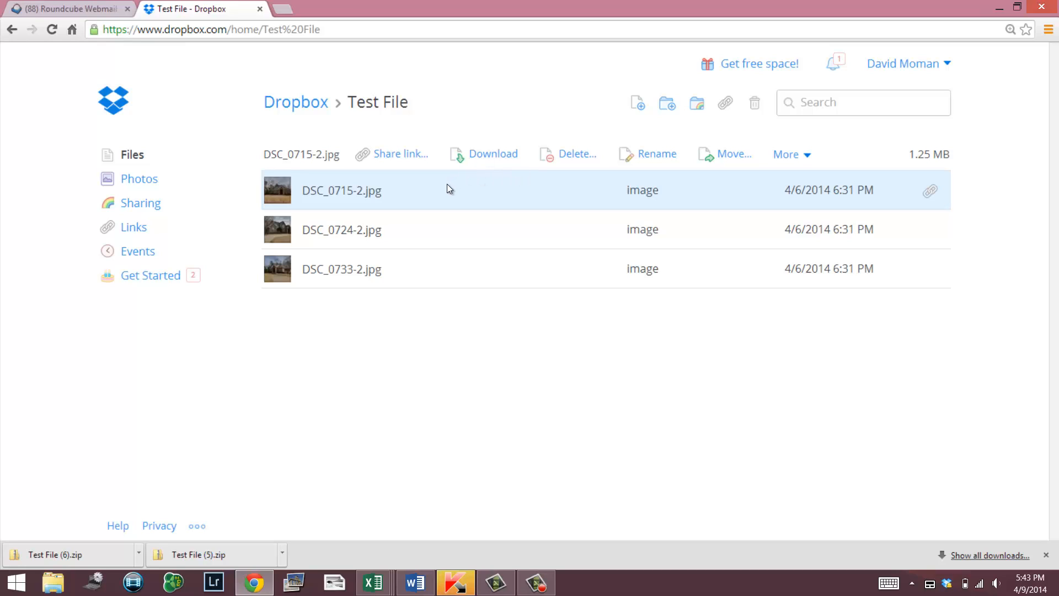
pyautogui.moveTo(439, 212)
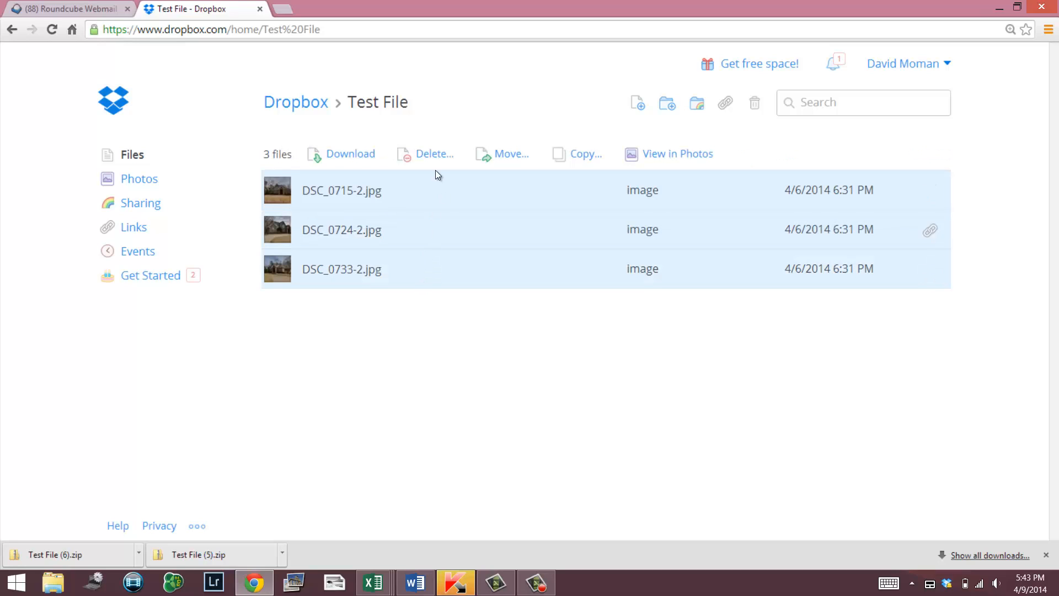
pyautogui.moveTo(375, 193)
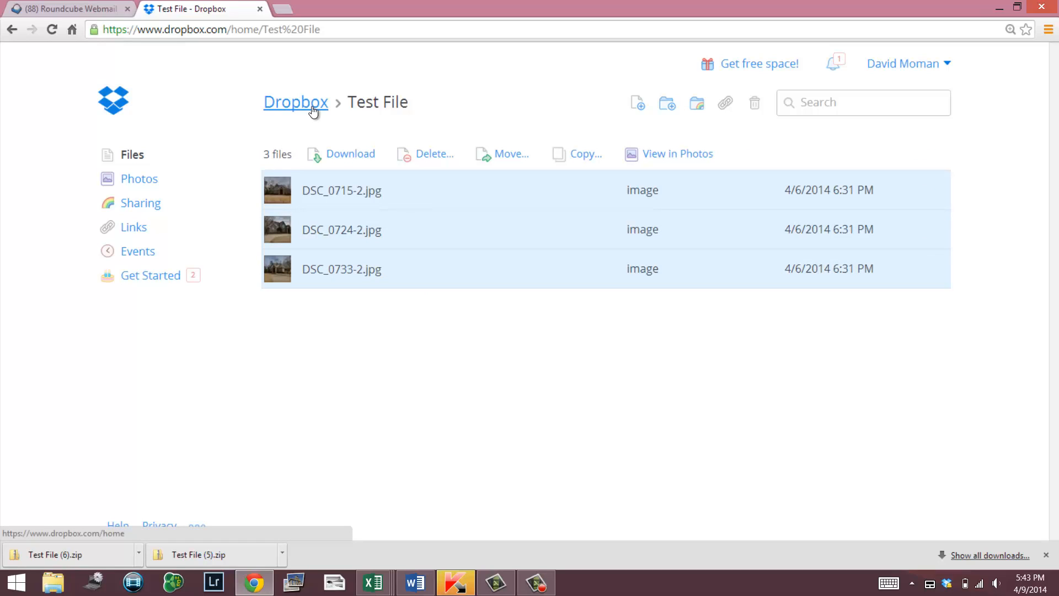
# - Delete the photo DSC_0715-2.jpg from inside the Test File folder
pyautogui.click(295, 101)
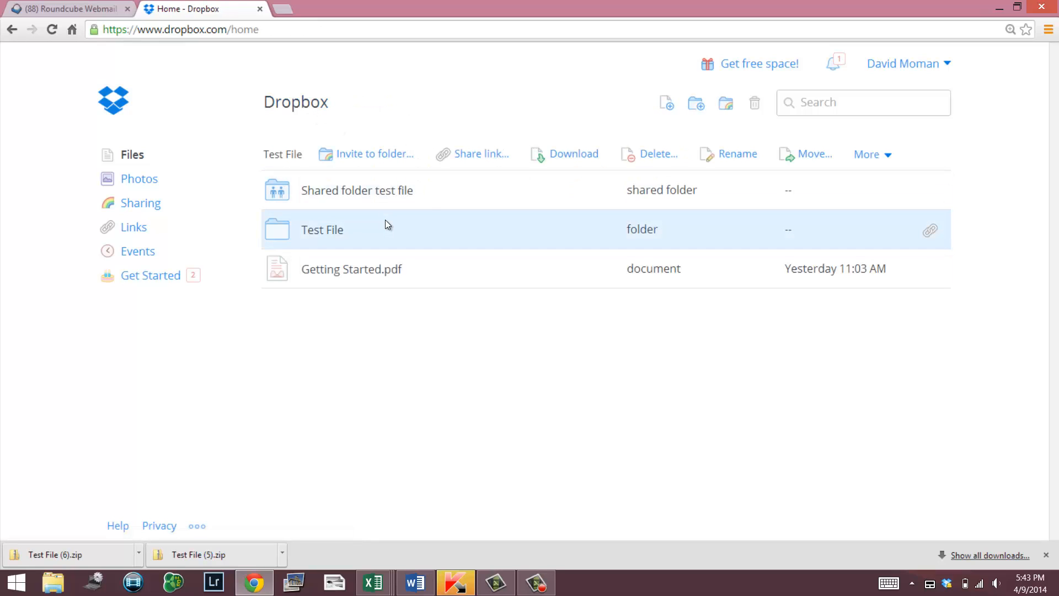
pyautogui.moveTo(656, 160)
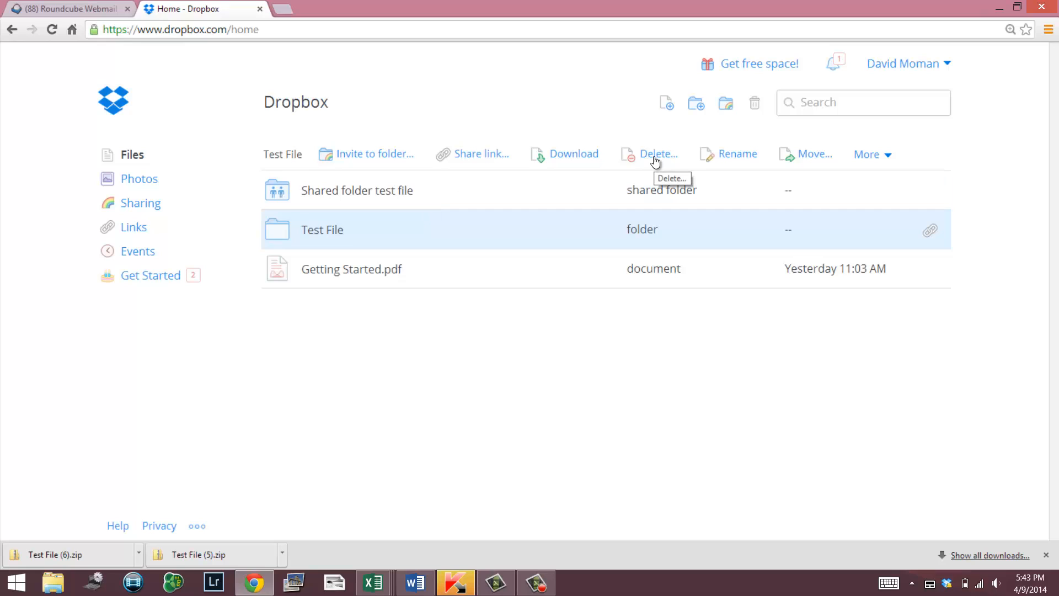
pyautogui.moveTo(617, 179)
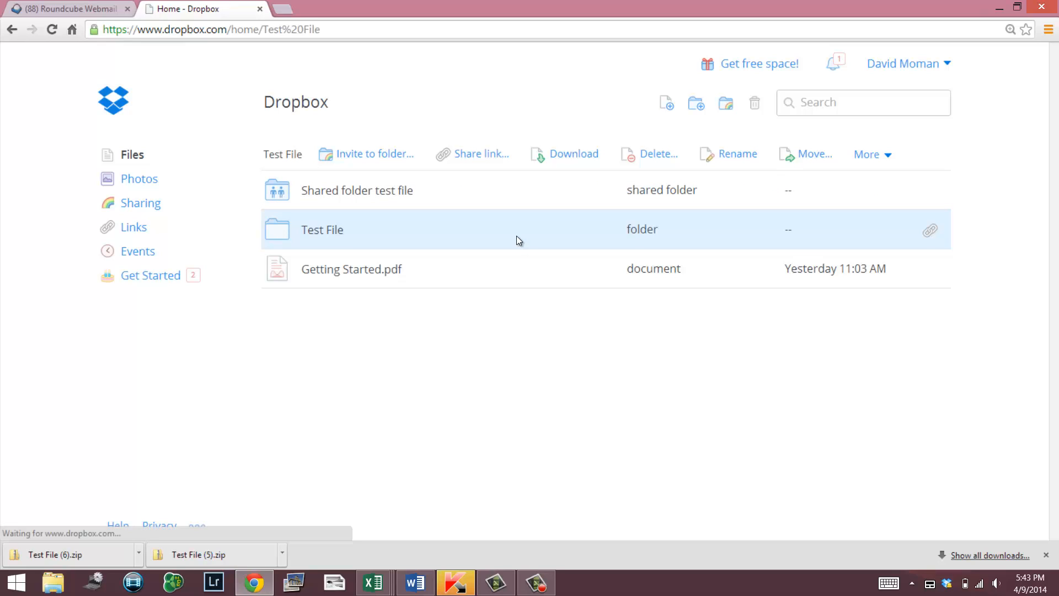
pyautogui.doubleClick(322, 230)
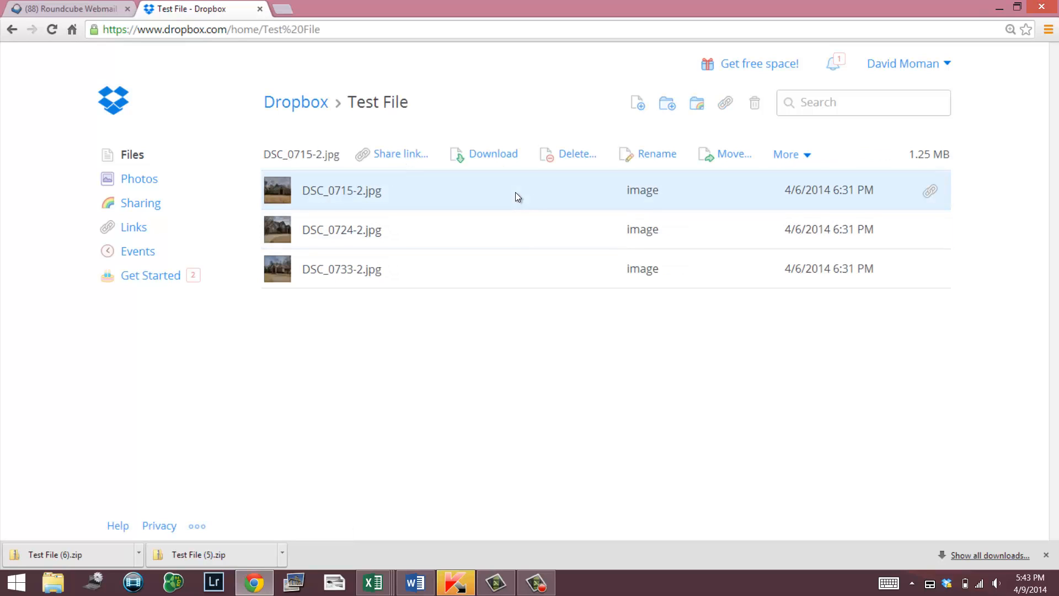
pyautogui.moveTo(575, 160)
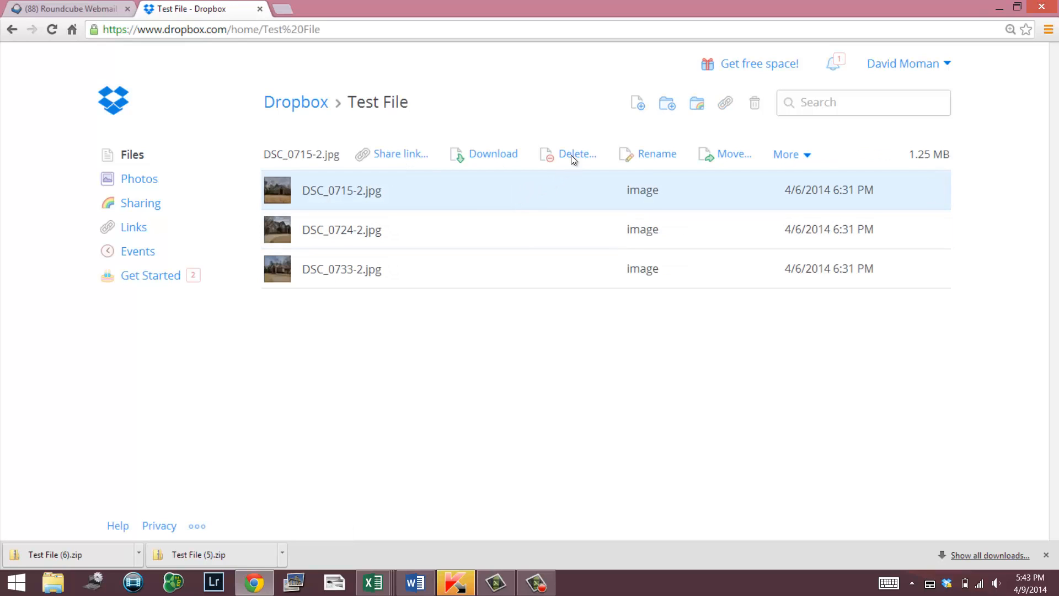
pyautogui.moveTo(653, 267)
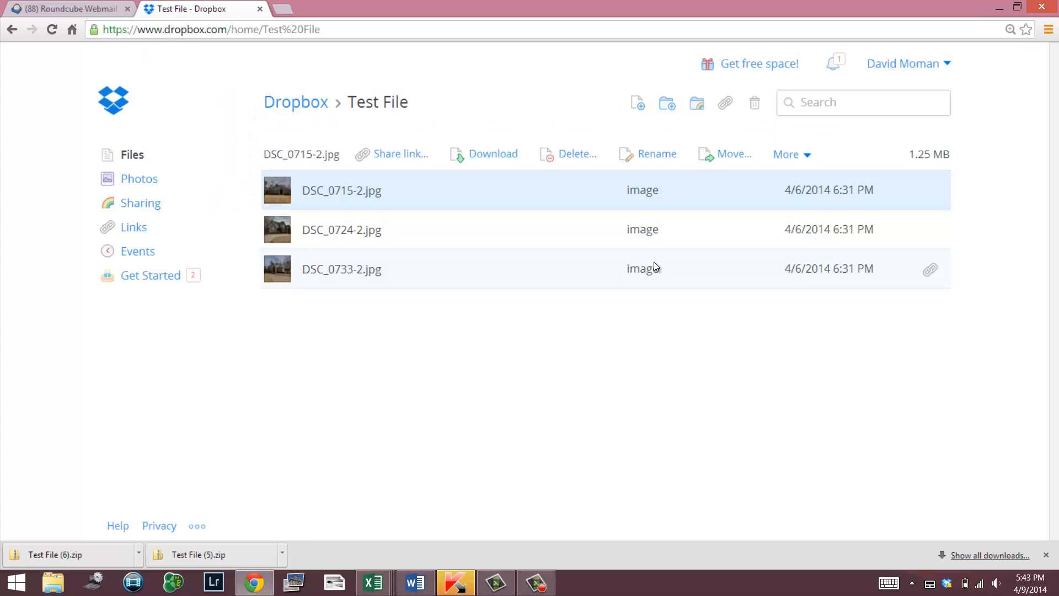
pyautogui.click(569, 153)
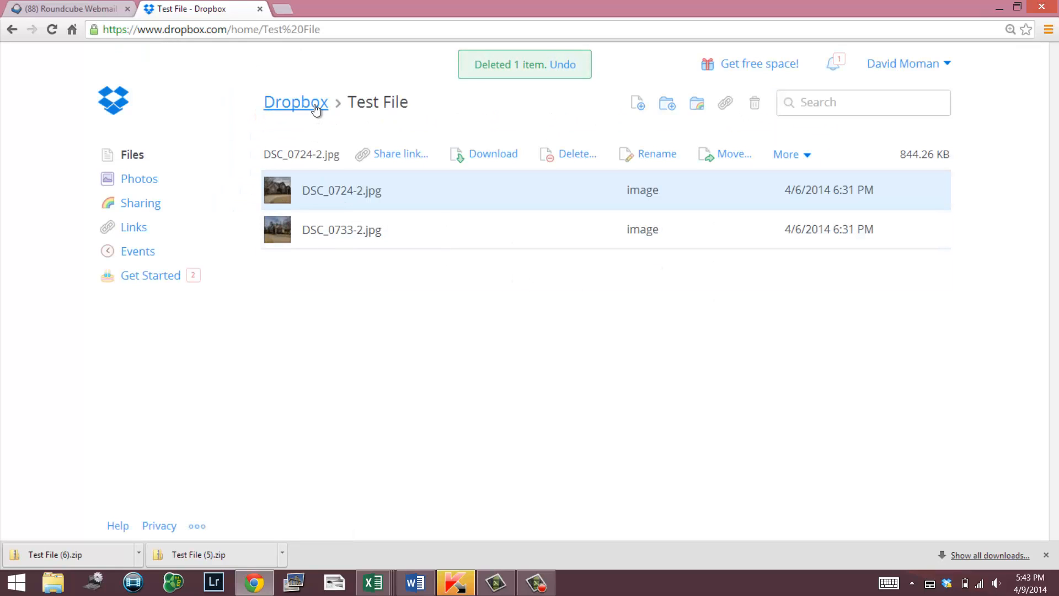
# - Return to the top-level Dropbox files and select the Test File folder
pyautogui.click(295, 102)
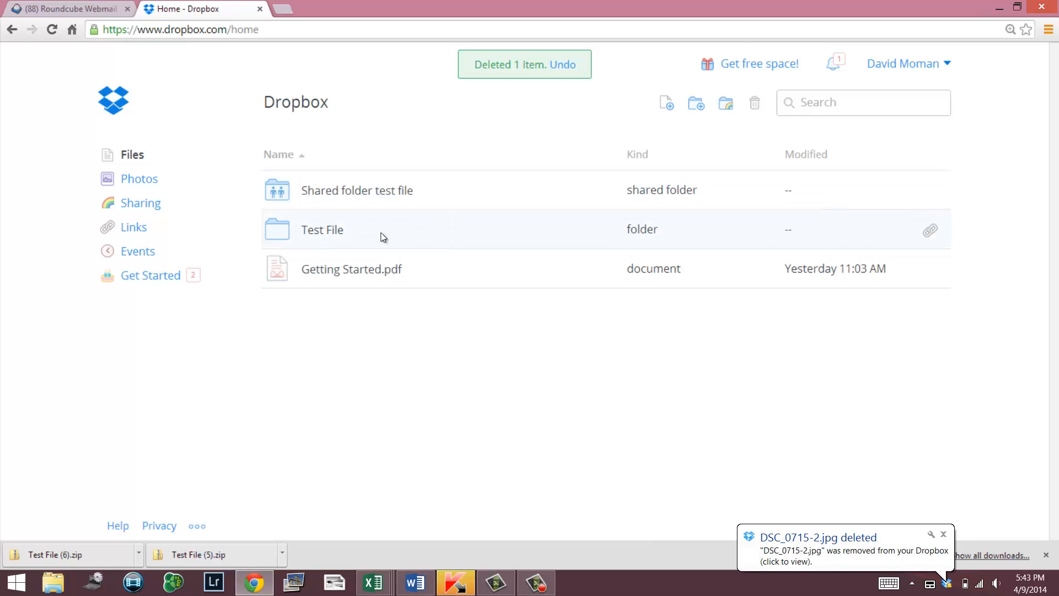
pyautogui.click(322, 229)
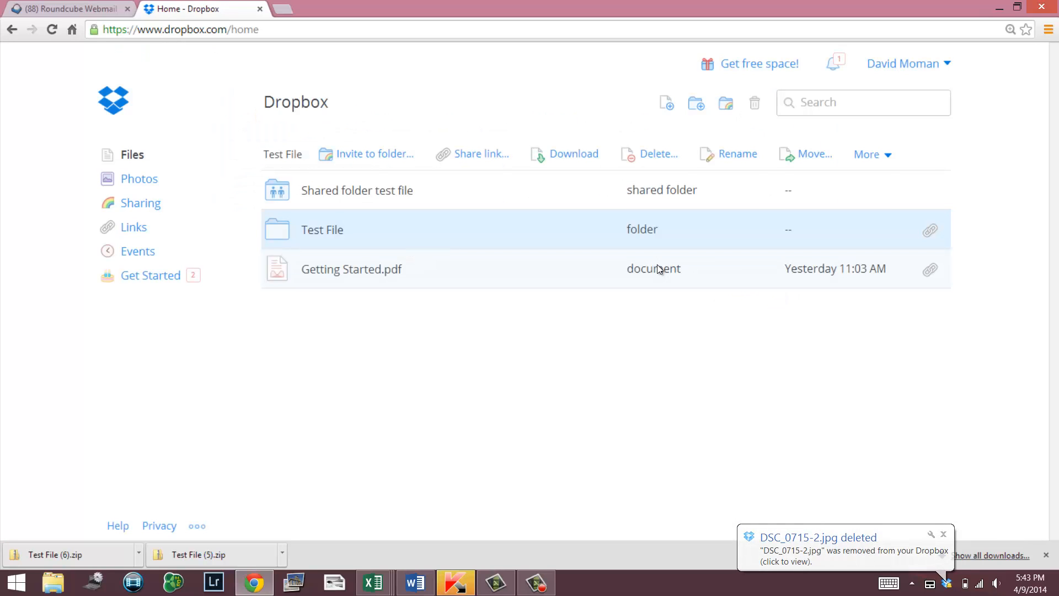
# - Delete the selected Test File folder from the Dropbox home list
pyautogui.click(650, 154)
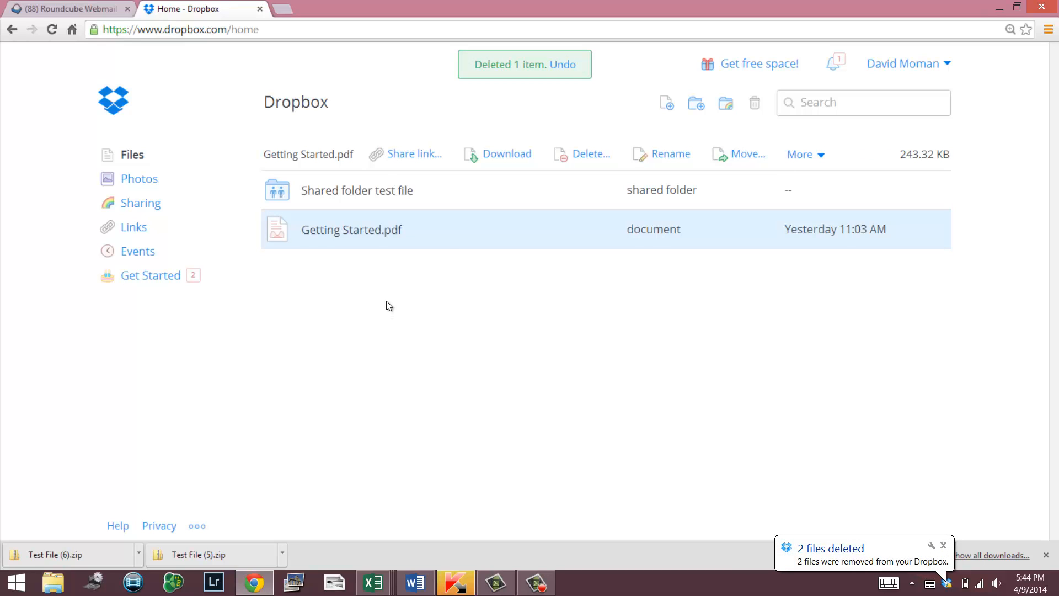
pyautogui.moveTo(695, 103)
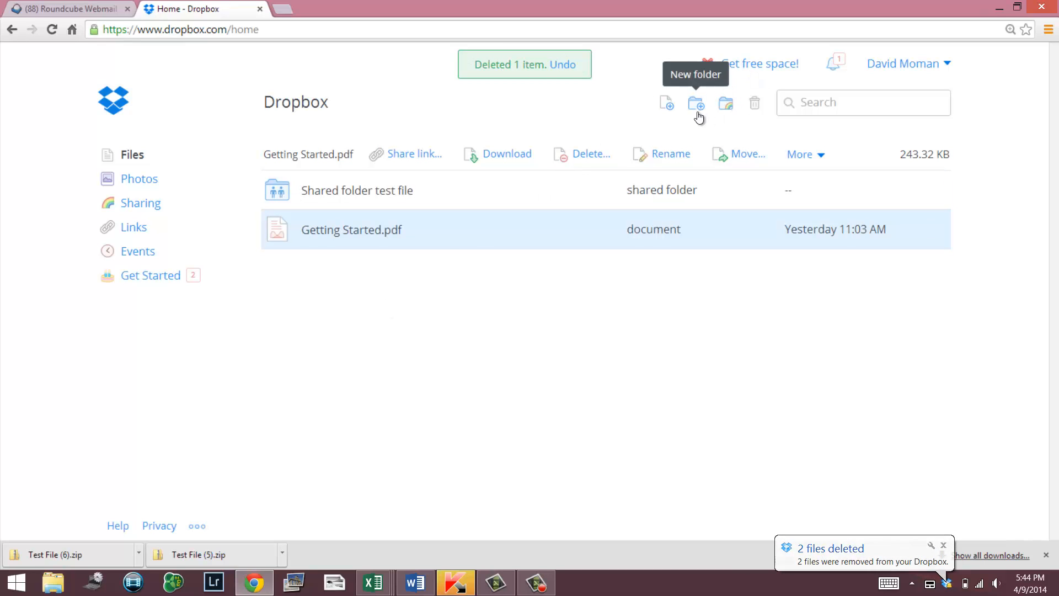
pyautogui.moveTo(724, 102)
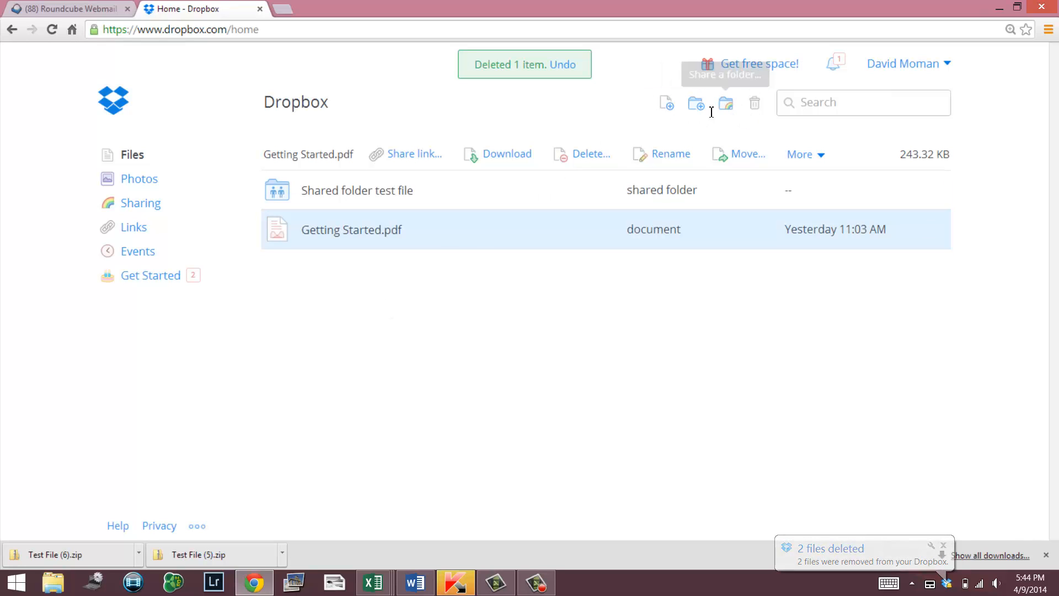
pyautogui.moveTo(695, 103)
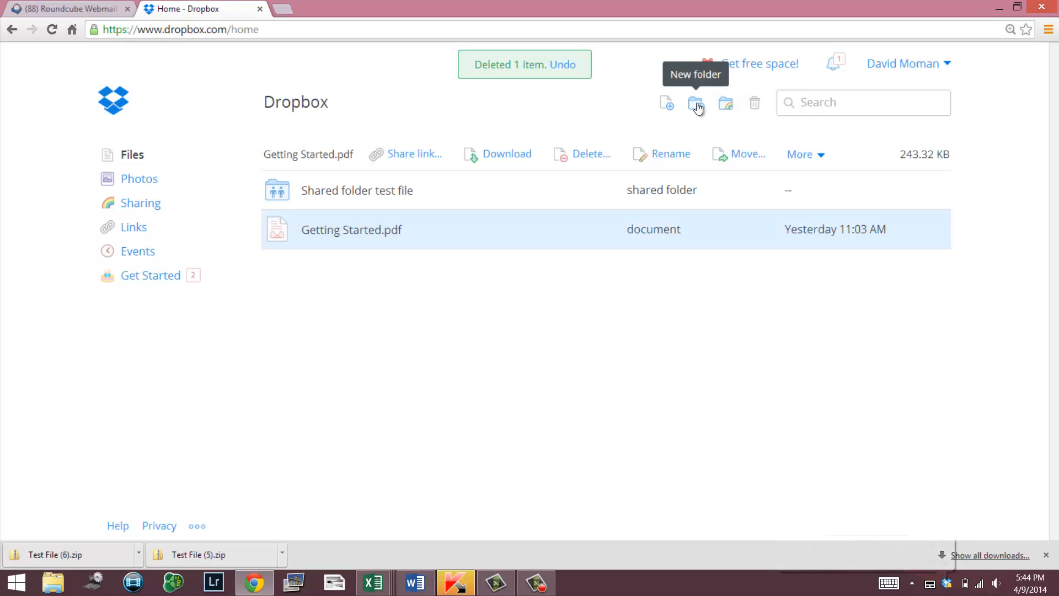
# - Create a new top-level folder named 'New Test Folderf' and open it (still empty)
pyautogui.click(695, 103)
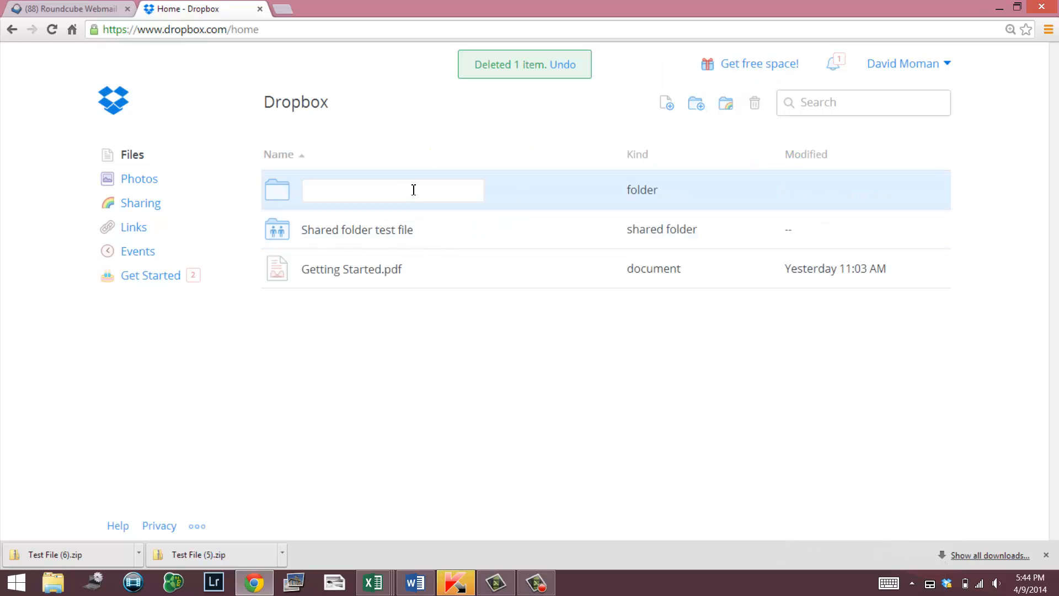
pyautogui.write('New Test Folderf')
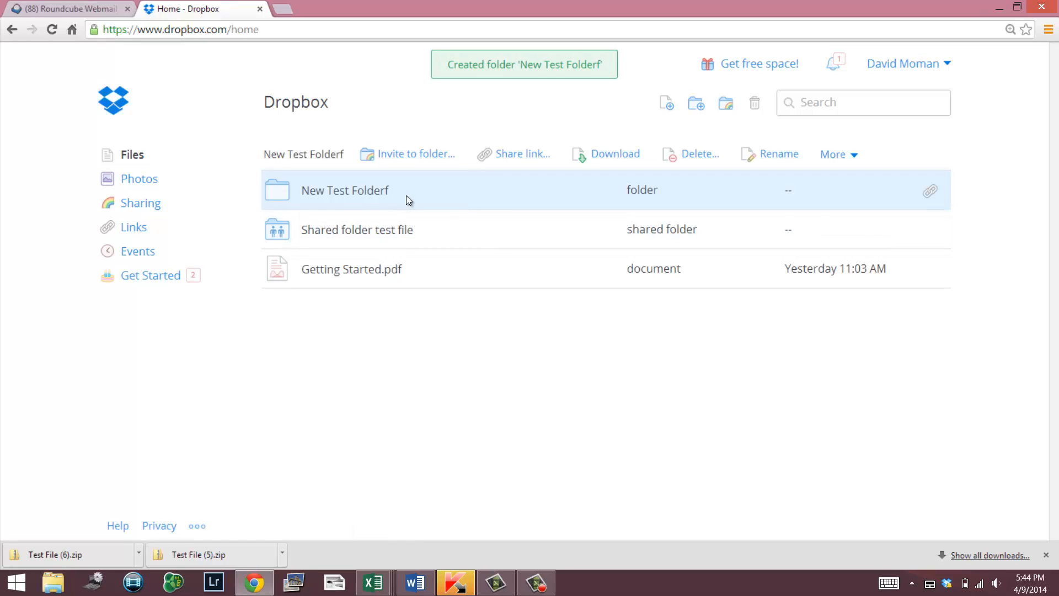
pyautogui.click(344, 190)
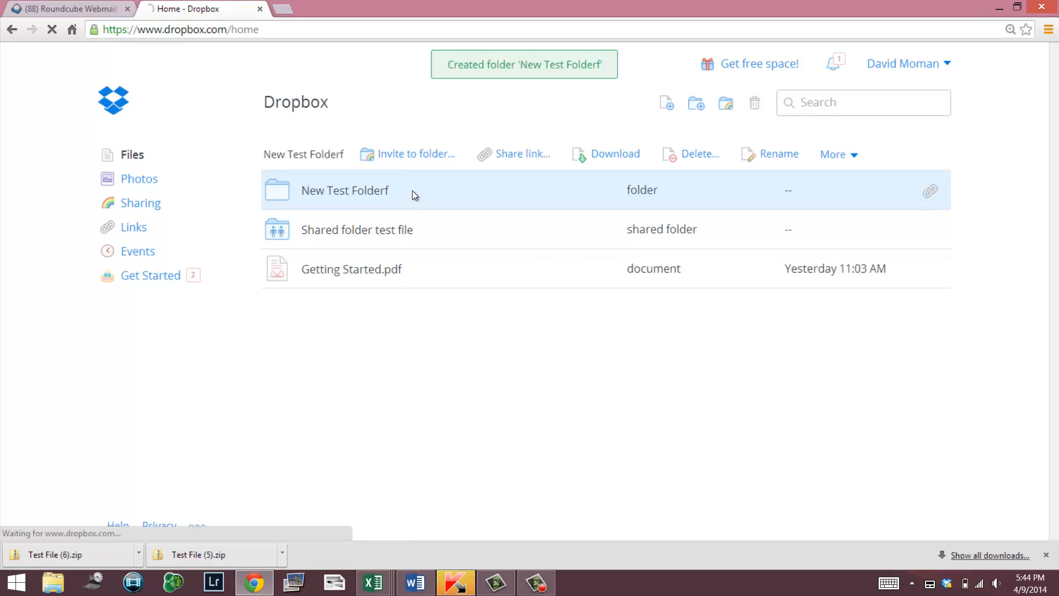
pyautogui.doubleClick(344, 189)
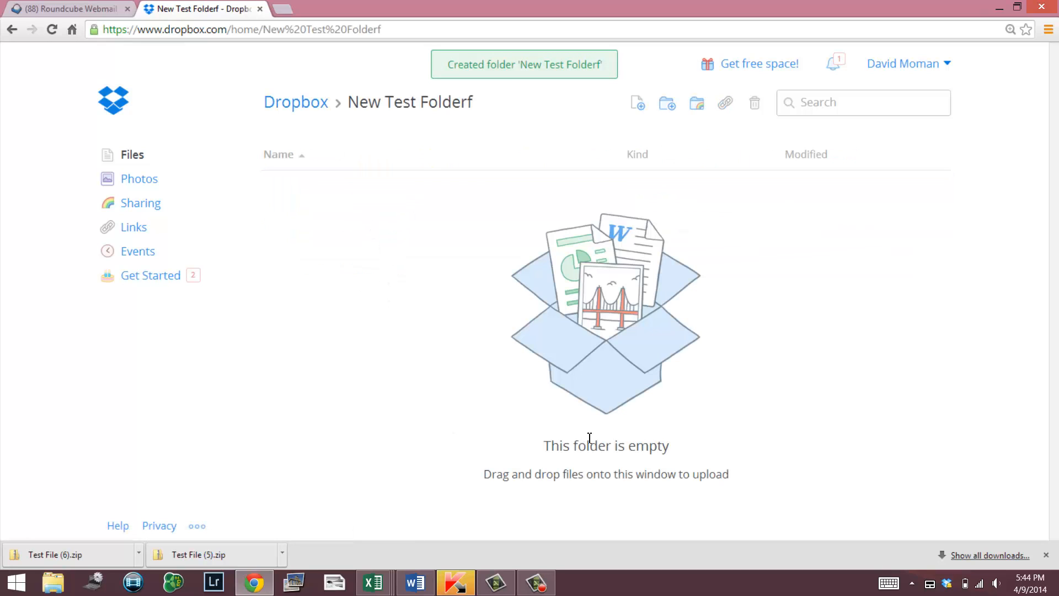
pyautogui.moveTo(622, 209)
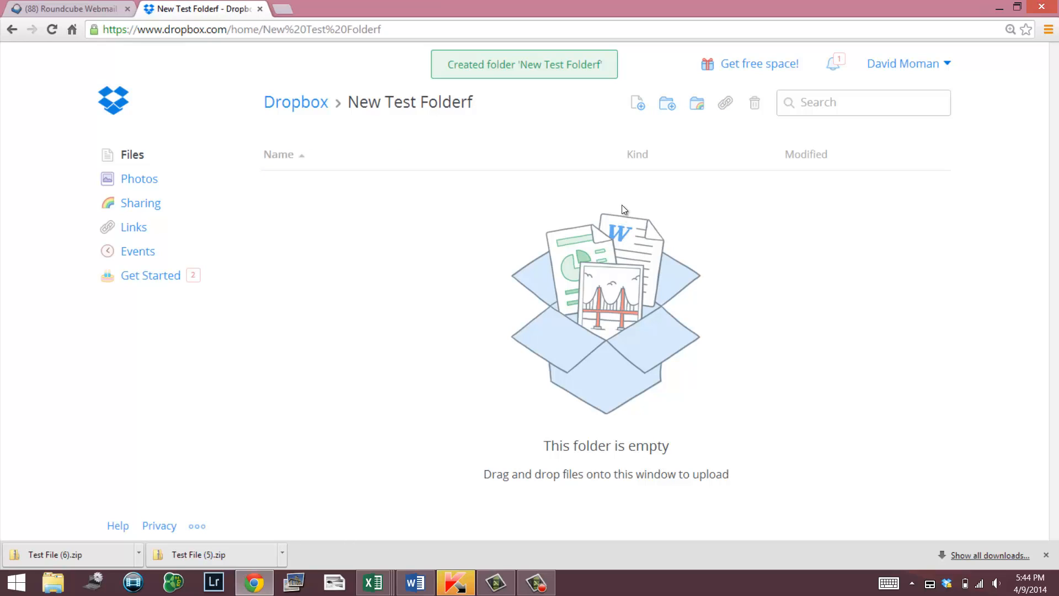
pyautogui.moveTo(635, 88)
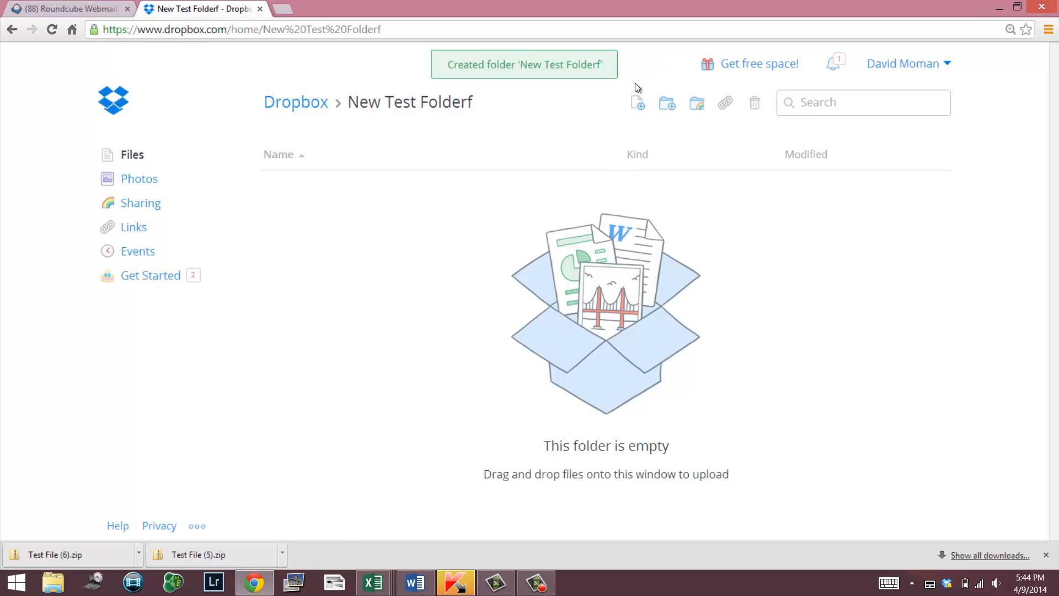
# - Choose the house exterior photo untitled-1-2 from the Overlook folder to upload into New Test Folderf
pyautogui.click(638, 104)
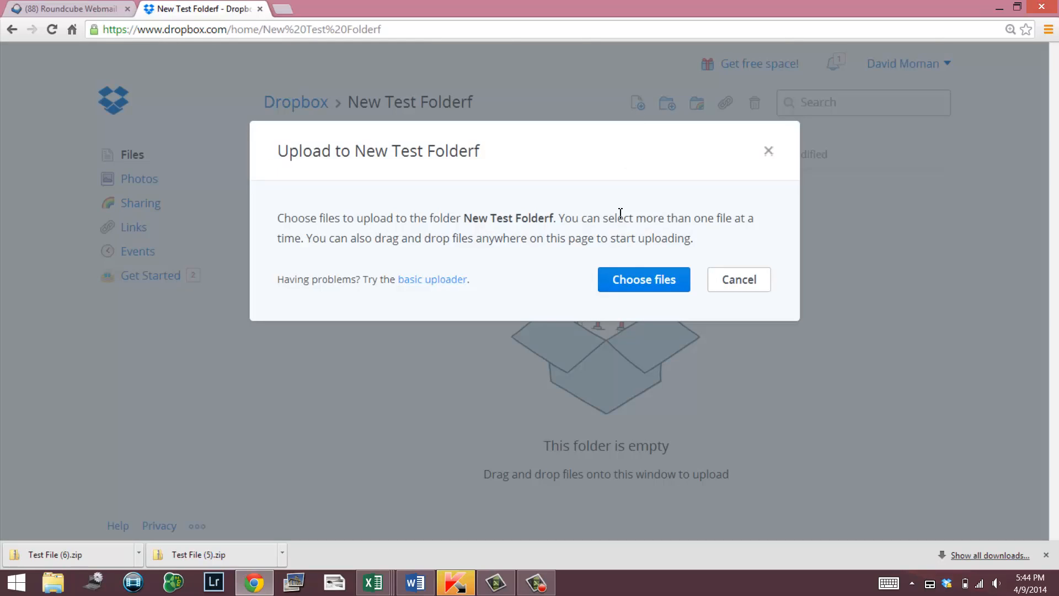
pyautogui.click(644, 279)
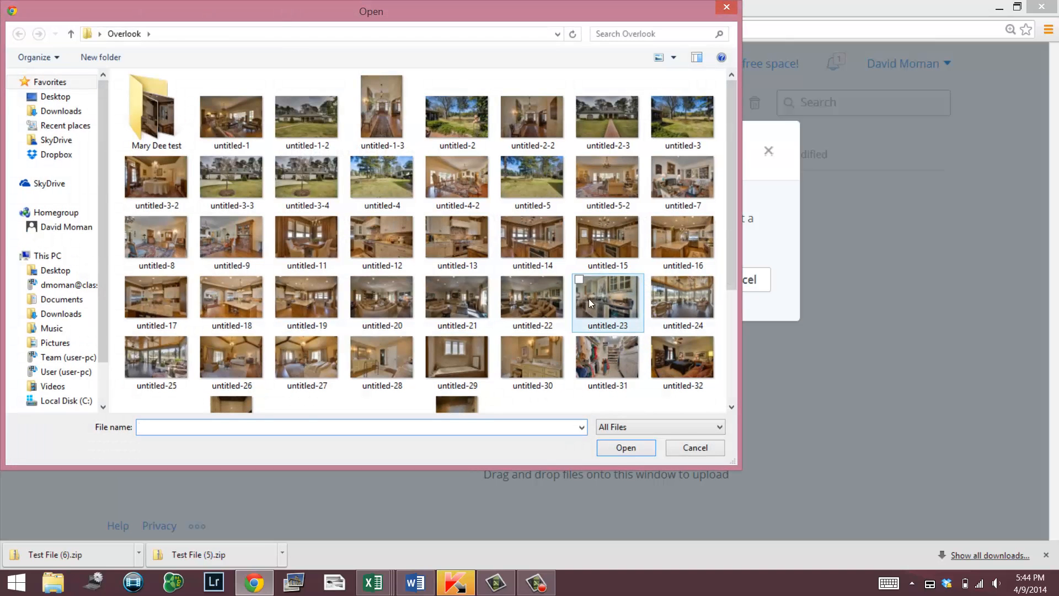
pyautogui.click(306, 113)
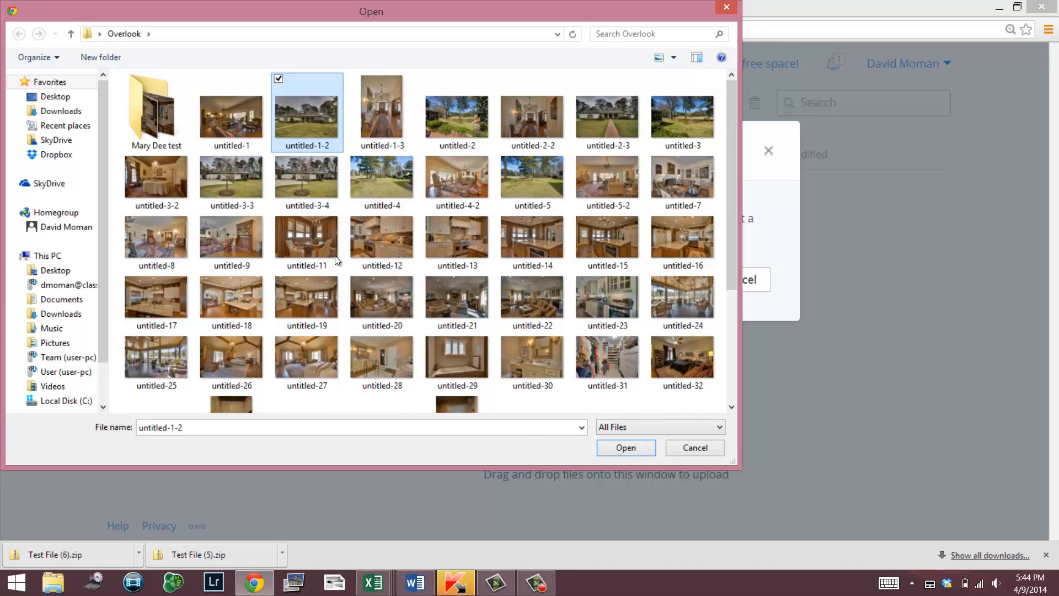
pyautogui.click(622, 445)
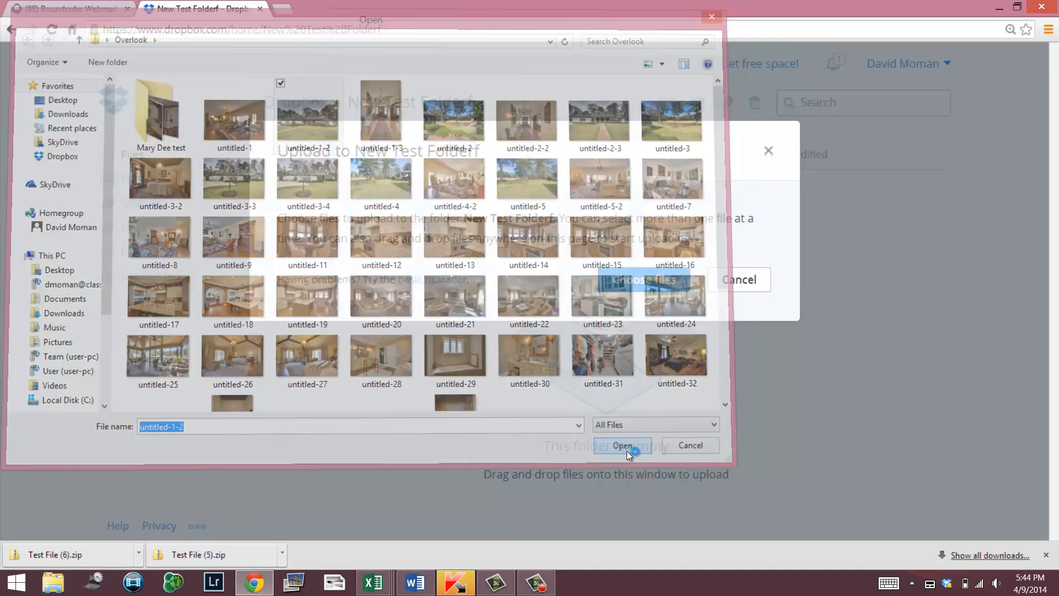
# - Let untitled-1-2.jpg (3.74 MB) upload into New Test Folderf until it completes
pyautogui.click(622, 444)
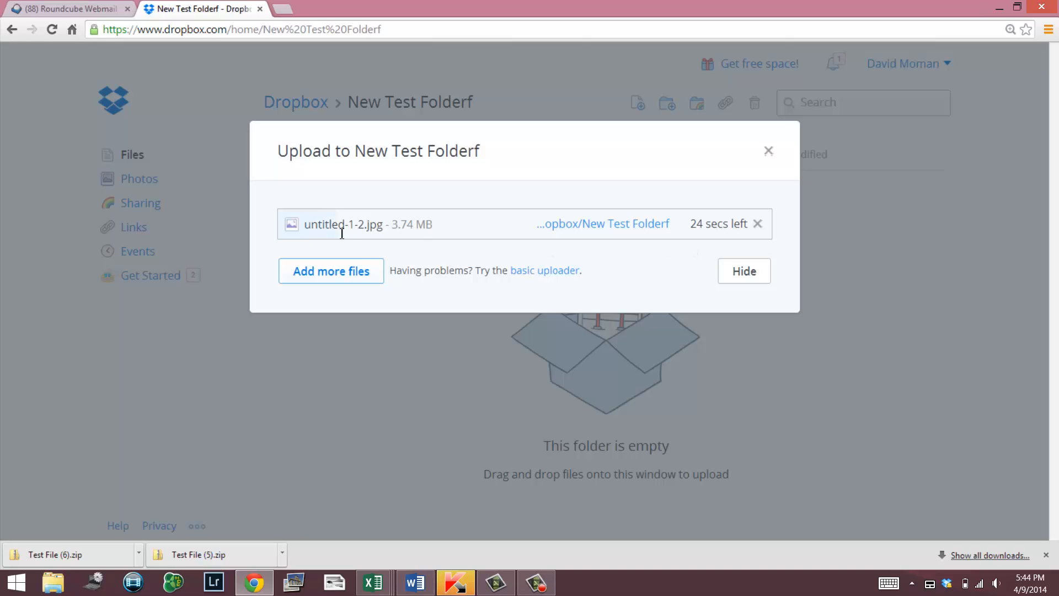
pyautogui.moveTo(401, 234)
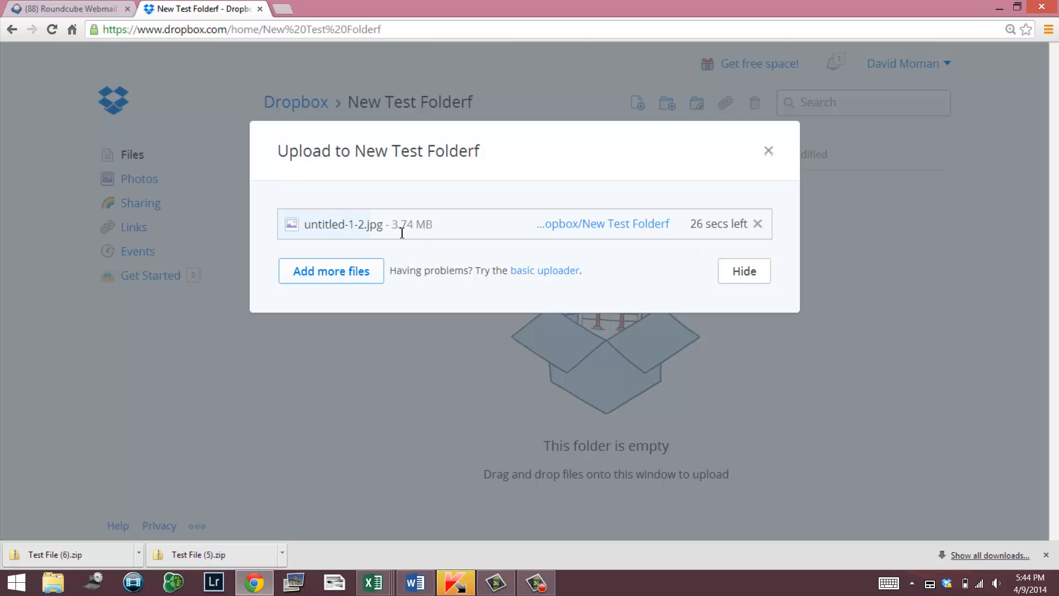
pyautogui.moveTo(498, 241)
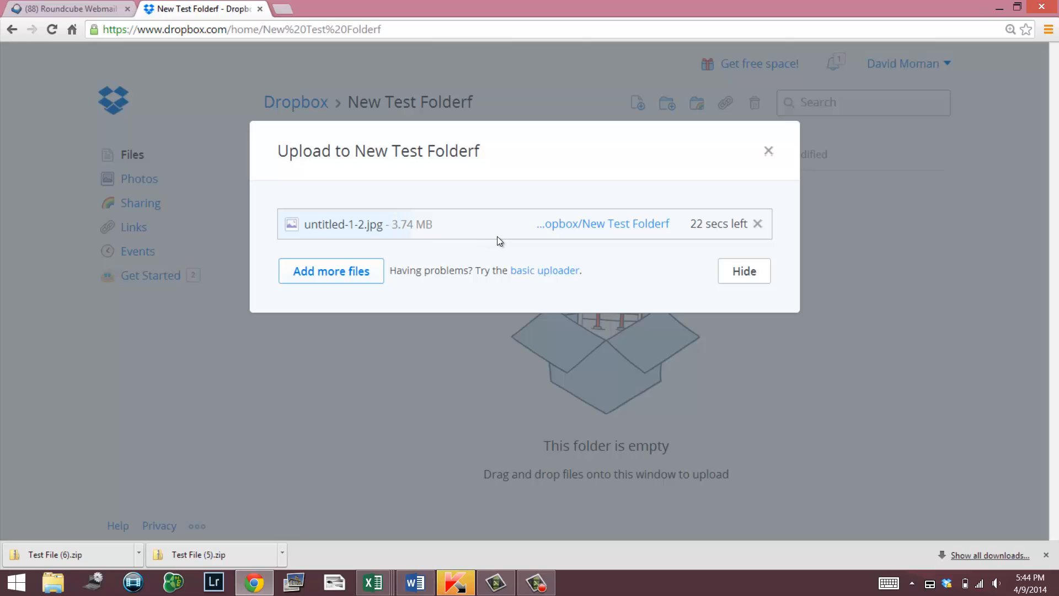
pyautogui.moveTo(607, 241)
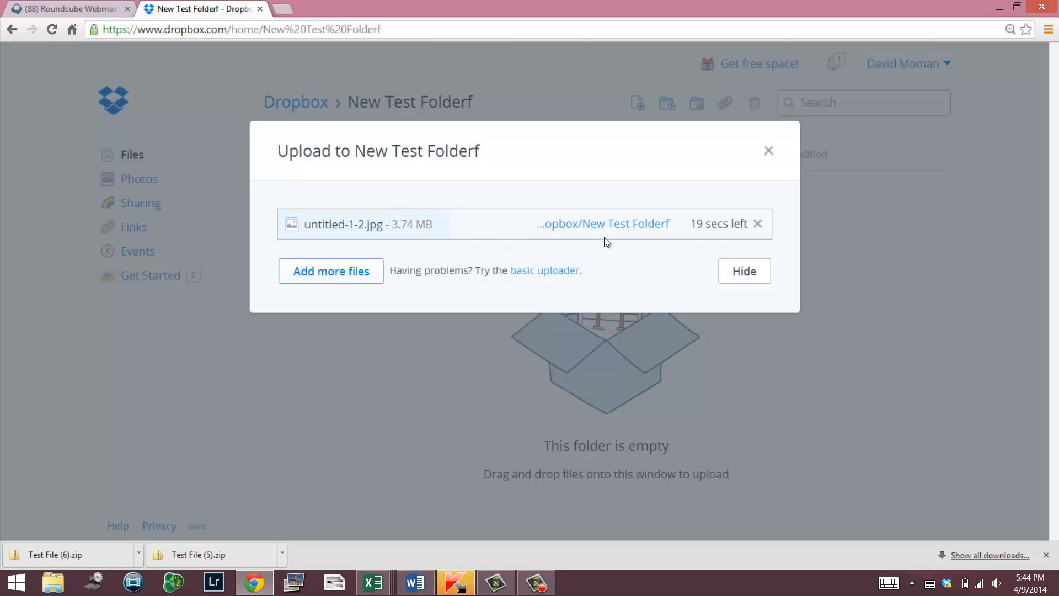
pyautogui.moveTo(649, 241)
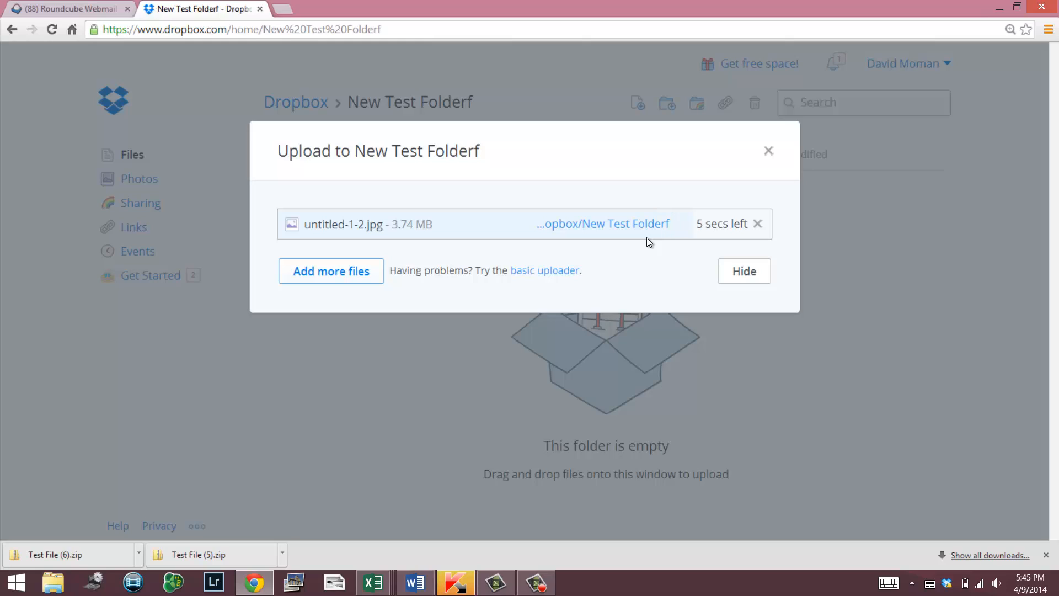
pyautogui.moveTo(668, 244)
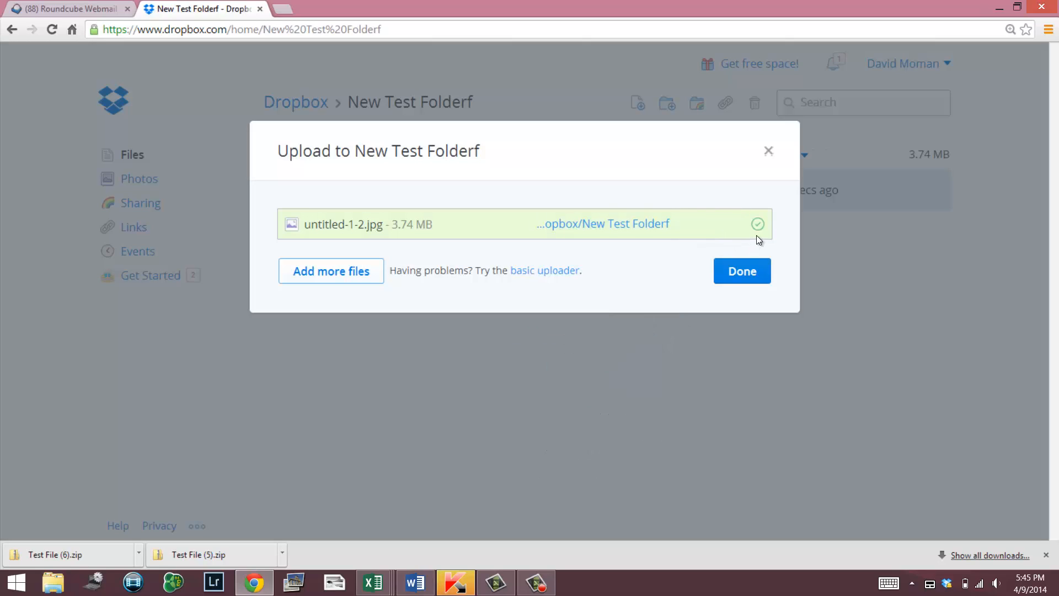
pyautogui.moveTo(733, 268)
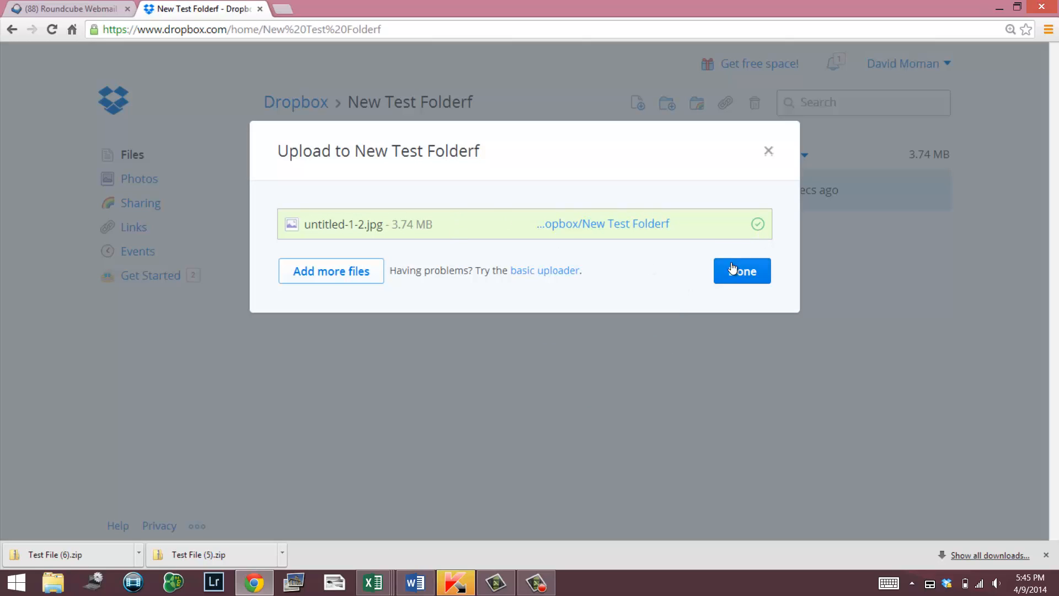
# - Dismiss the finished upload, close the photo preview, and return to the Dropbox home folder
pyautogui.click(741, 272)
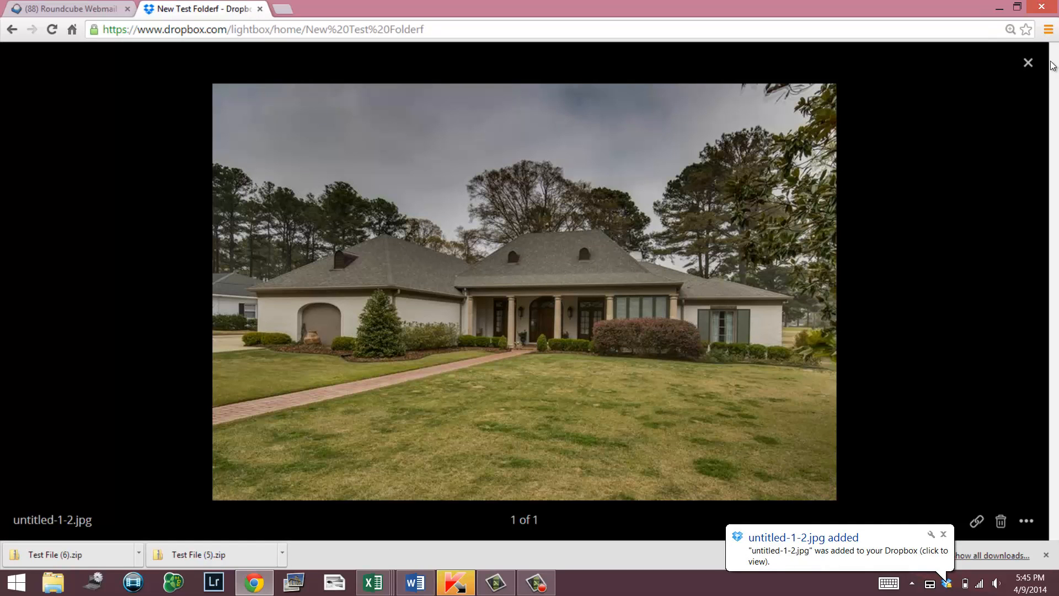
pyautogui.click(1028, 62)
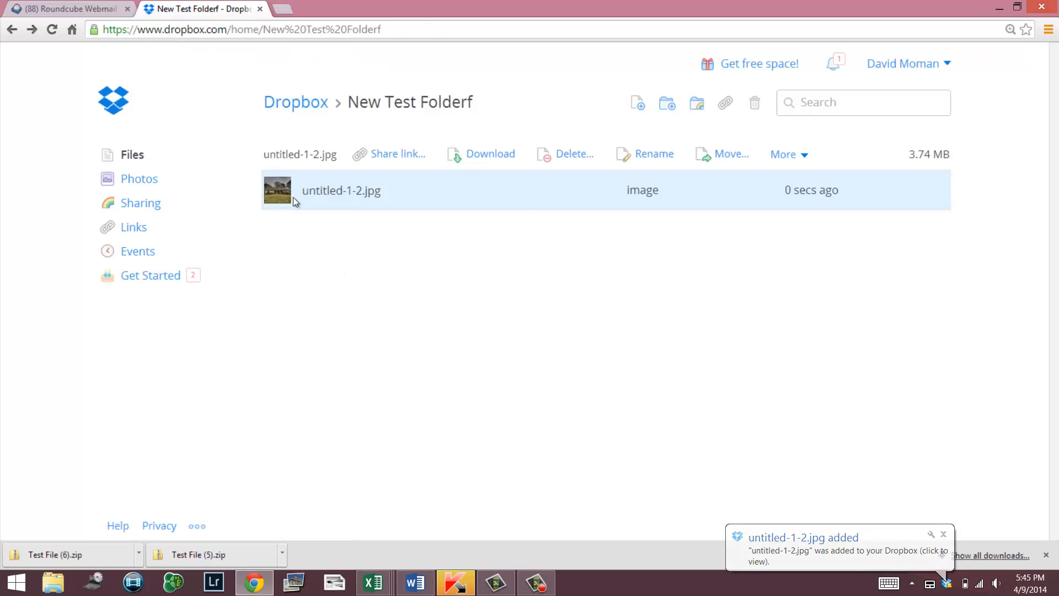
pyautogui.click(296, 101)
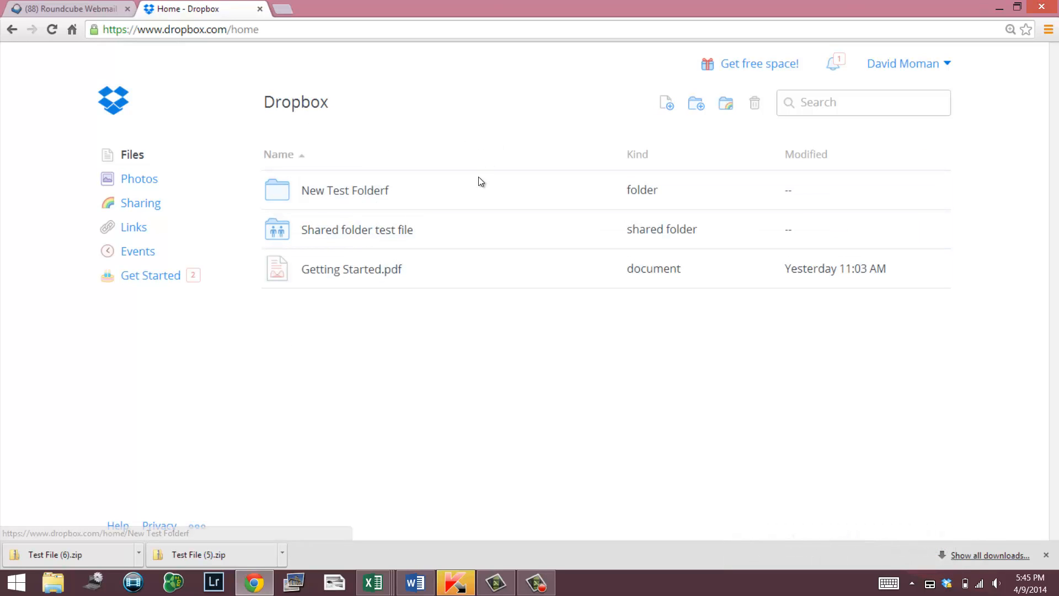
pyautogui.click(345, 190)
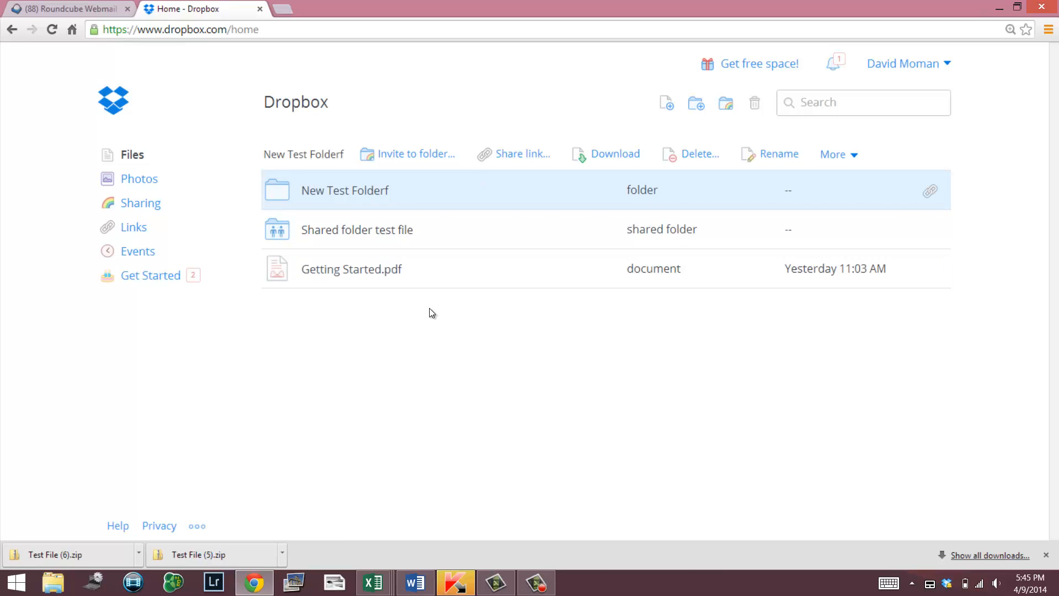
pyautogui.moveTo(452, 309)
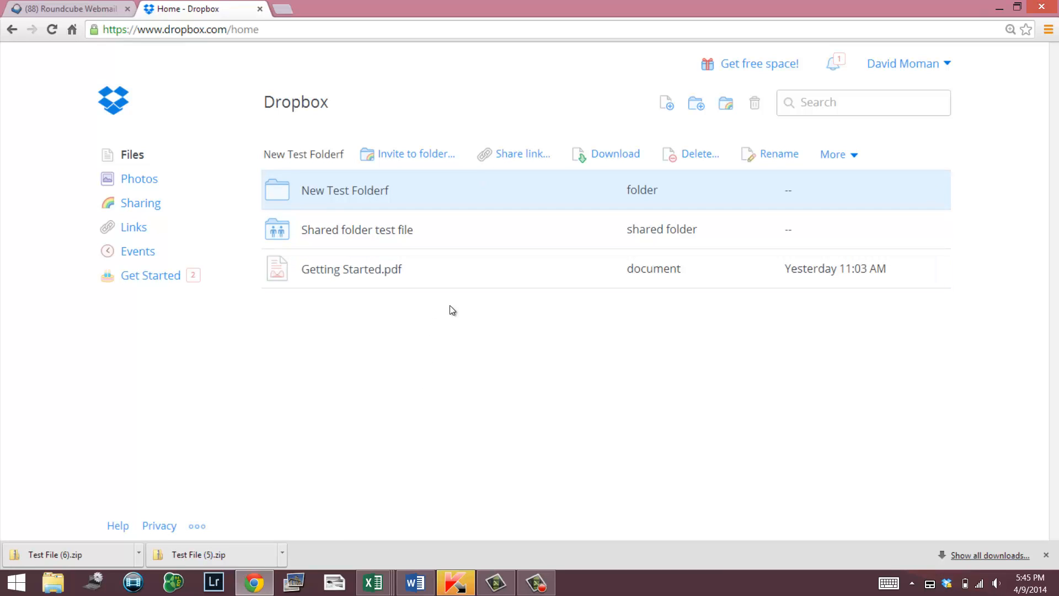
pyautogui.moveTo(444, 362)
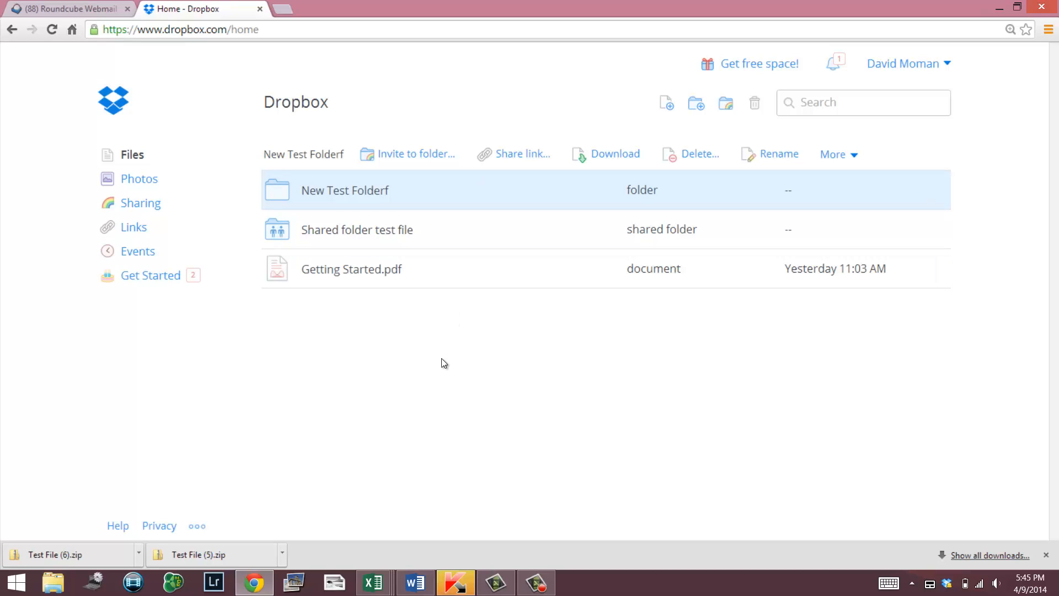
pyautogui.moveTo(447, 363)
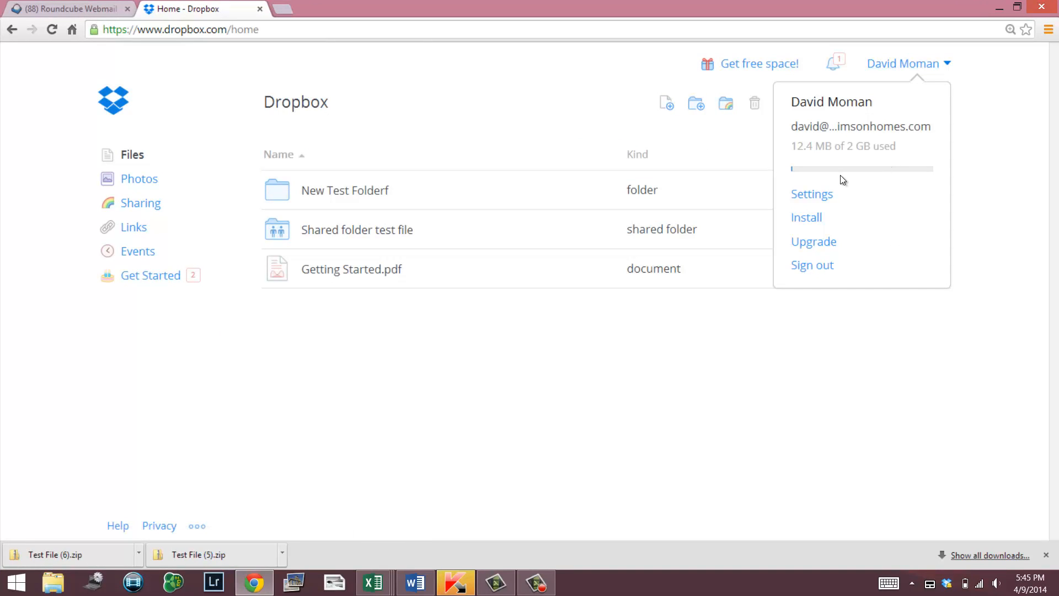
pyautogui.moveTo(812, 173)
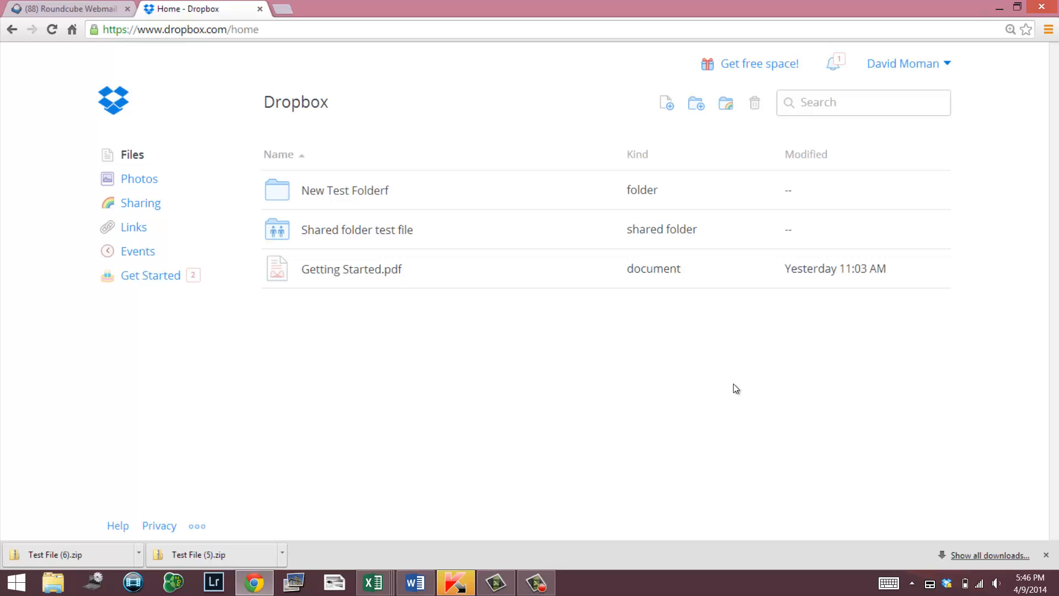
pyautogui.moveTo(697, 389)
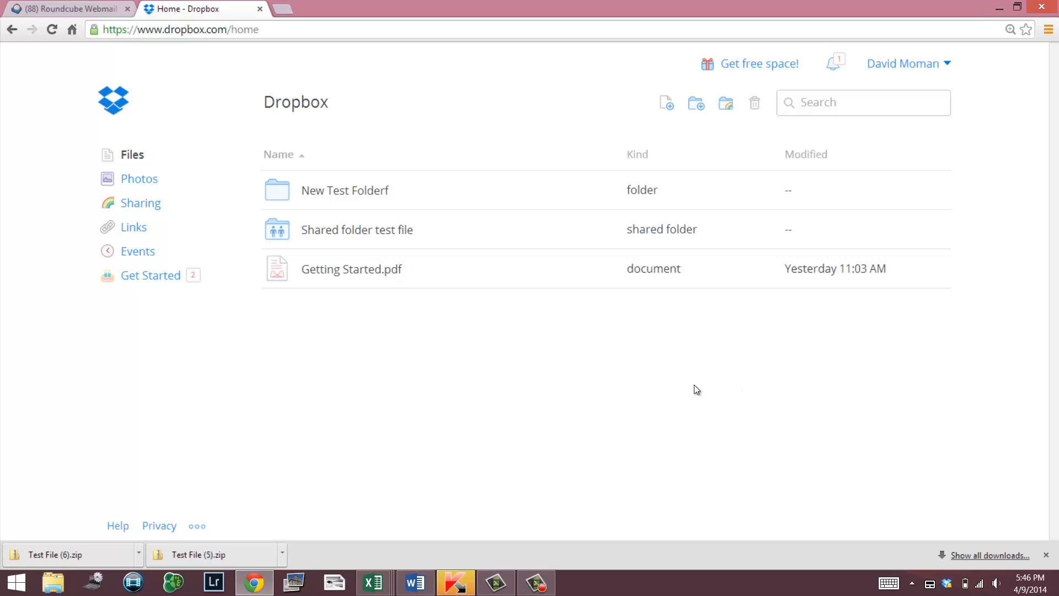
pyautogui.moveTo(501, 375)
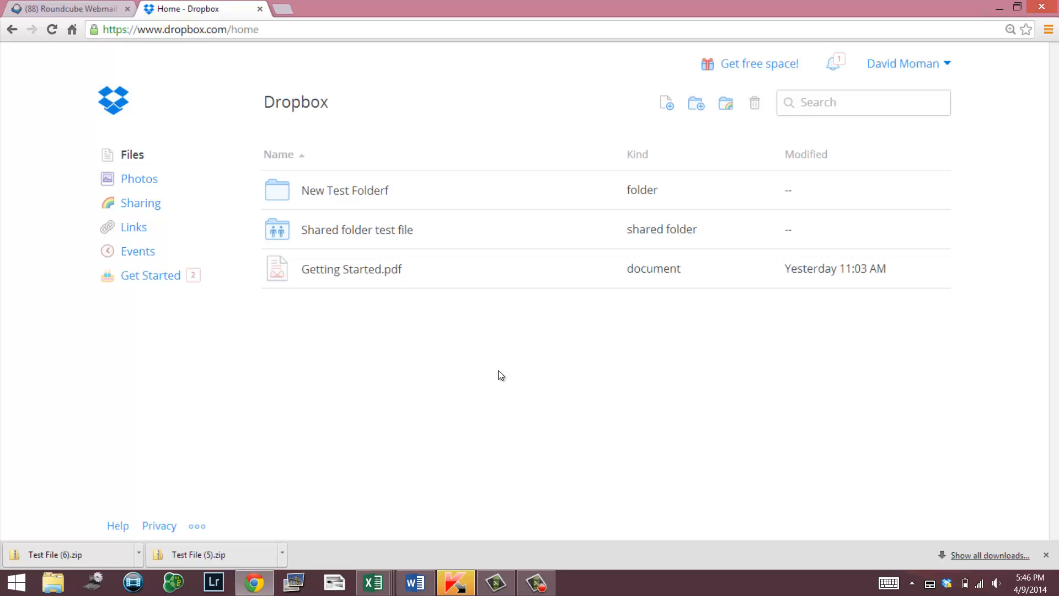
pyautogui.moveTo(525, 343)
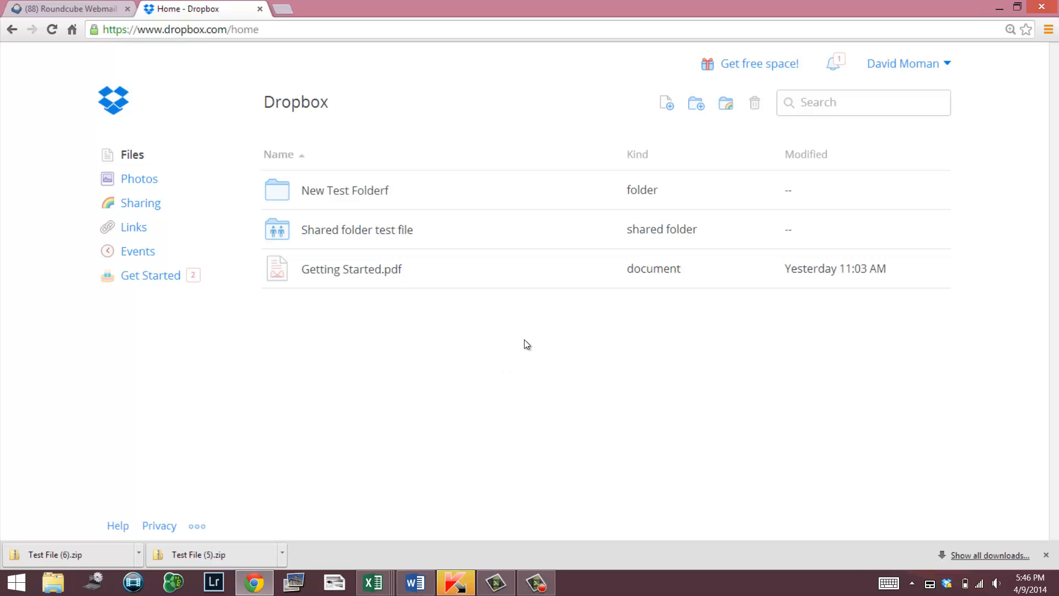